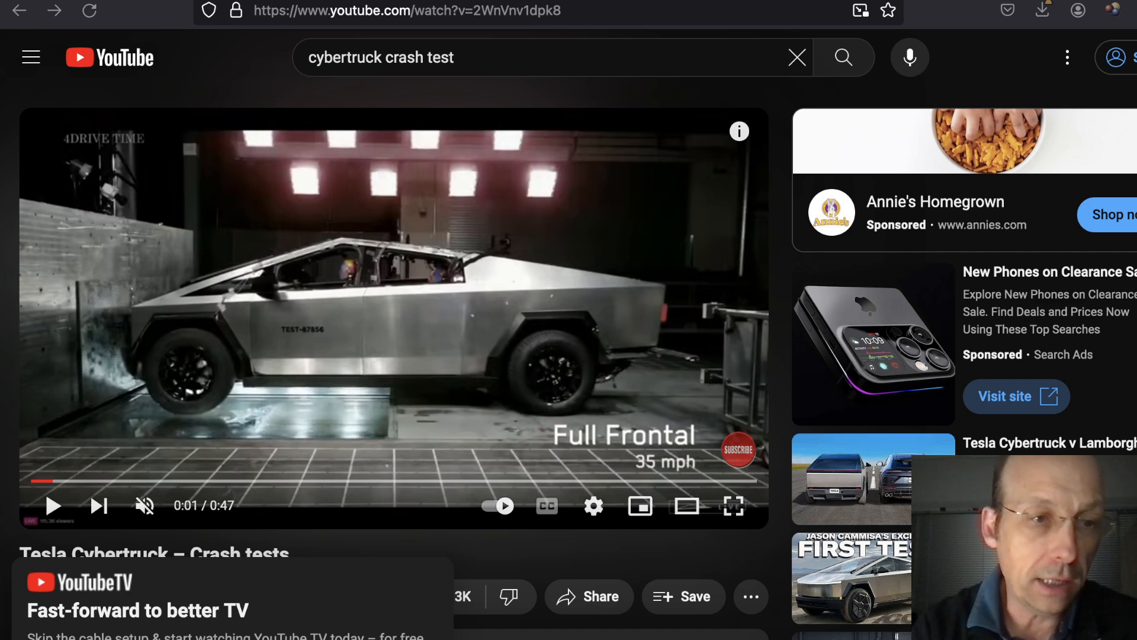
mouse_move(54, 506)
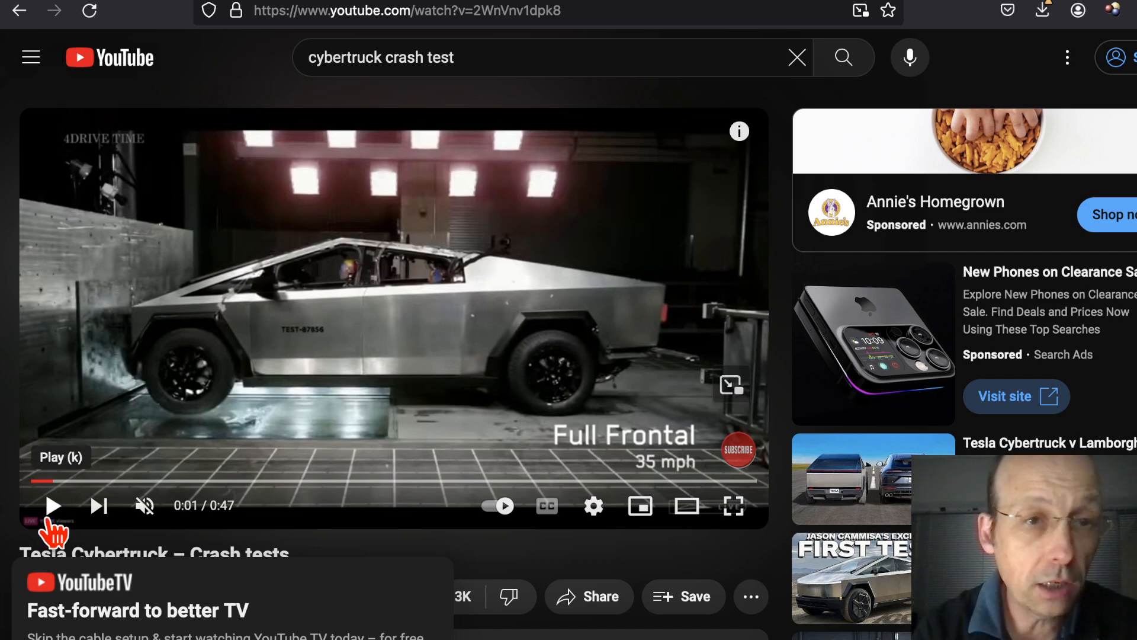
Step: Play the Cybertruck crash test video on YouTube and pause it at the side impact
click(54, 505)
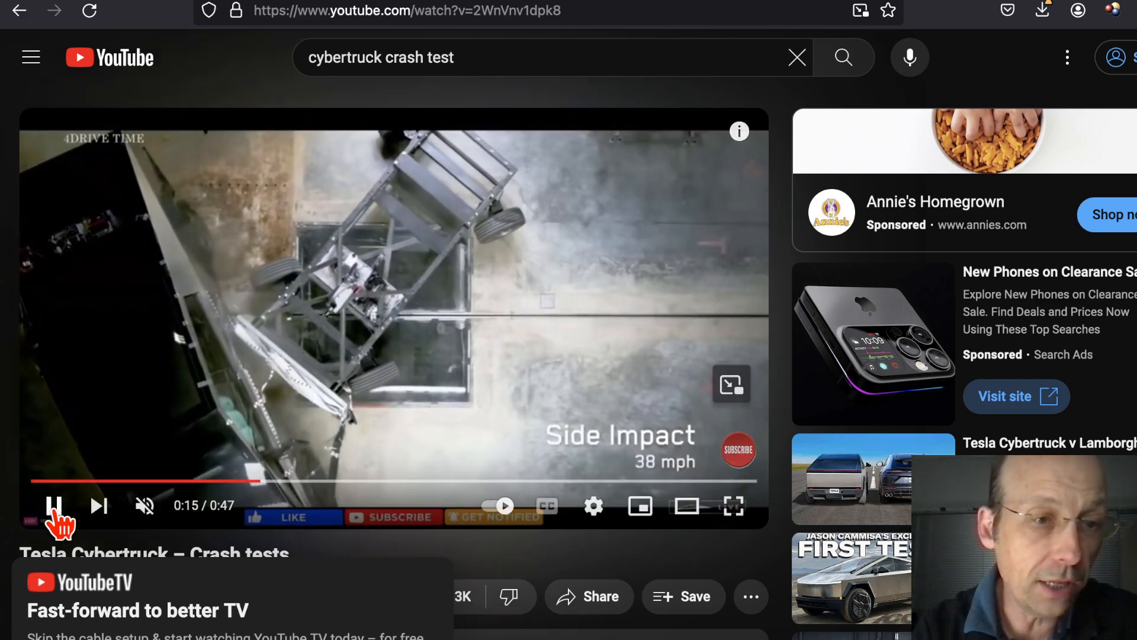
click(54, 505)
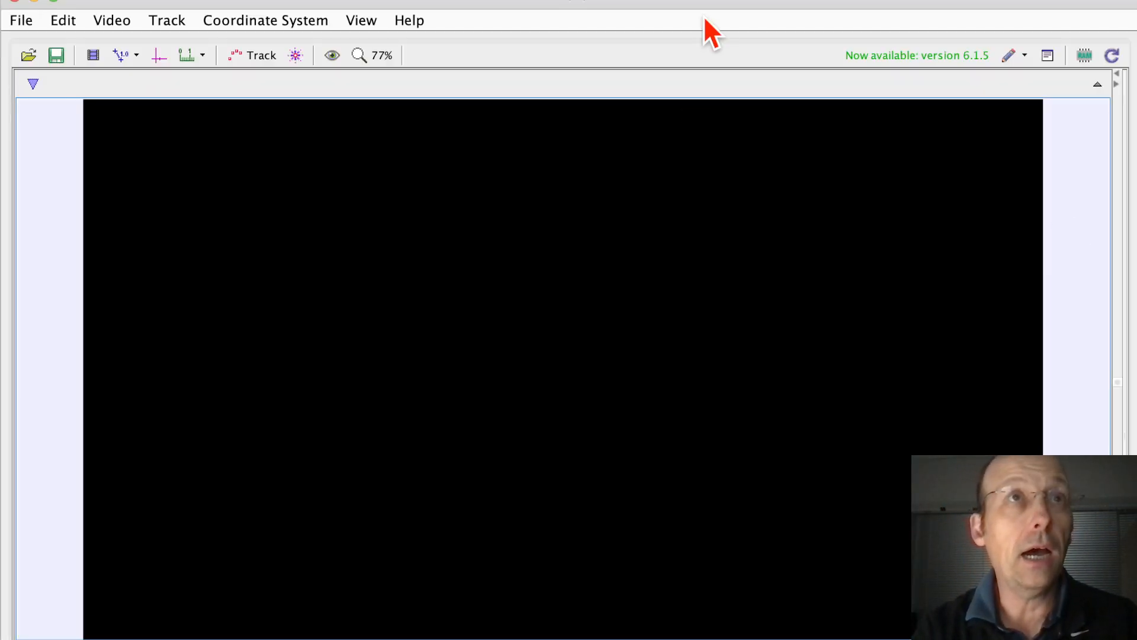
mouse_move(700, 19)
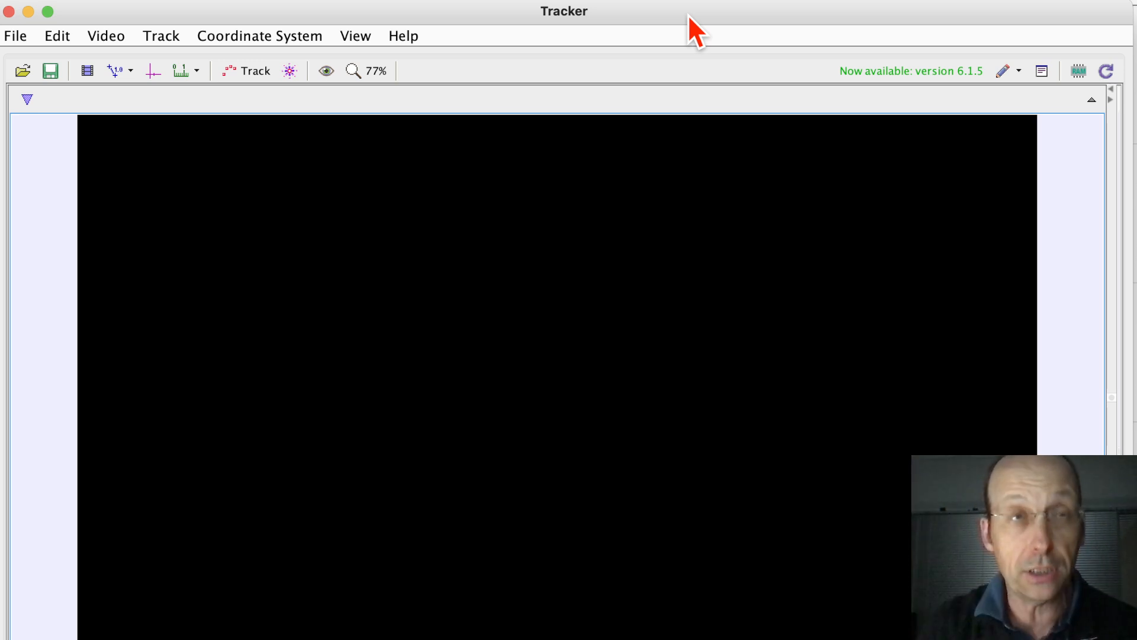
mouse_move(695, 142)
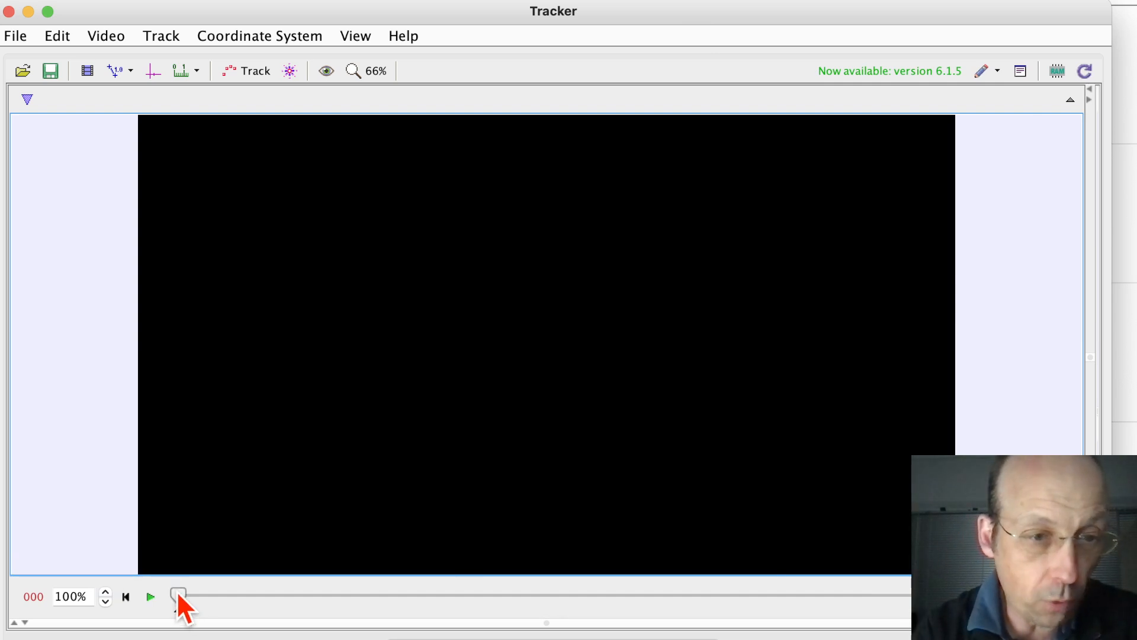
Step: Skim the Tracker playback slider to the impact, then back to frame 37
drag(178, 595, 203, 595)
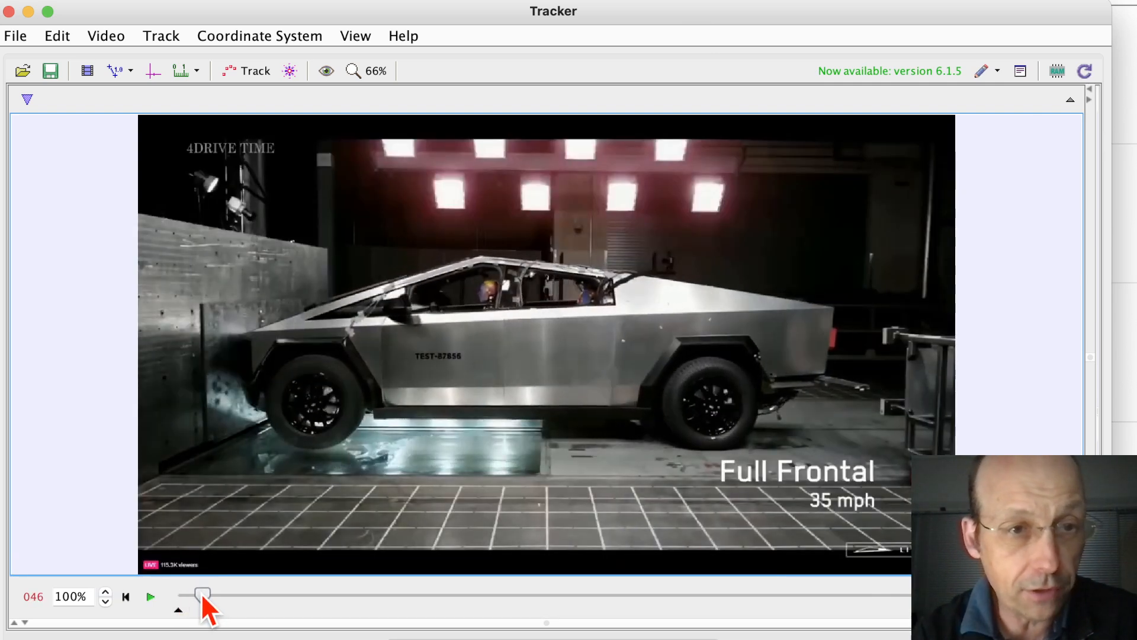
drag(203, 595, 196, 594)
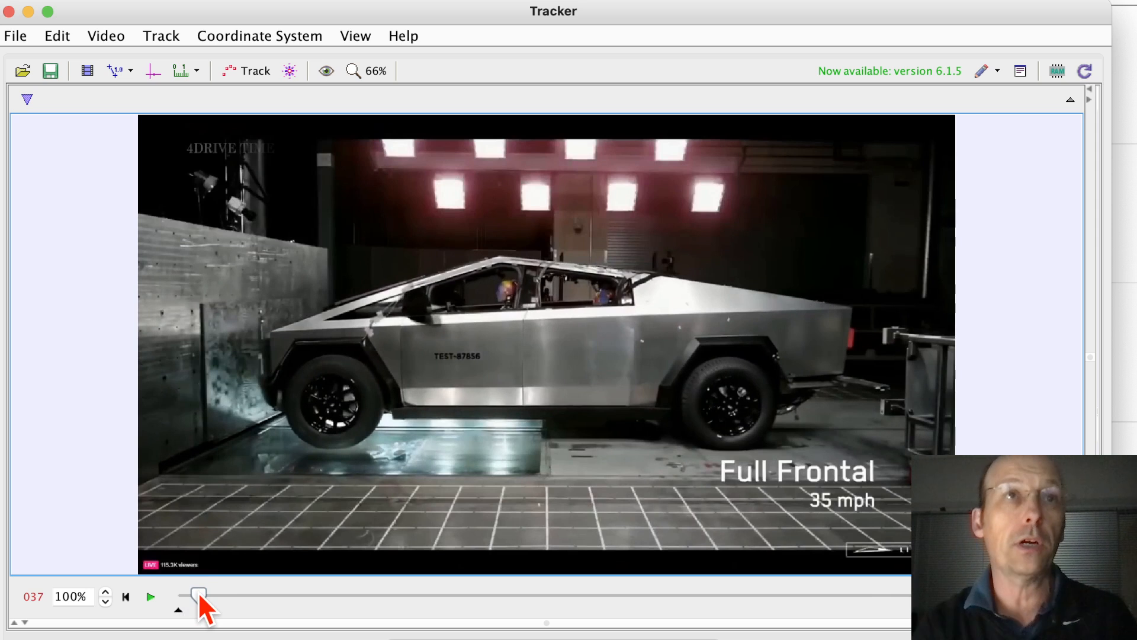
mouse_move(200, 595)
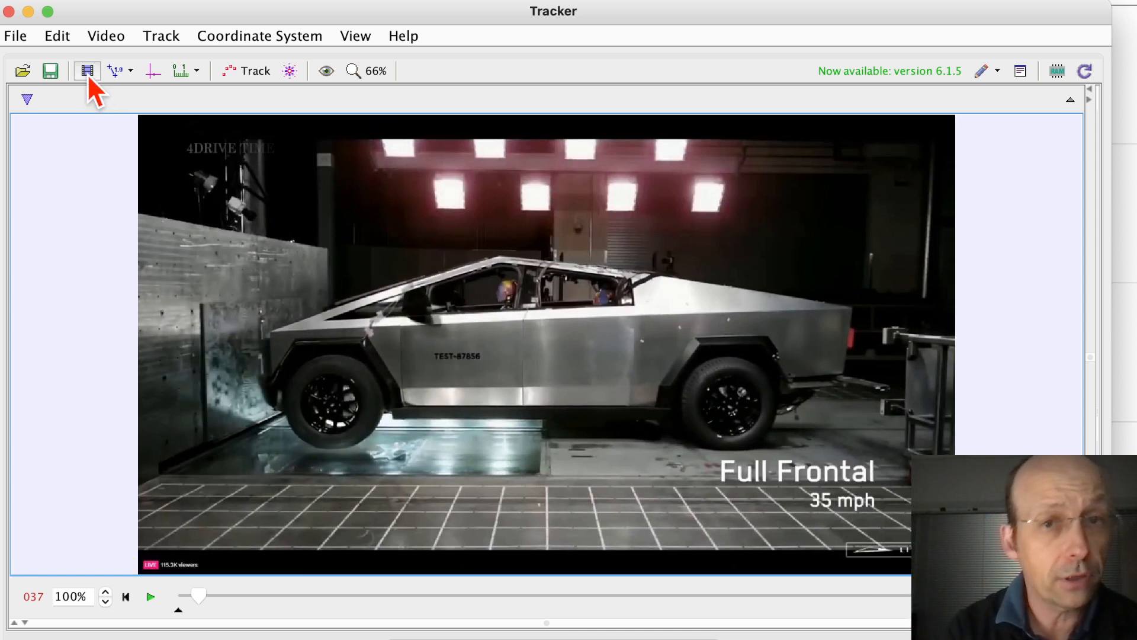
mouse_move(87, 70)
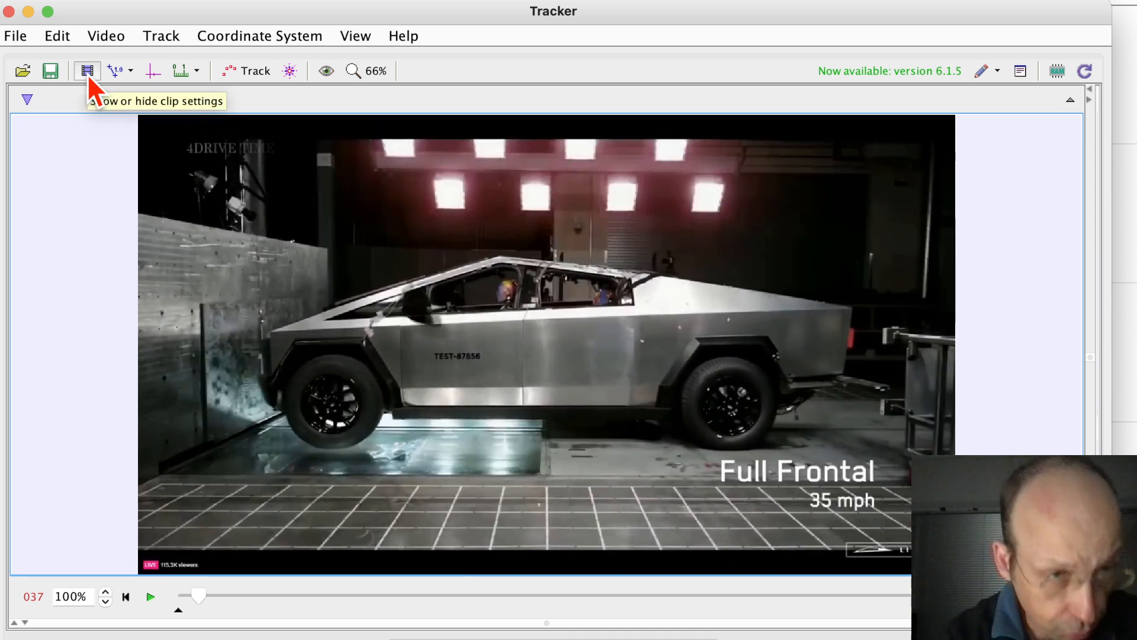
mouse_move(117, 78)
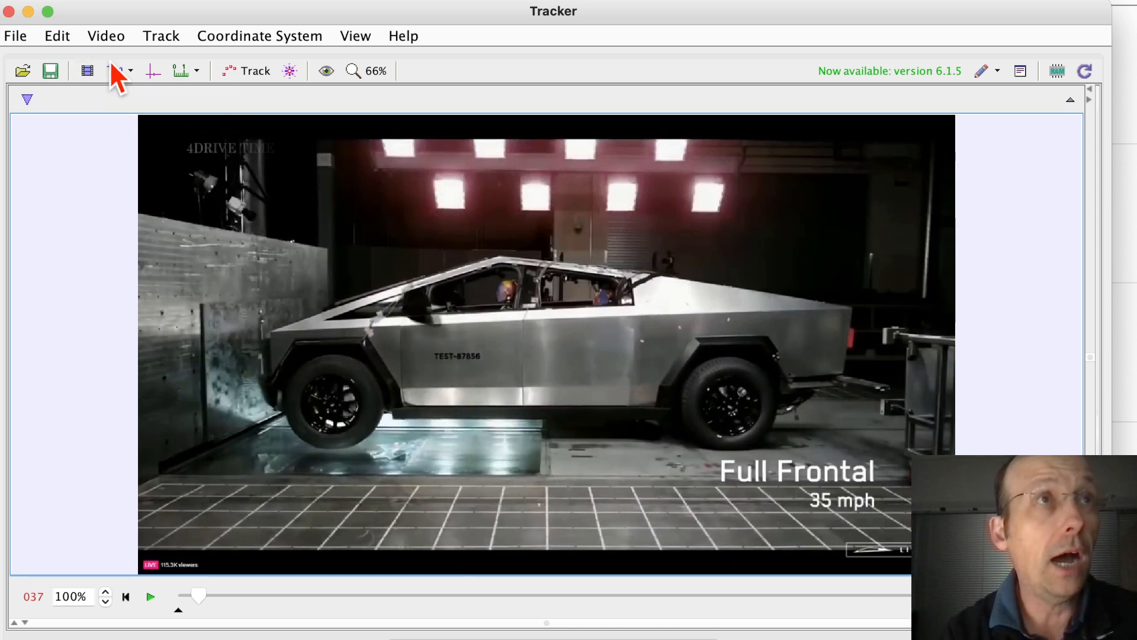
mouse_move(87, 71)
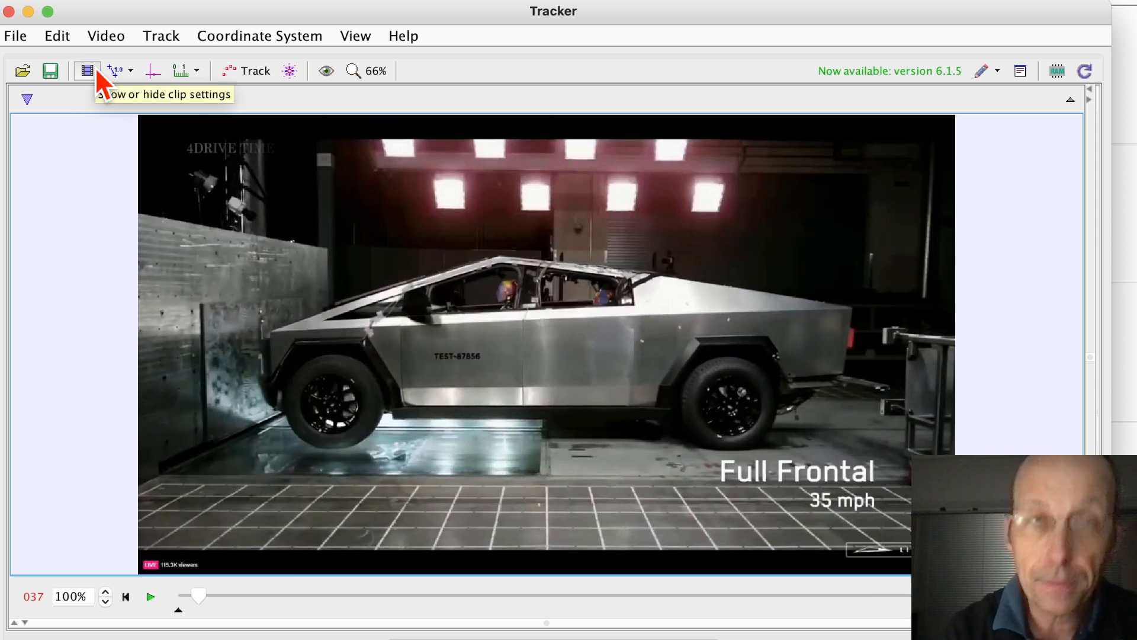
mouse_move(97, 84)
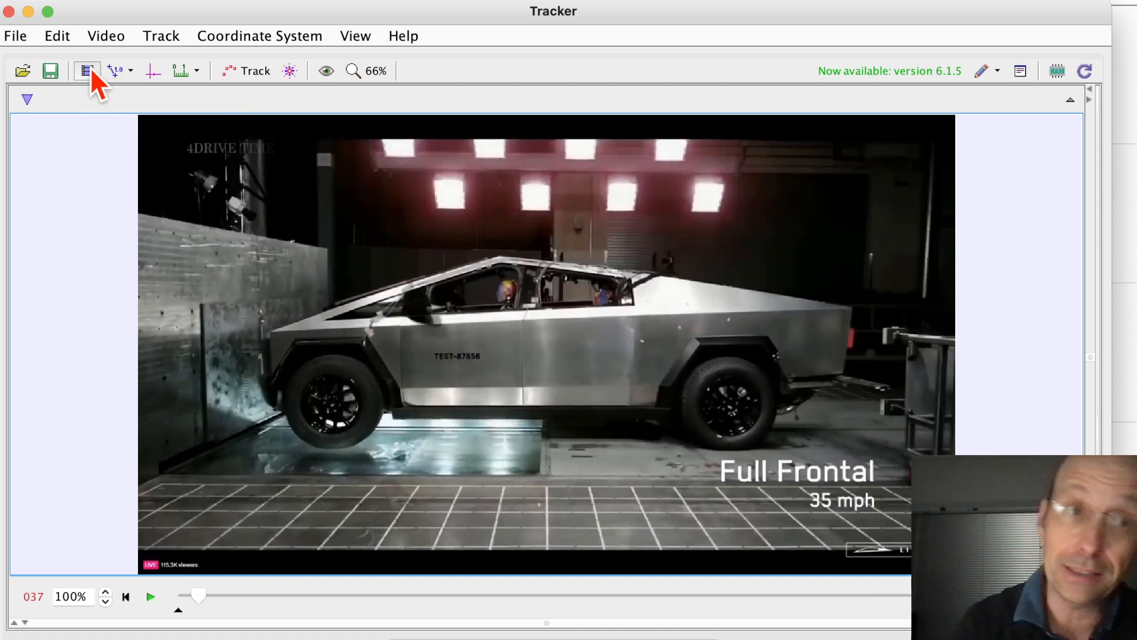
Step: Set the clip's start frame to 37 in Clip Settings
click(87, 70)
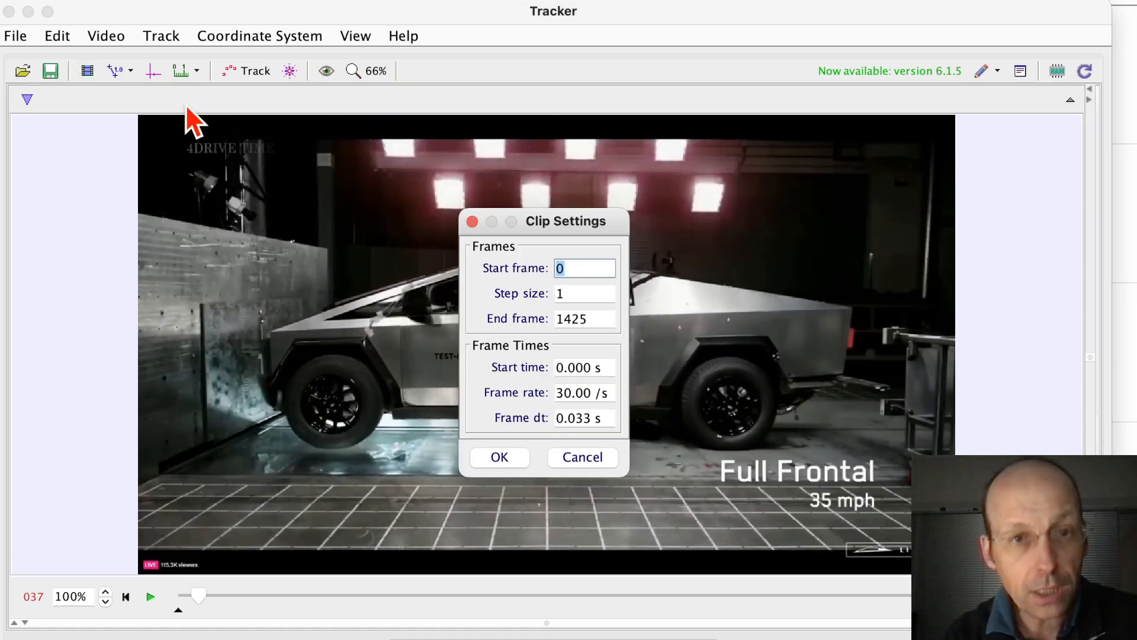
mouse_move(171, 580)
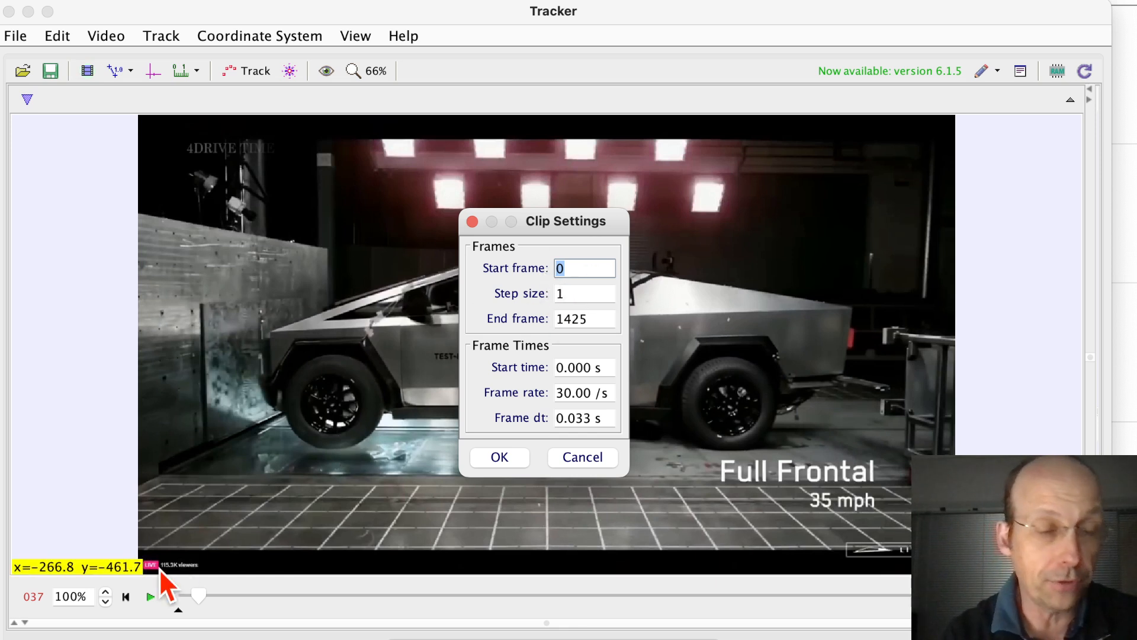
mouse_move(32, 613)
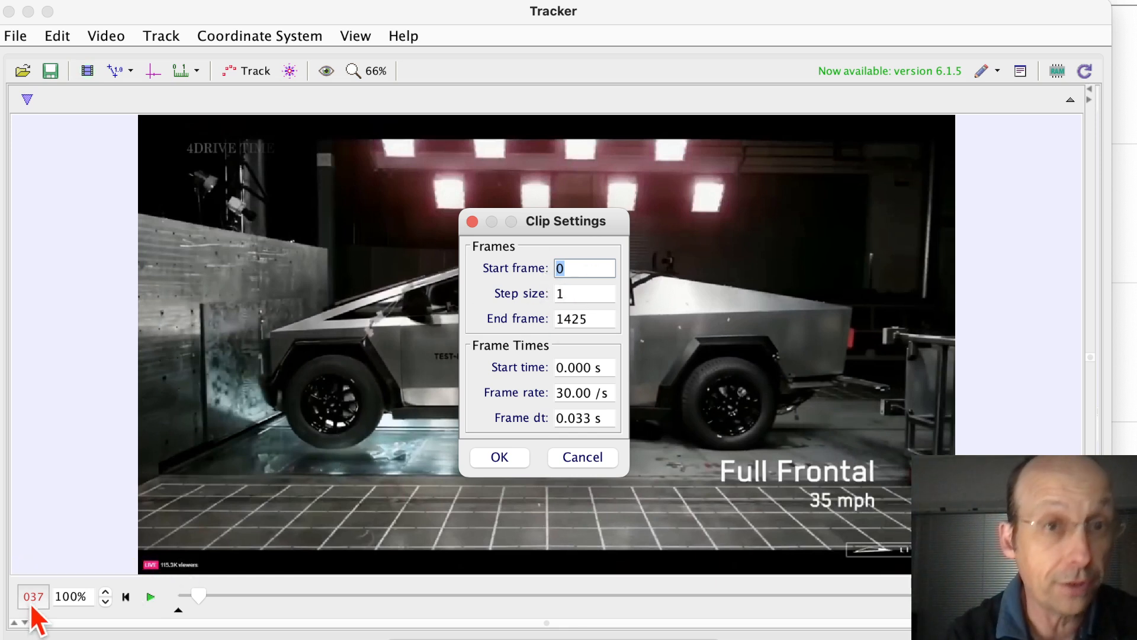
text(37)
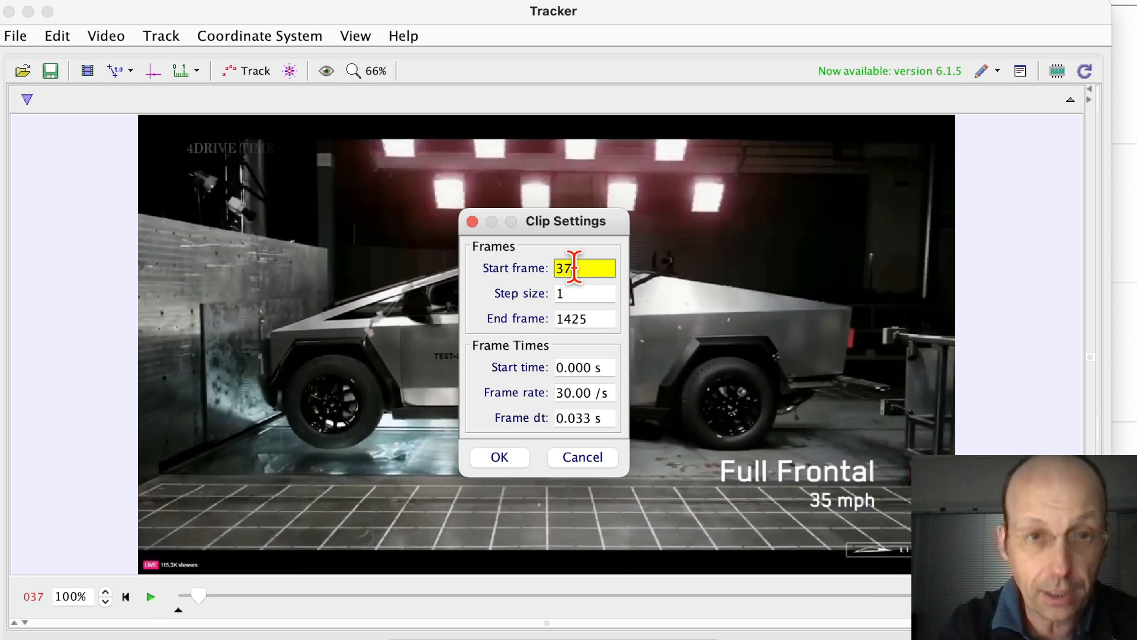
mouse_move(553, 419)
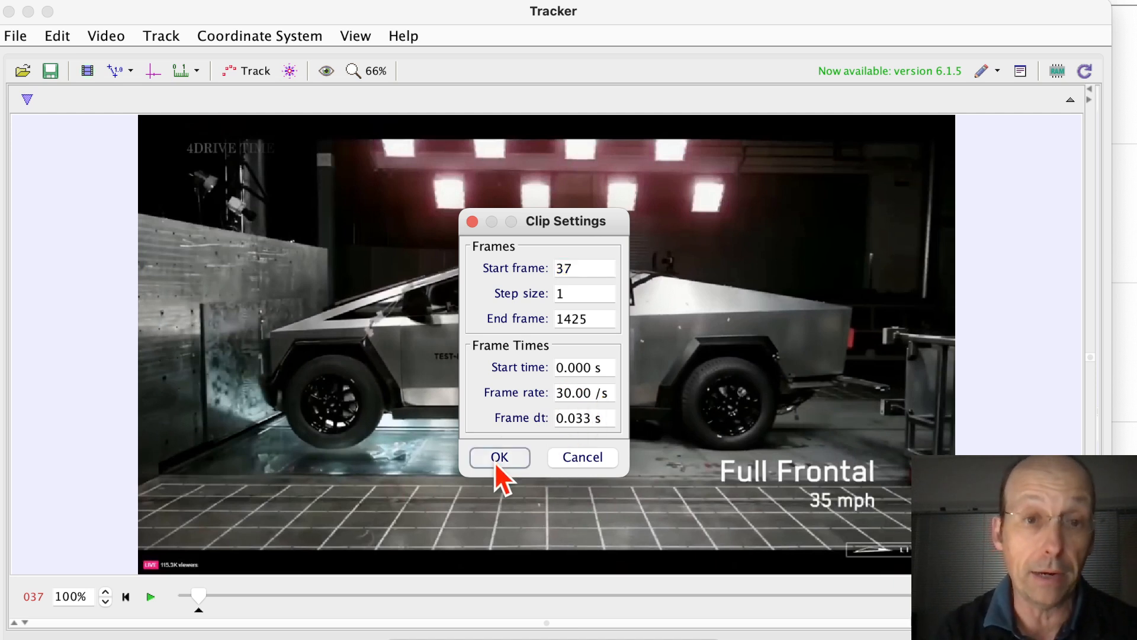
click(499, 456)
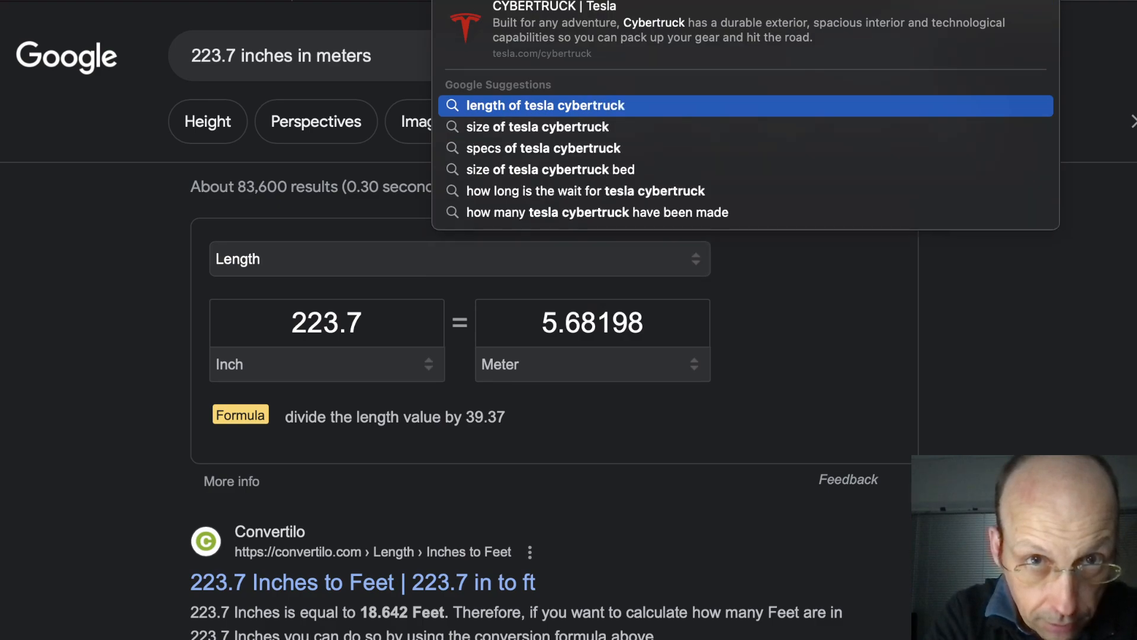
Step: Look up the Cybertruck's length and convert 223.7 inches to meters (about 5.68 m)
click(545, 106)
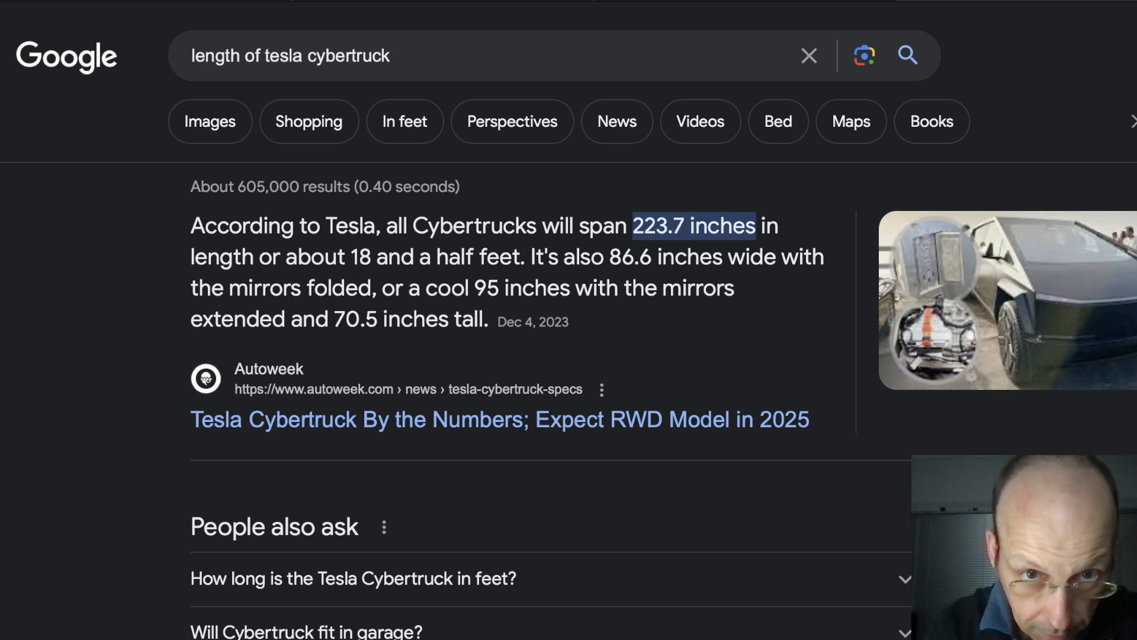
text(223.7)
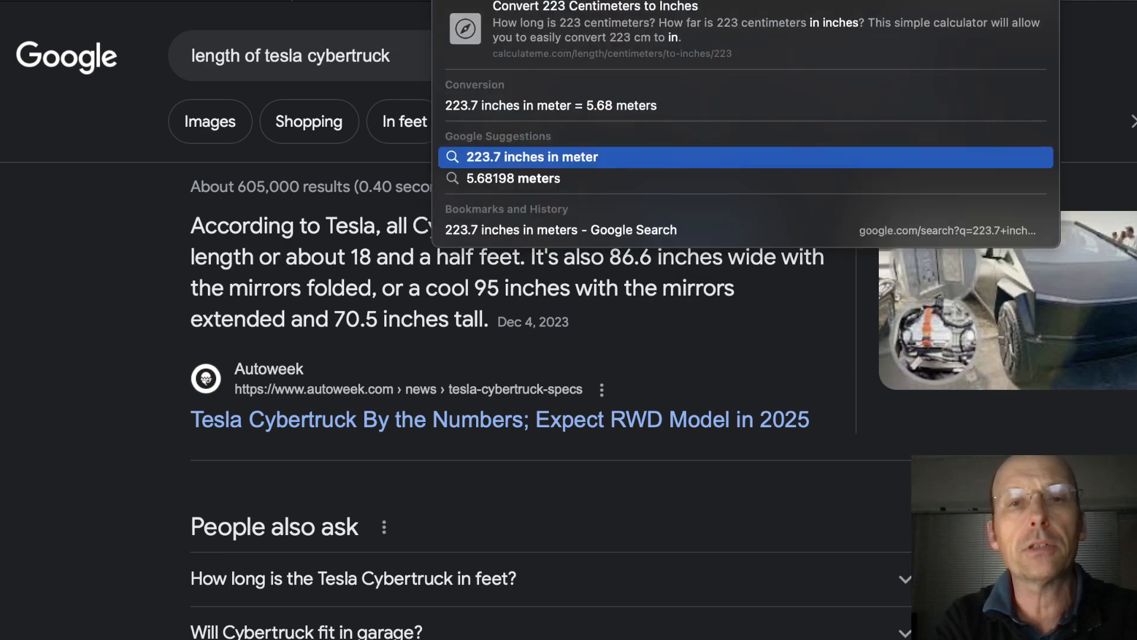
click(532, 157)
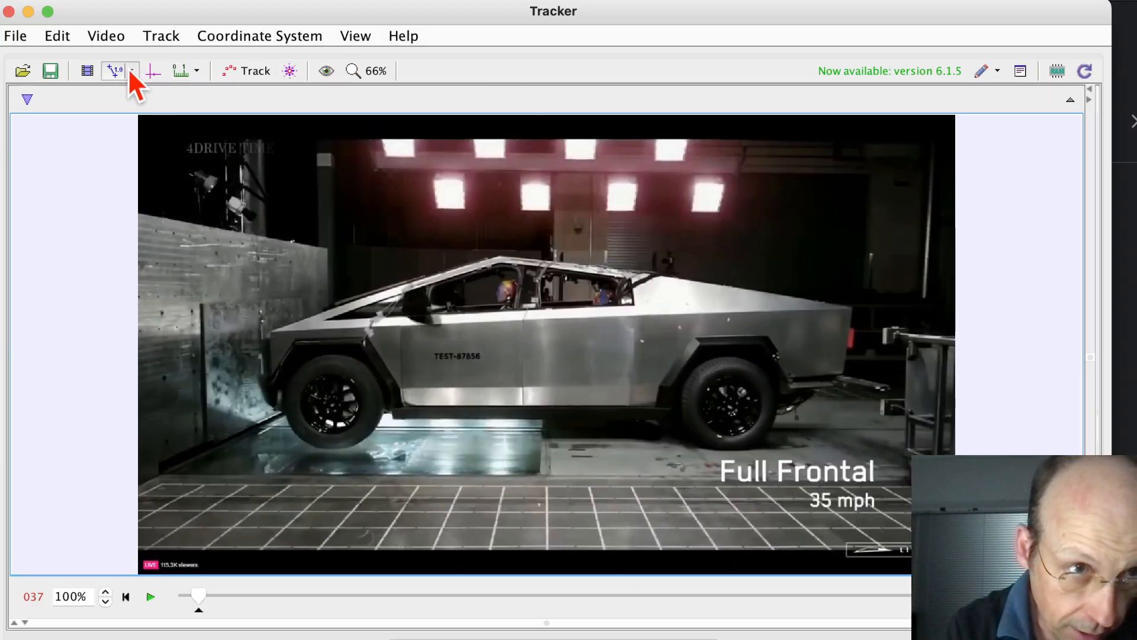
Step: Add a calibration stick from the truck's front to its rear, set to 5.680 m
click(112, 71)
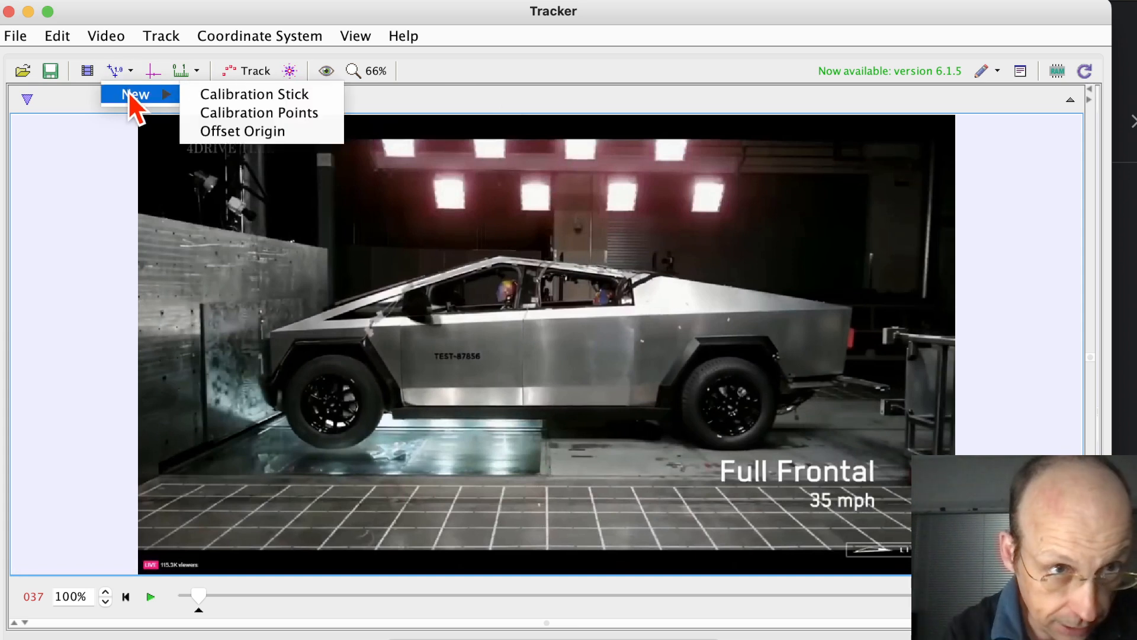
mouse_move(116, 80)
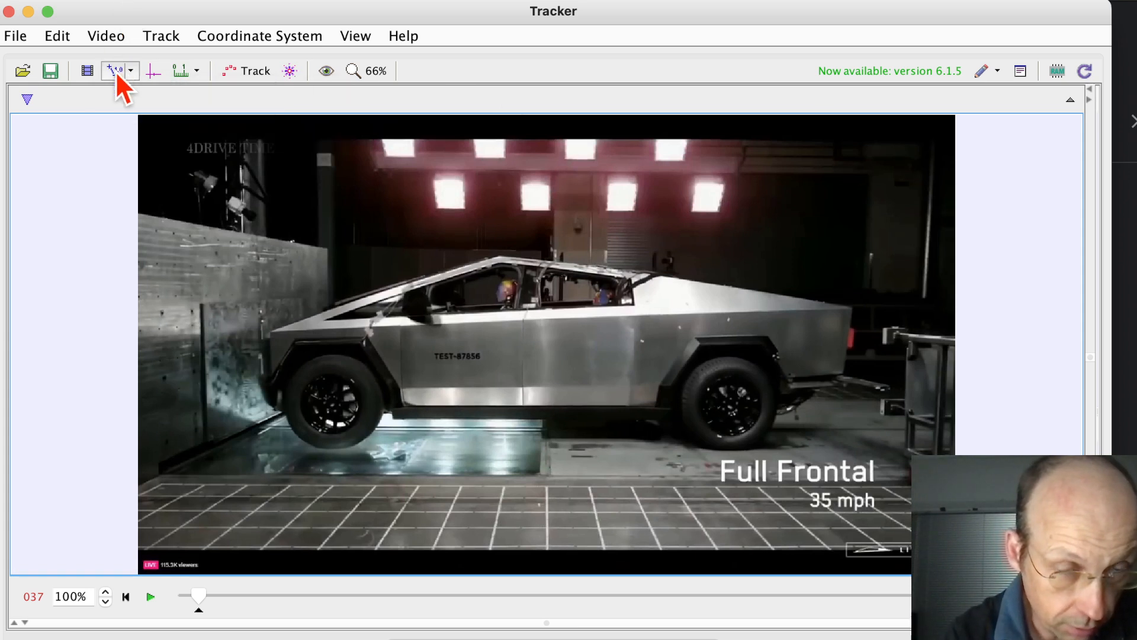
mouse_move(114, 71)
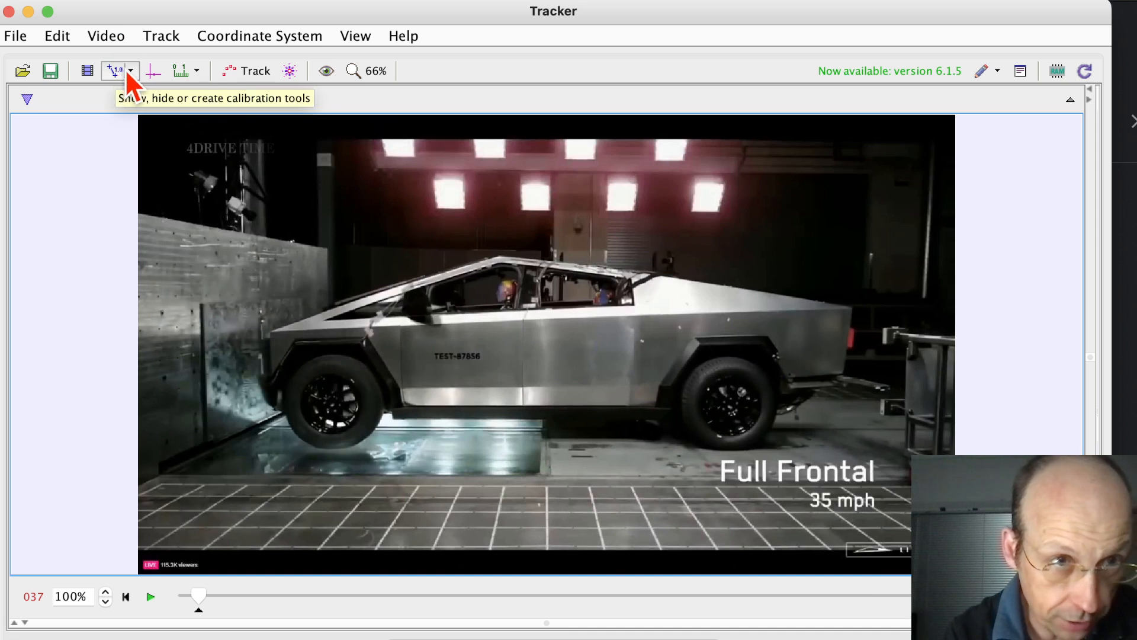
click(114, 70)
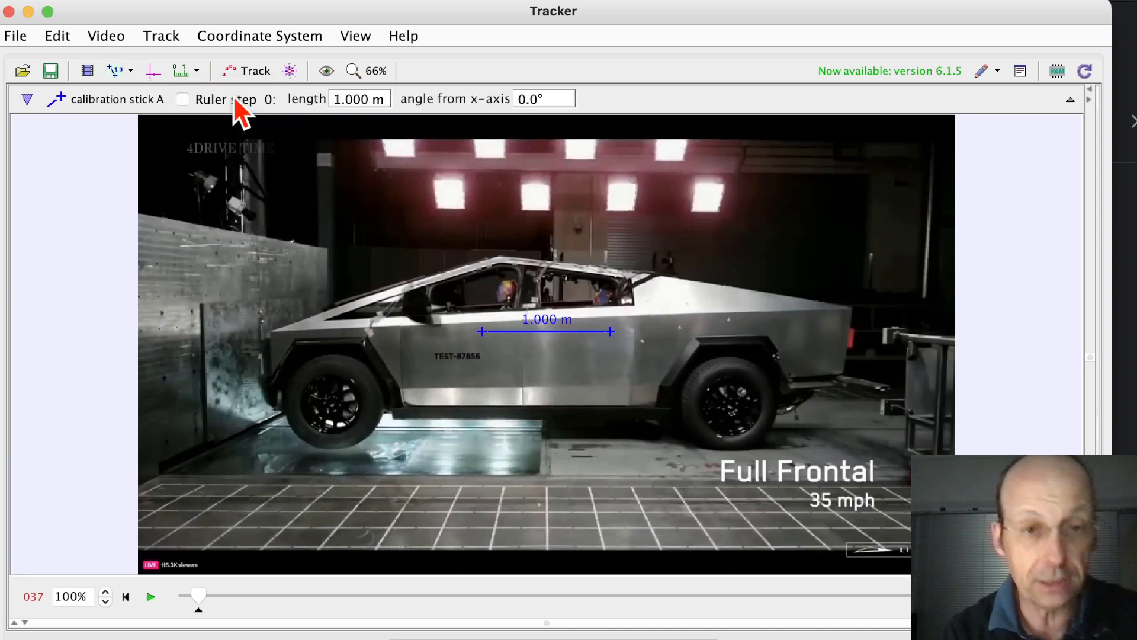
mouse_move(565, 347)
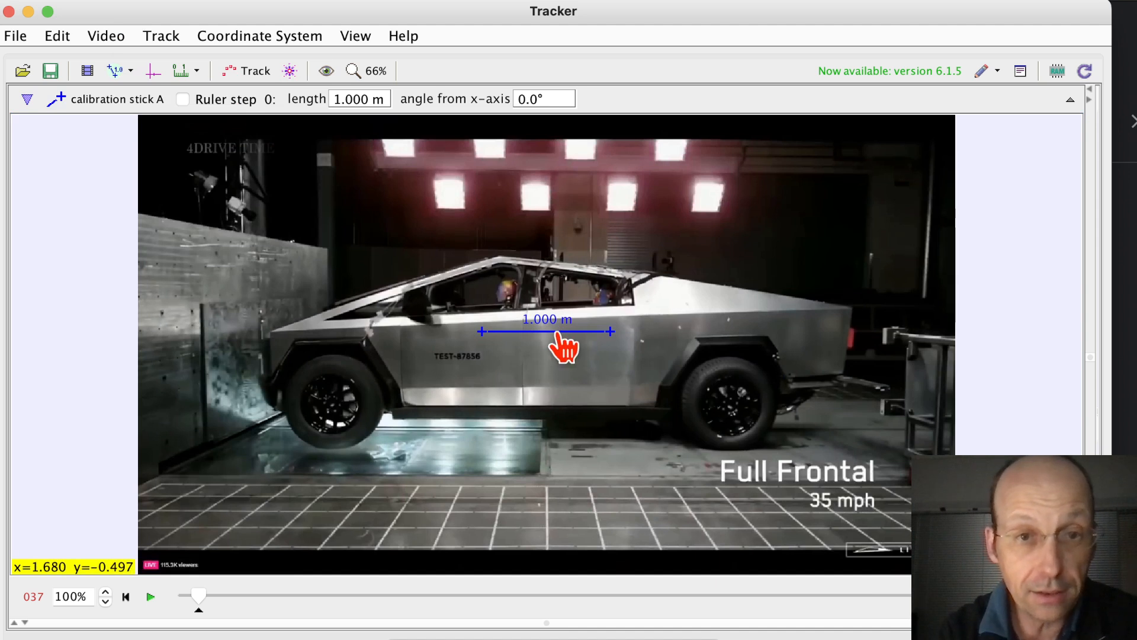
drag(547, 332, 558, 361)
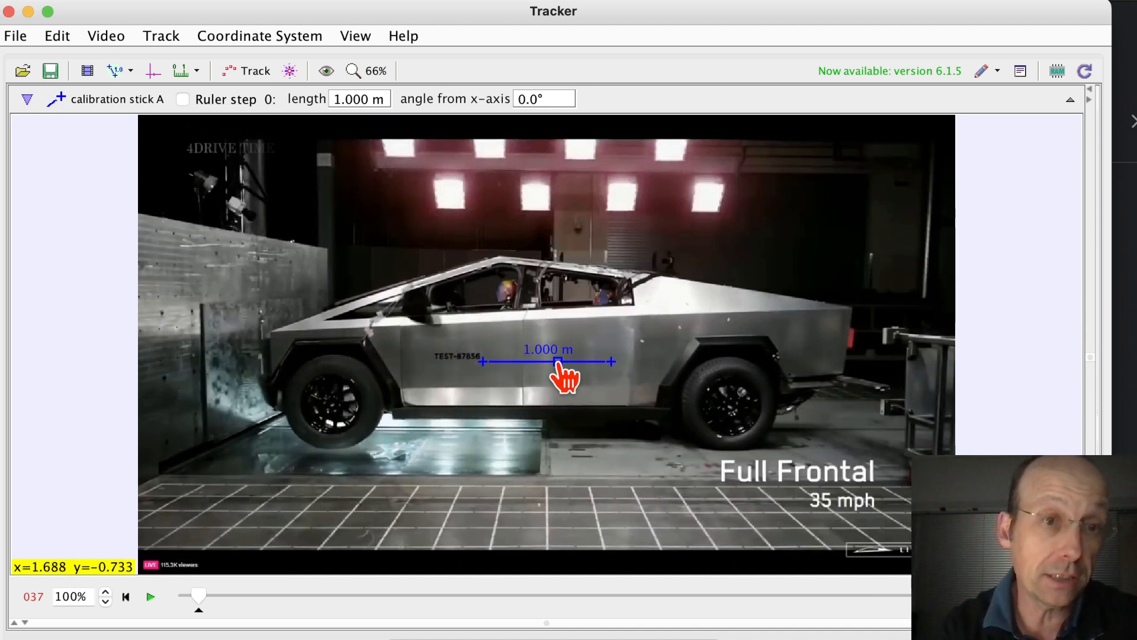
drag(564, 374, 383, 352)
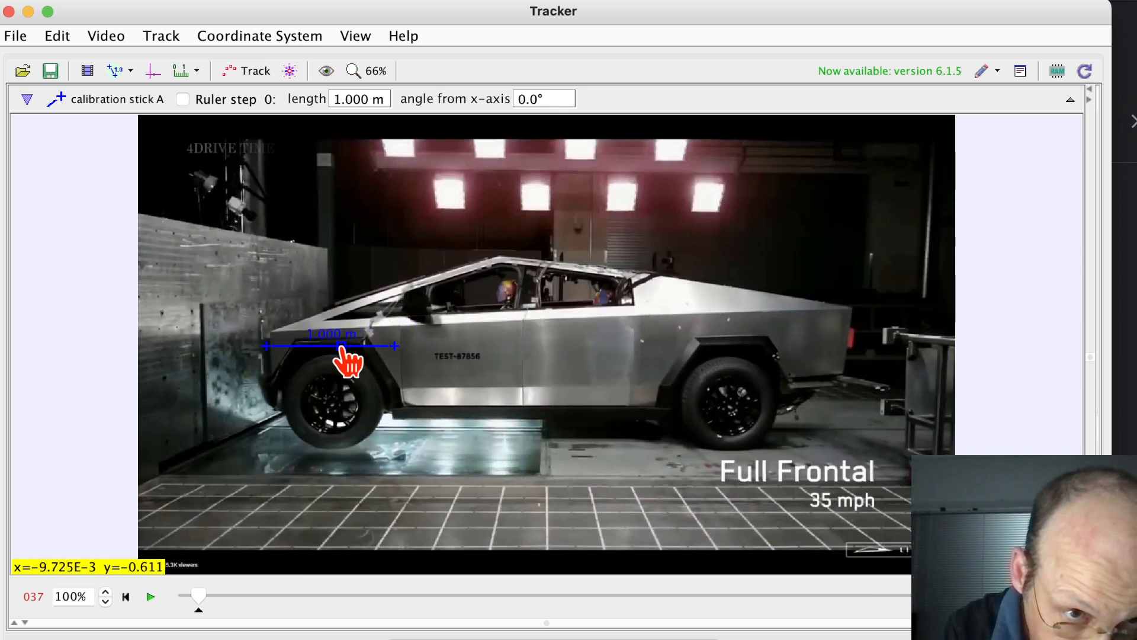
drag(330, 346, 347, 353)
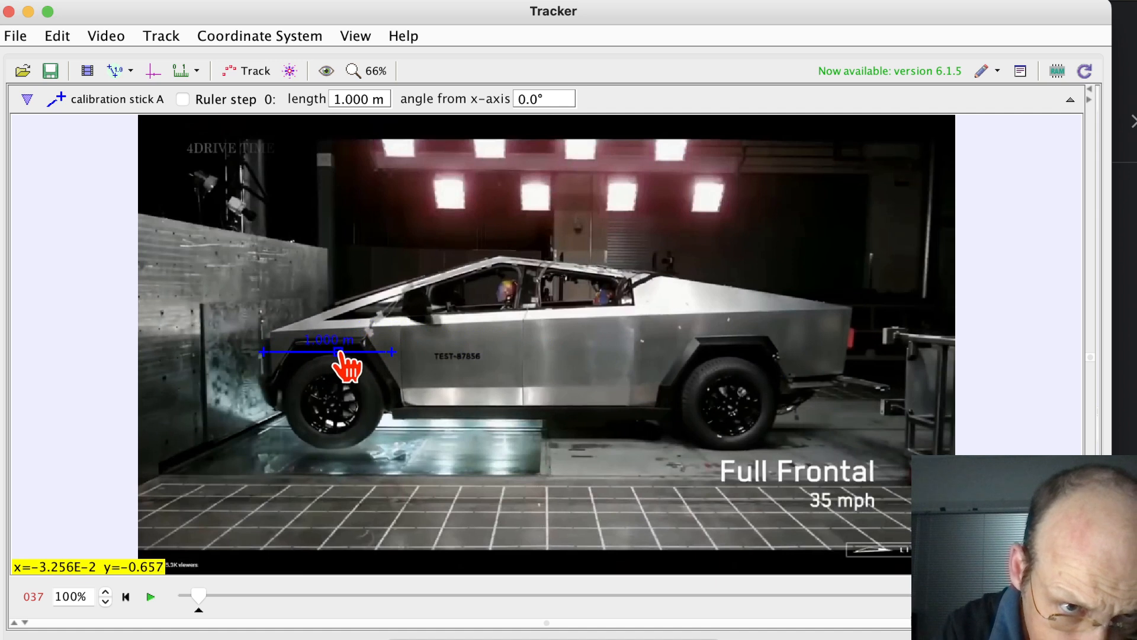
drag(348, 355, 348, 333)
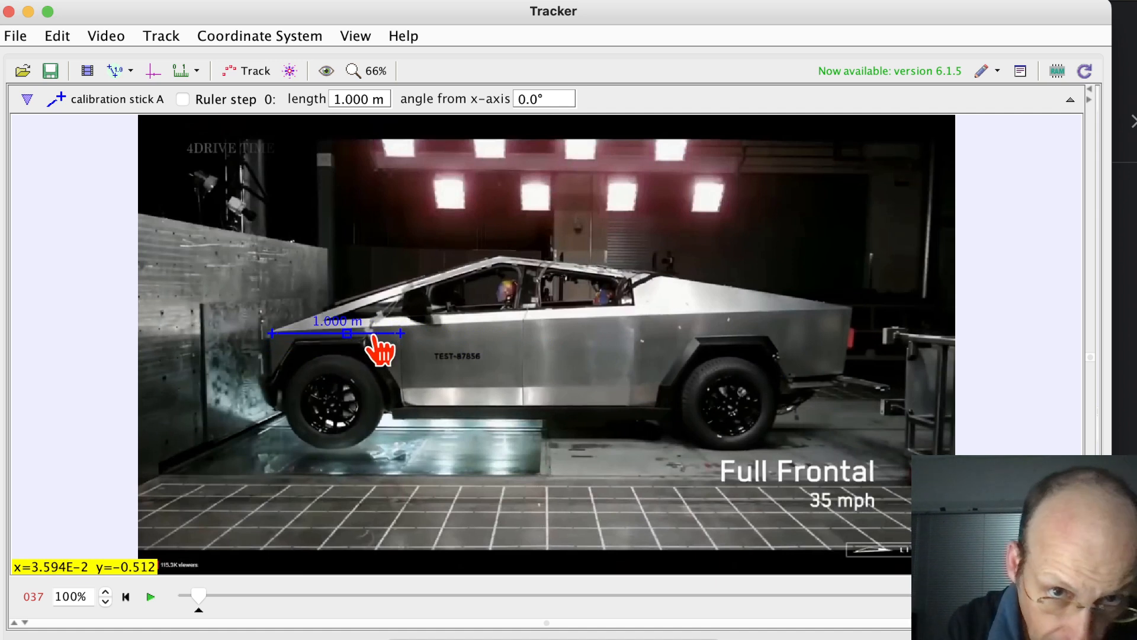
mouse_move(410, 352)
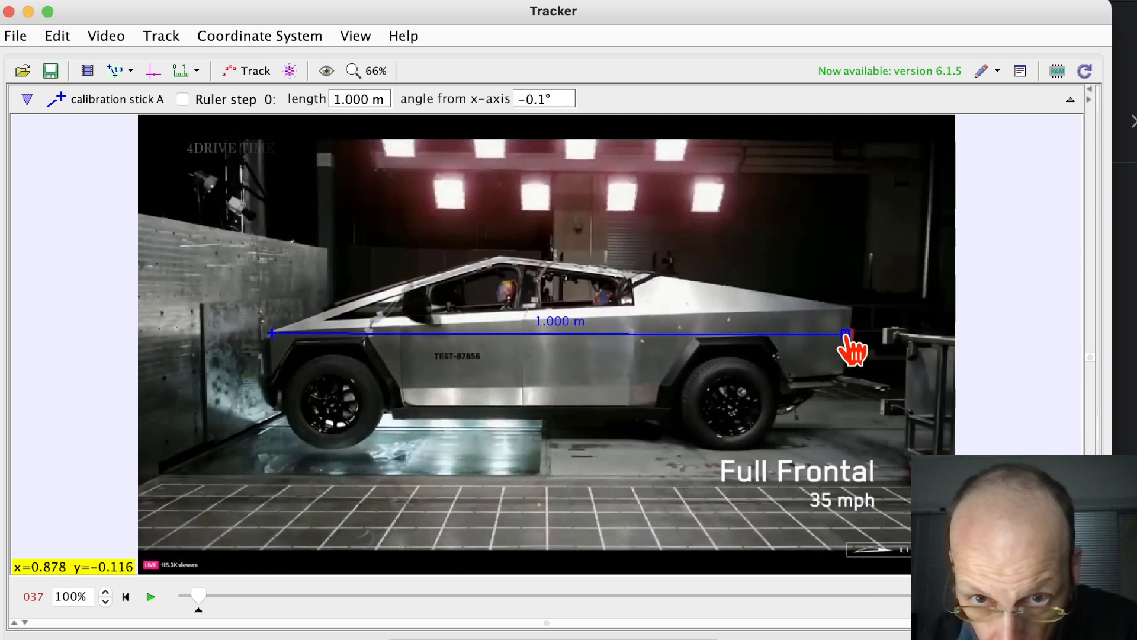
drag(849, 334, 859, 334)
text(5.6)
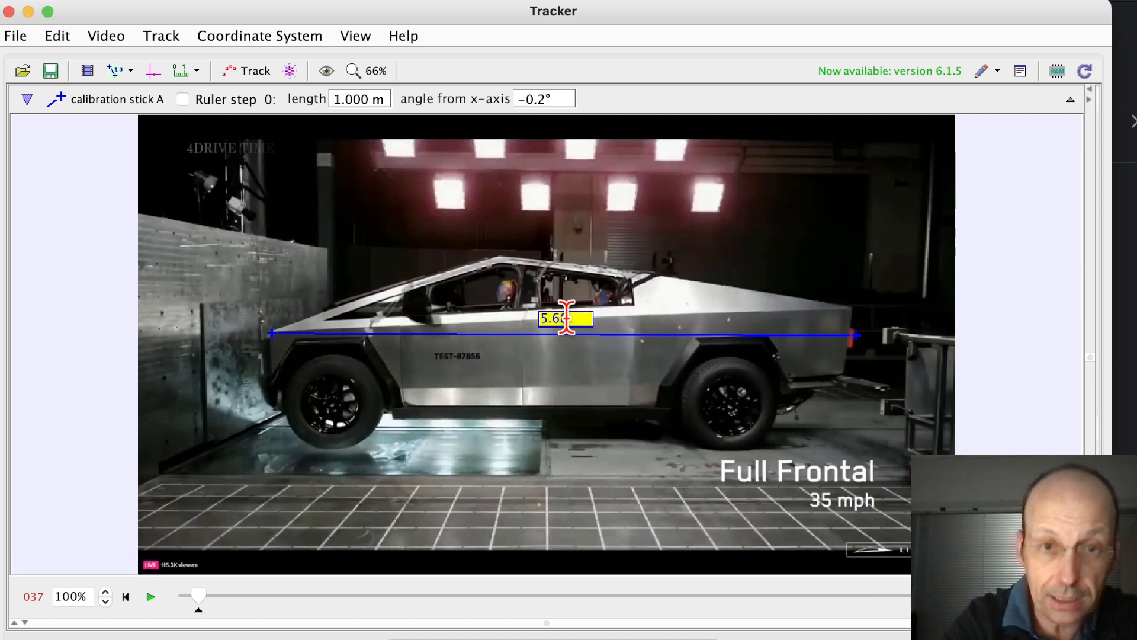
key(Enter)
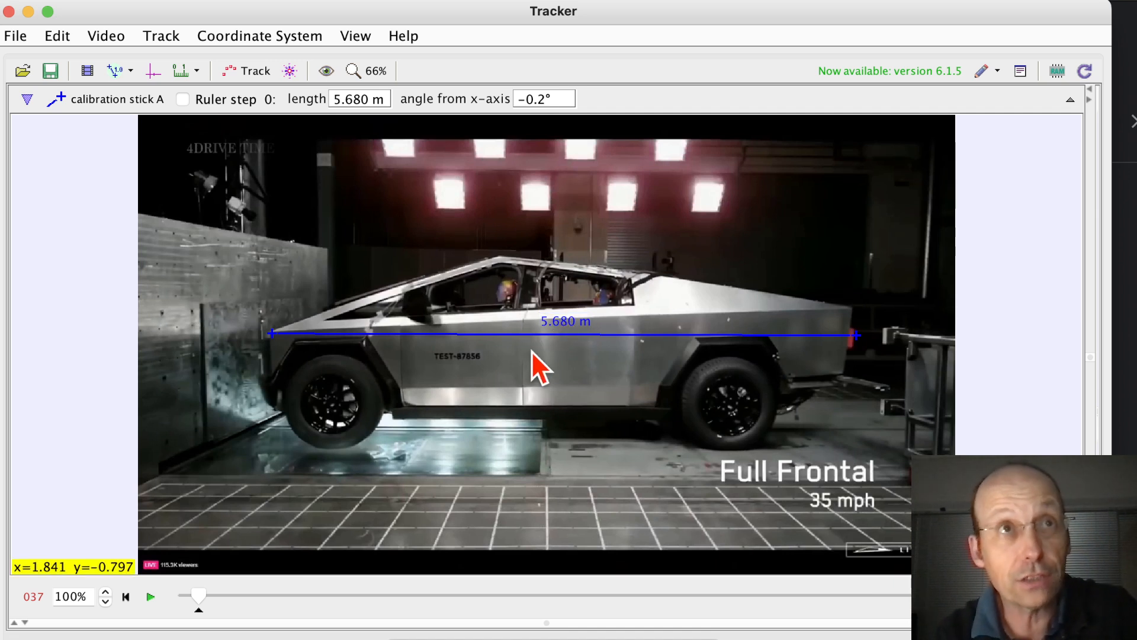
mouse_move(502, 334)
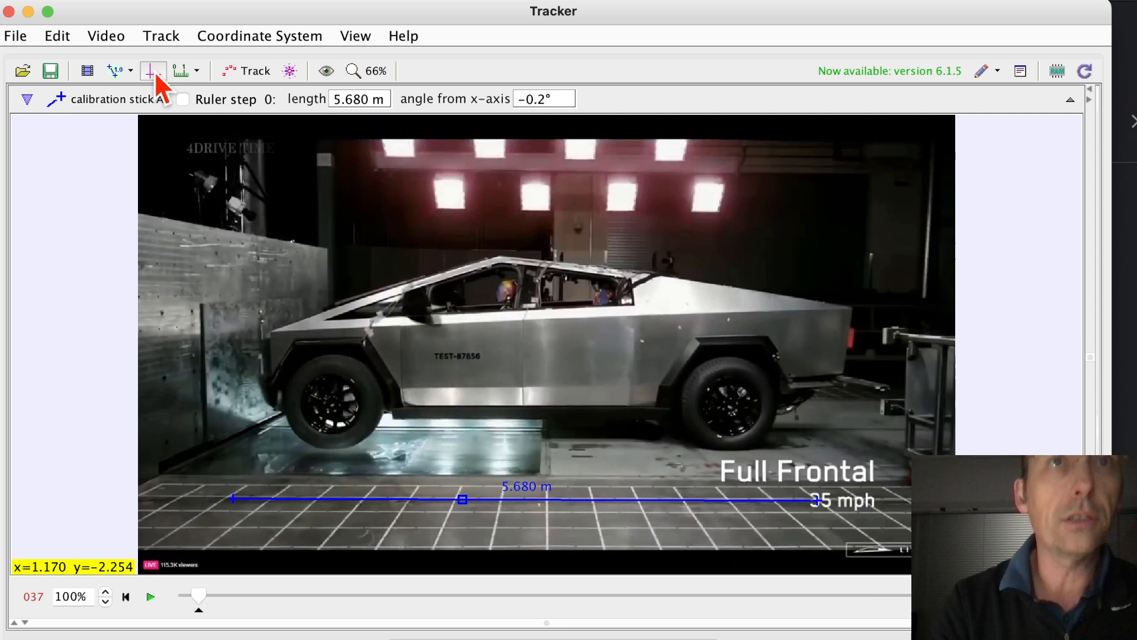
mouse_move(153, 71)
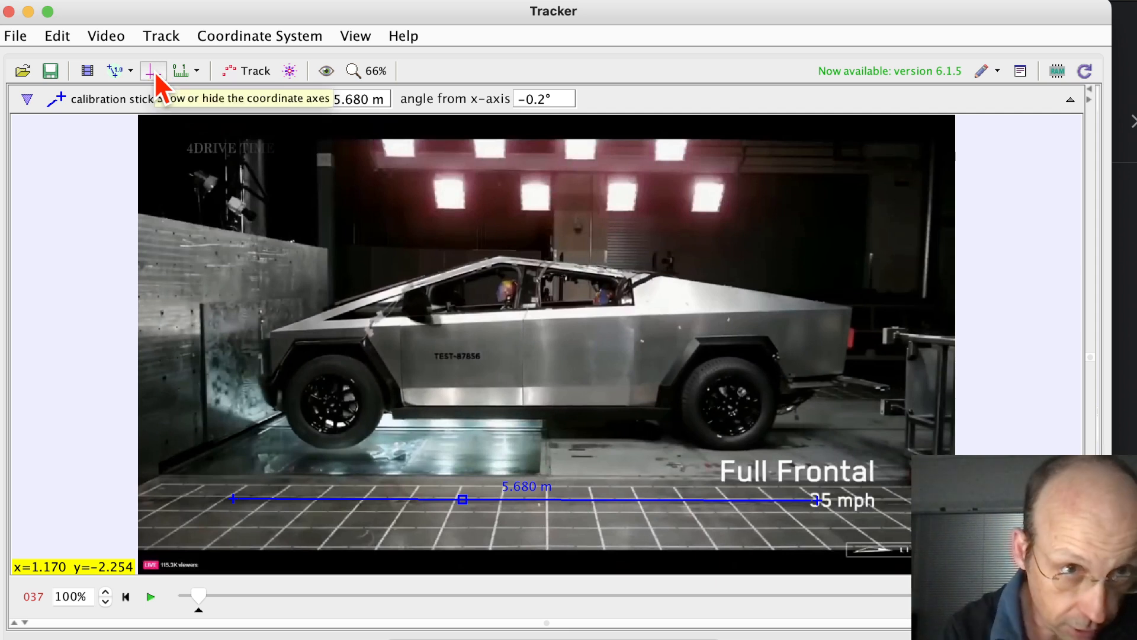
Step: Display the coordinate axes and place the origin on the floor at the barrier base
click(181, 71)
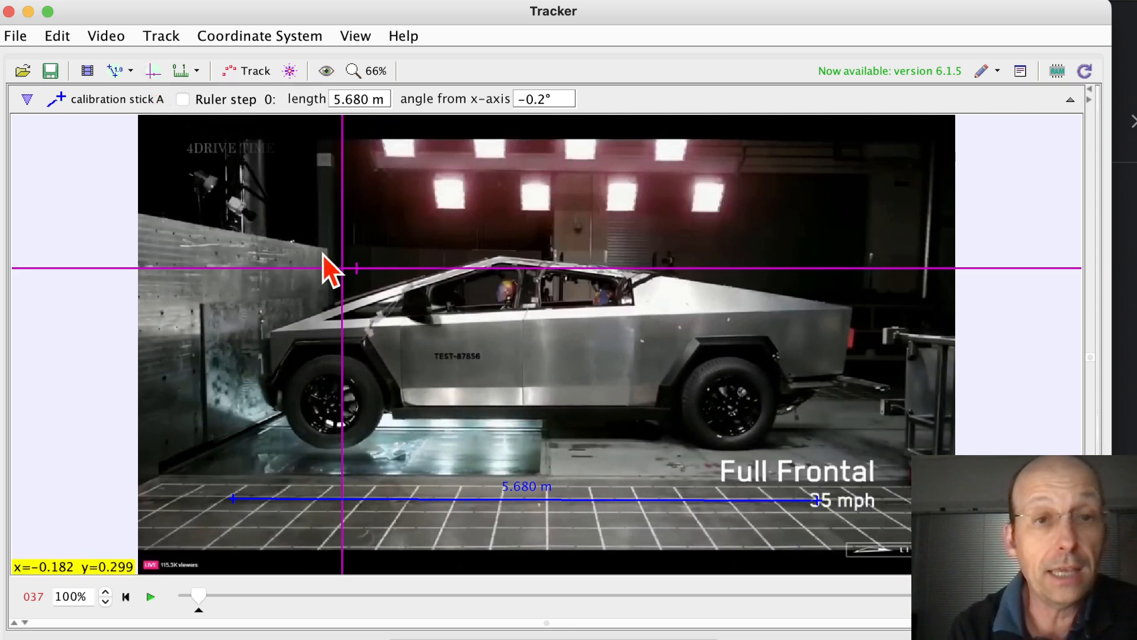
mouse_move(352, 279)
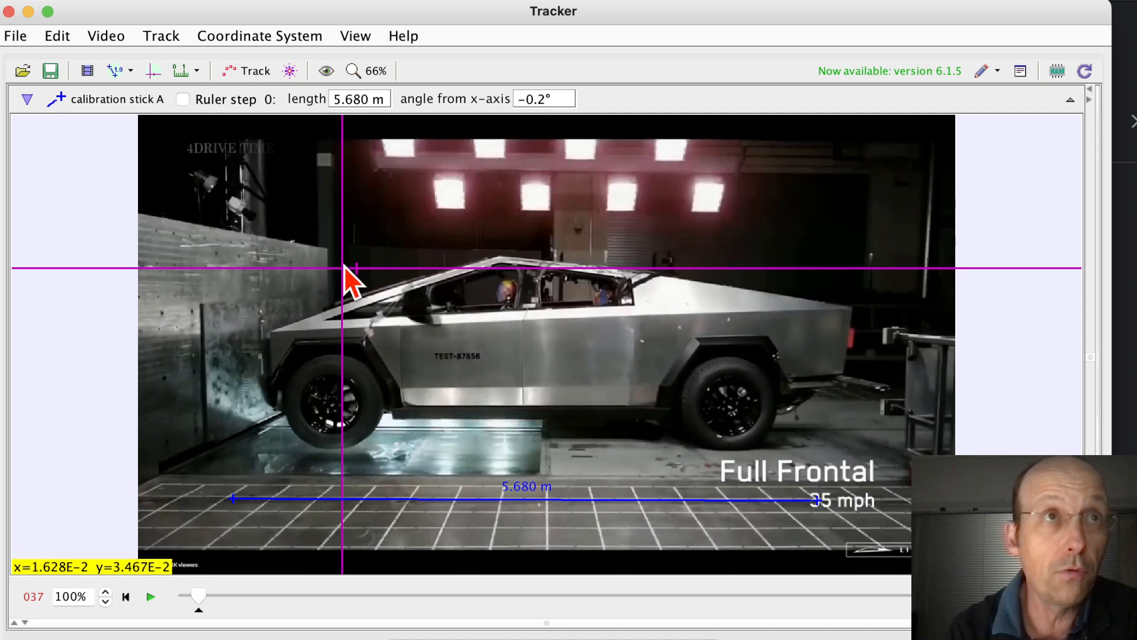
drag(345, 267, 229, 442)
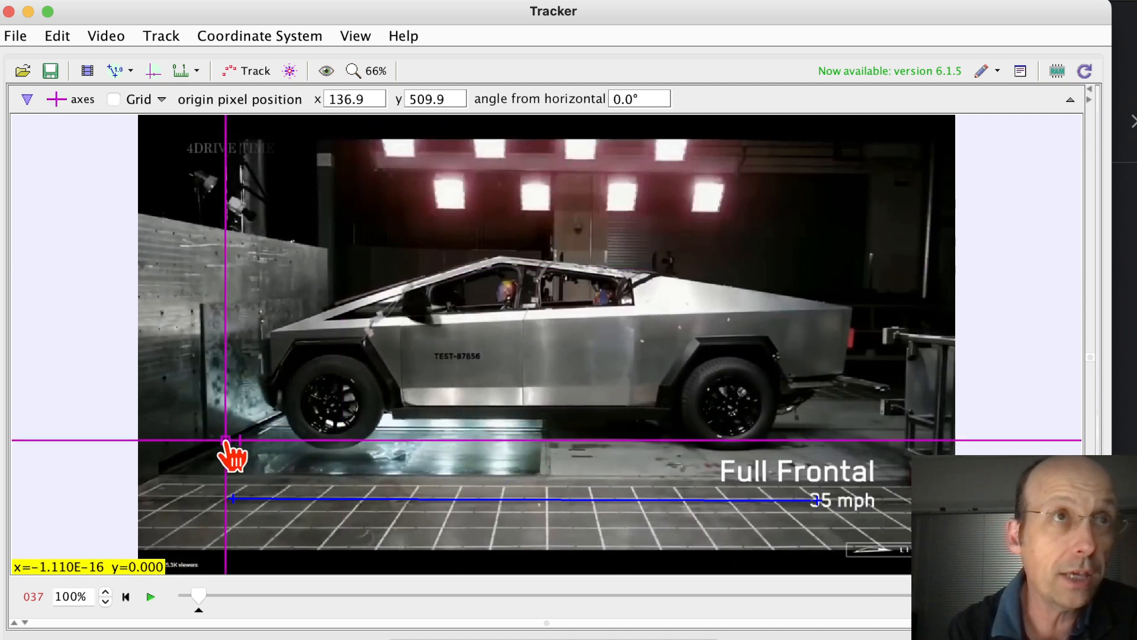
drag(233, 456, 223, 466)
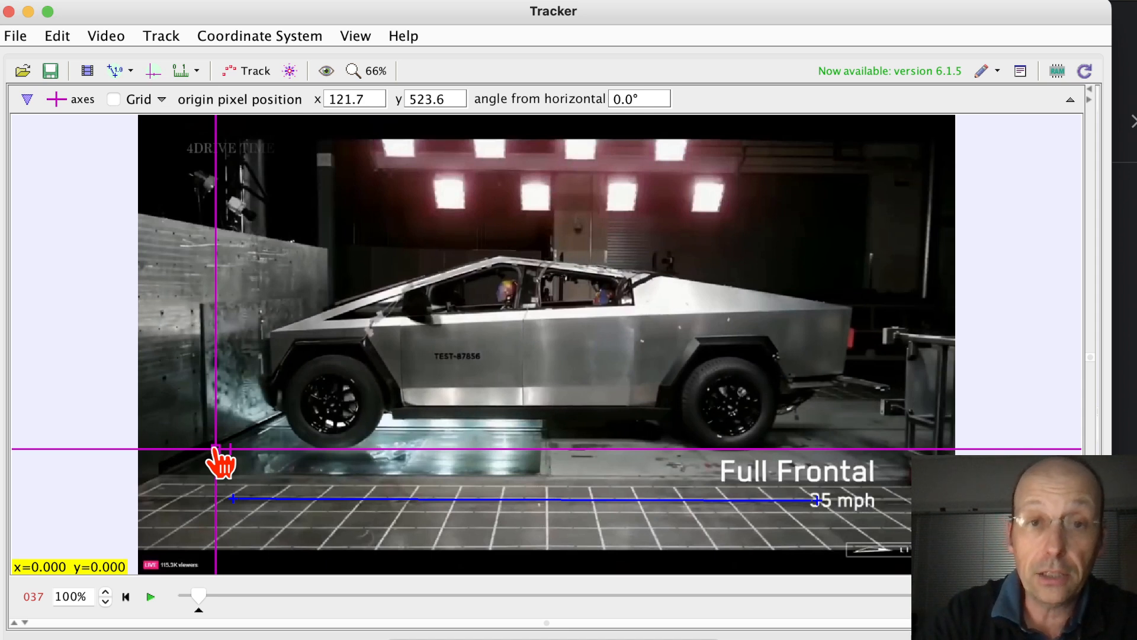
mouse_move(697, 334)
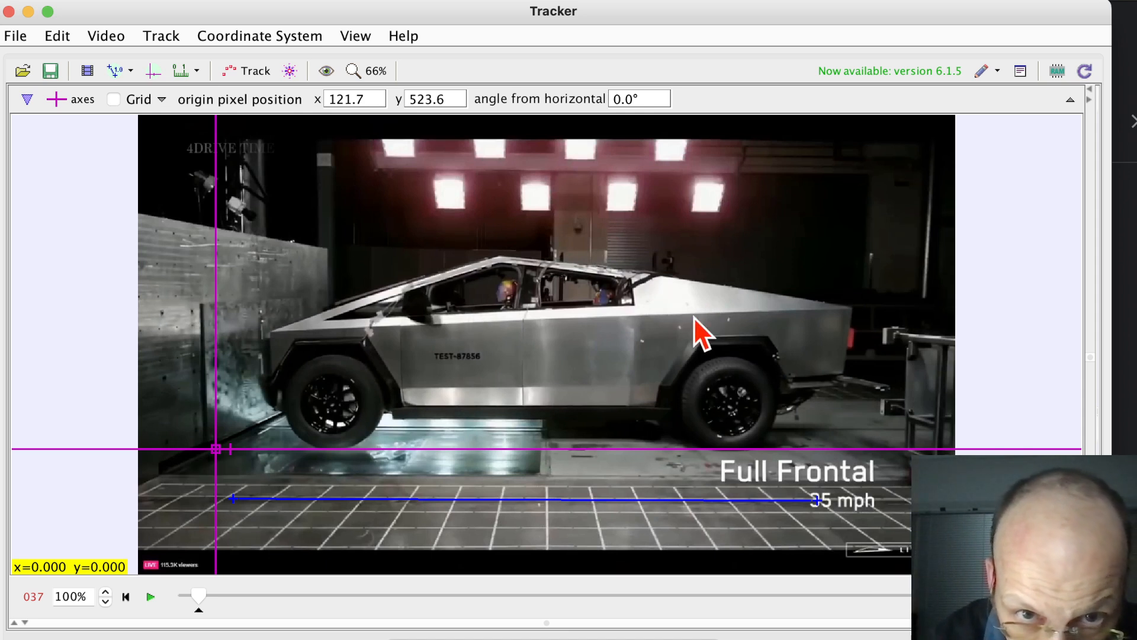
mouse_move(573, 283)
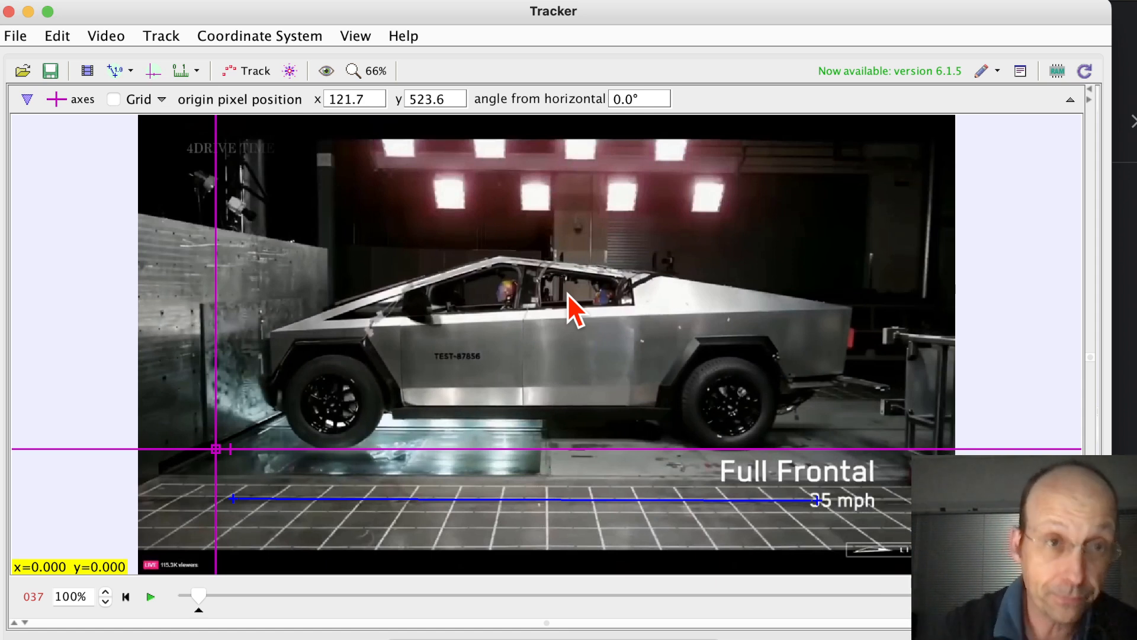
Step: Create a new Point Mass track named mass A
click(247, 70)
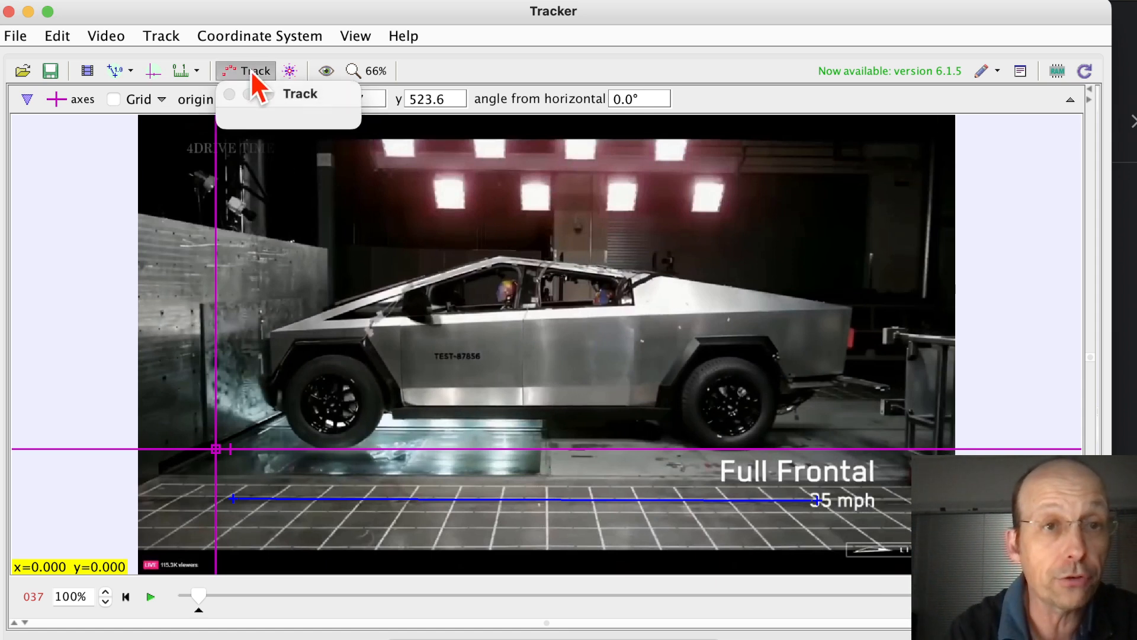
click(236, 119)
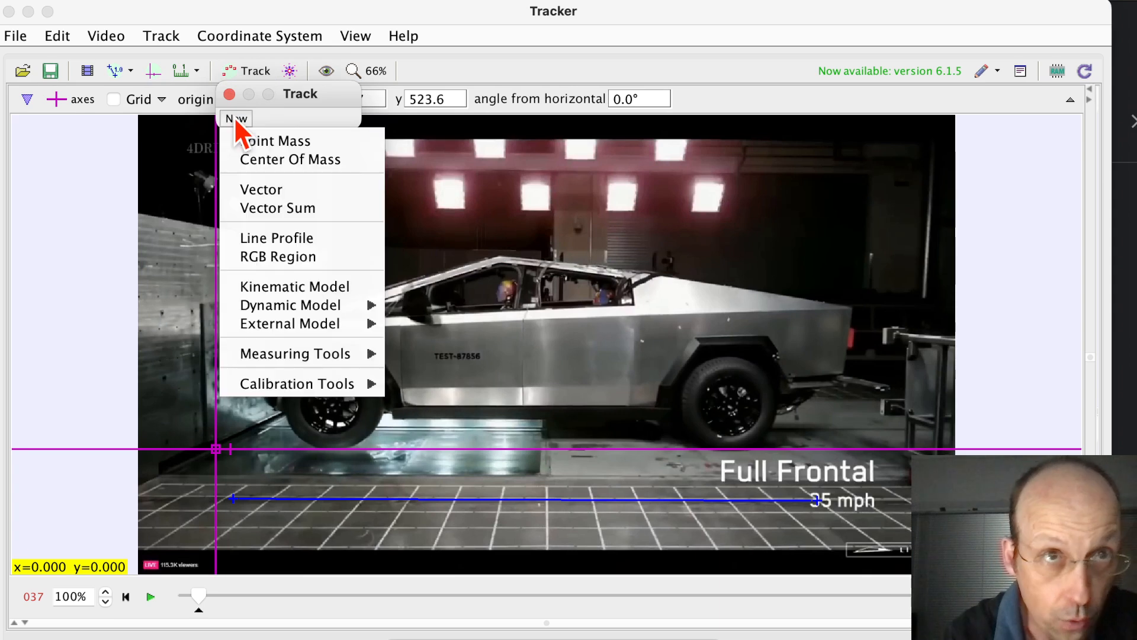
click(277, 141)
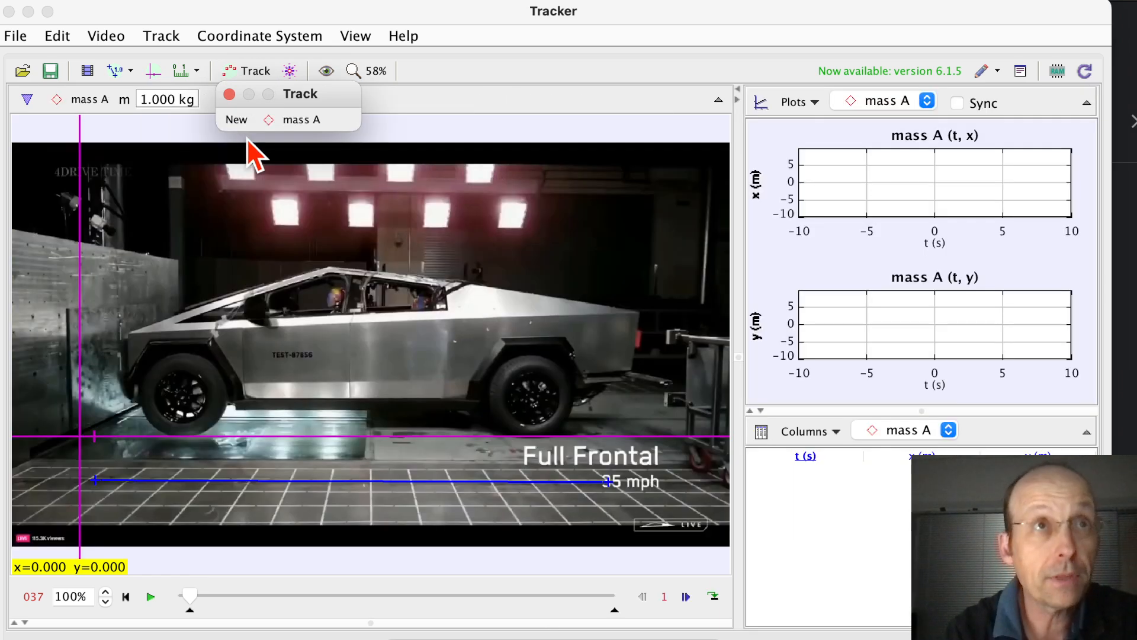
mouse_move(324, 346)
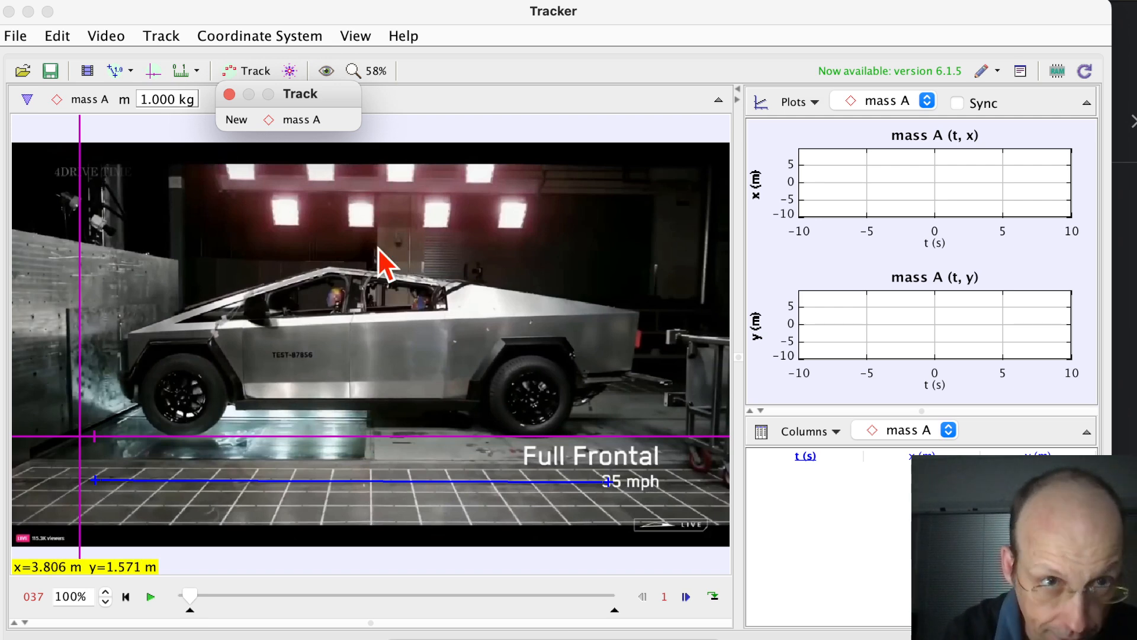
Step: Zoom the video view to 200%
click(366, 70)
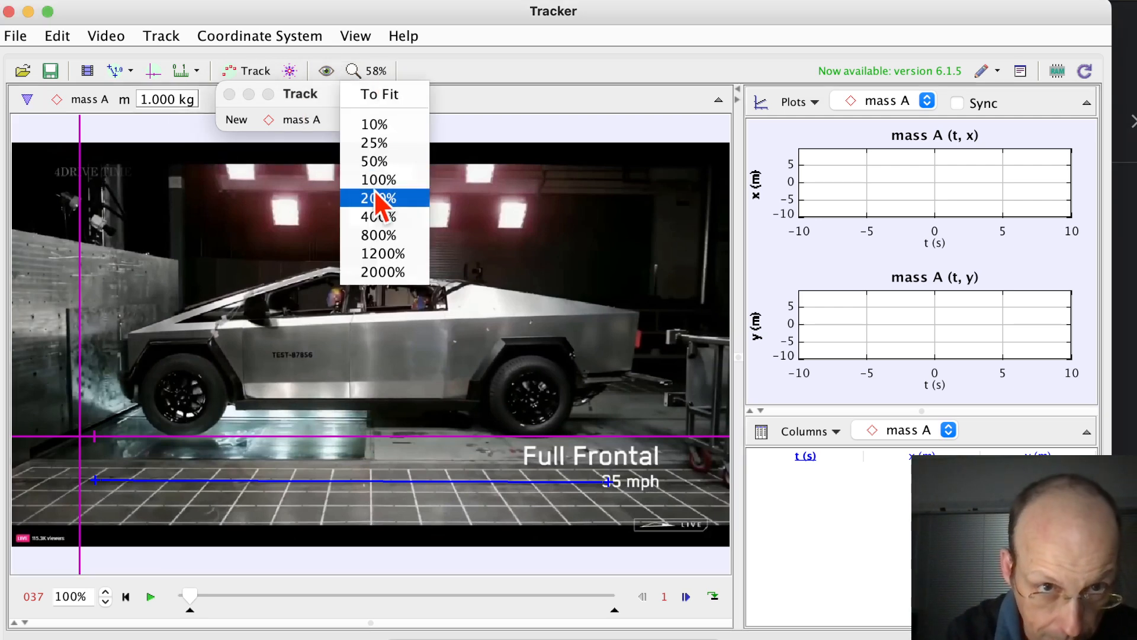
click(377, 198)
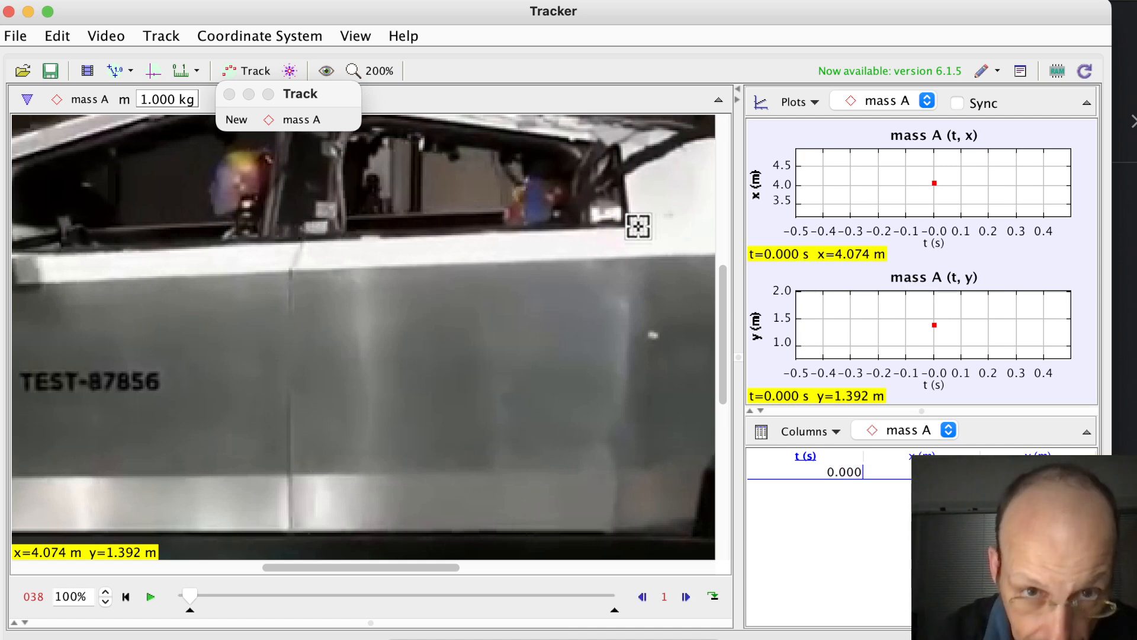
Step: Mark mass A at the door corner frame by frame through frame 75 (t = 1.233 s)
click(685, 596)
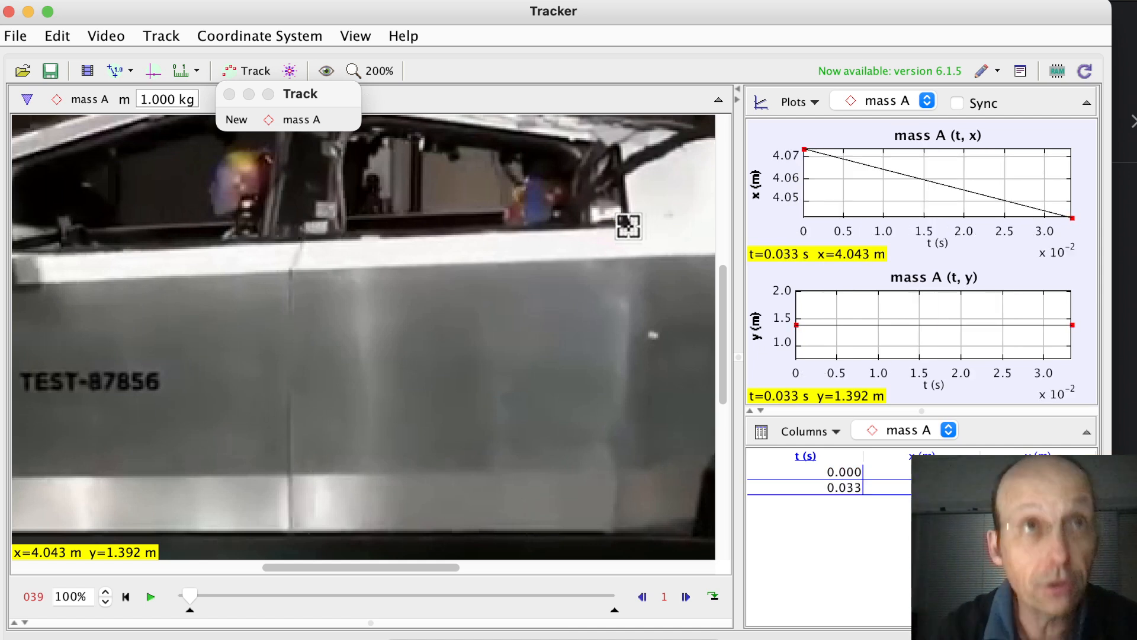
click(625, 226)
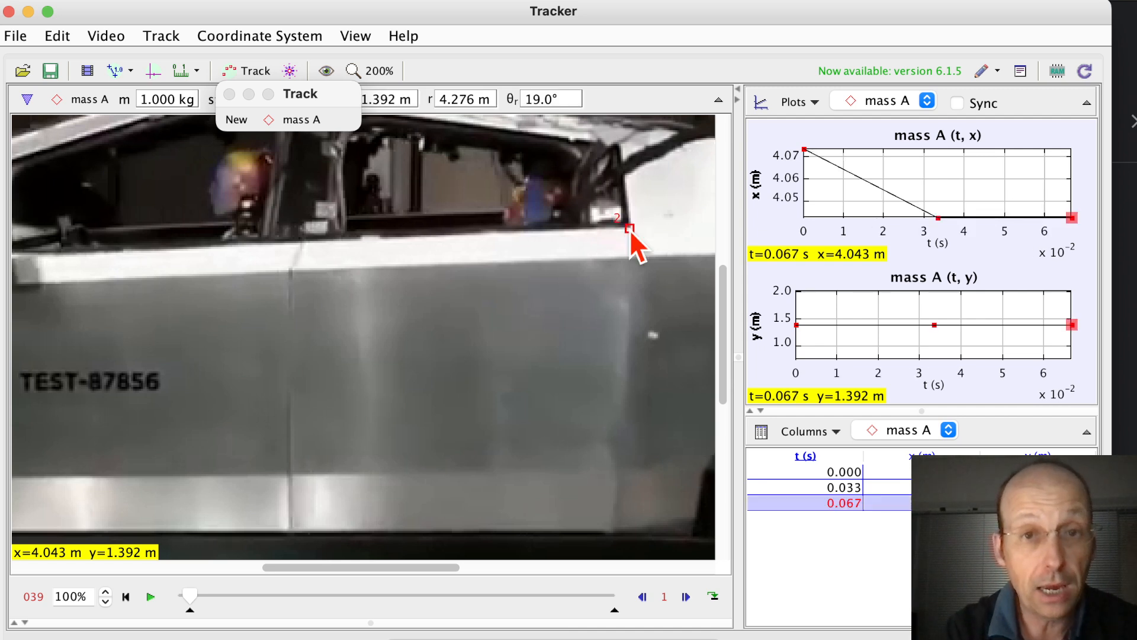
click(617, 226)
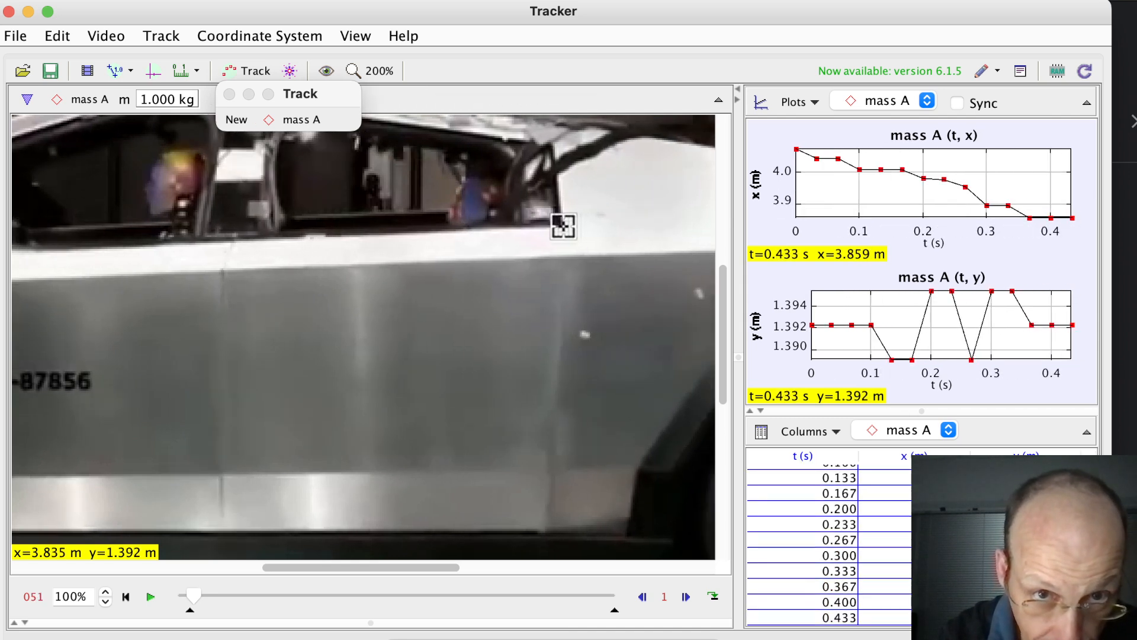
click(684, 596)
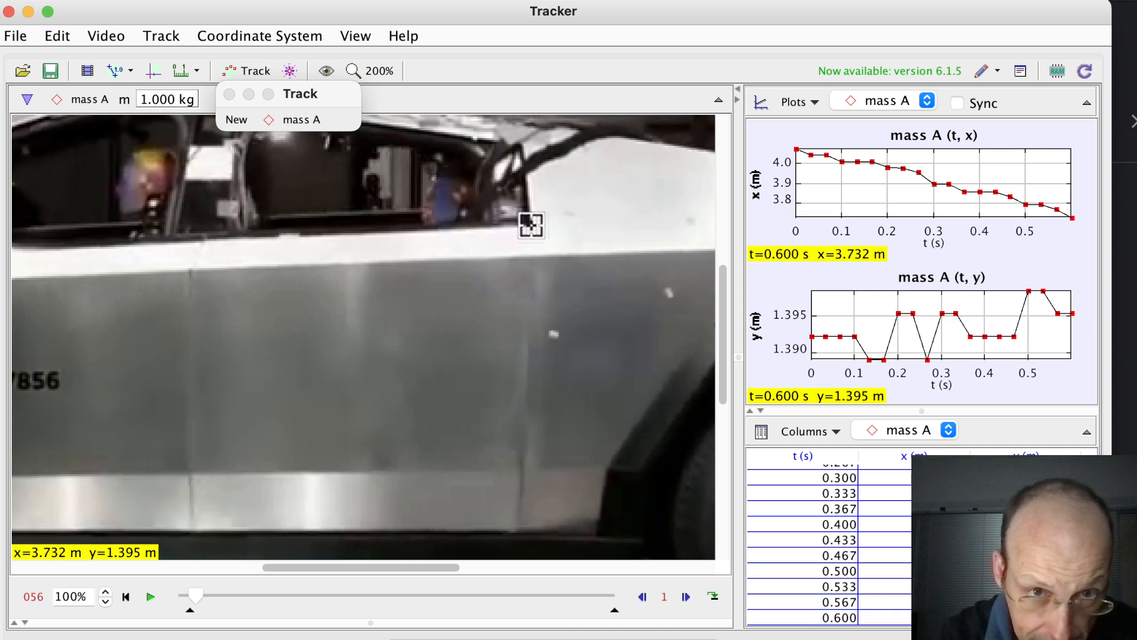
click(684, 596)
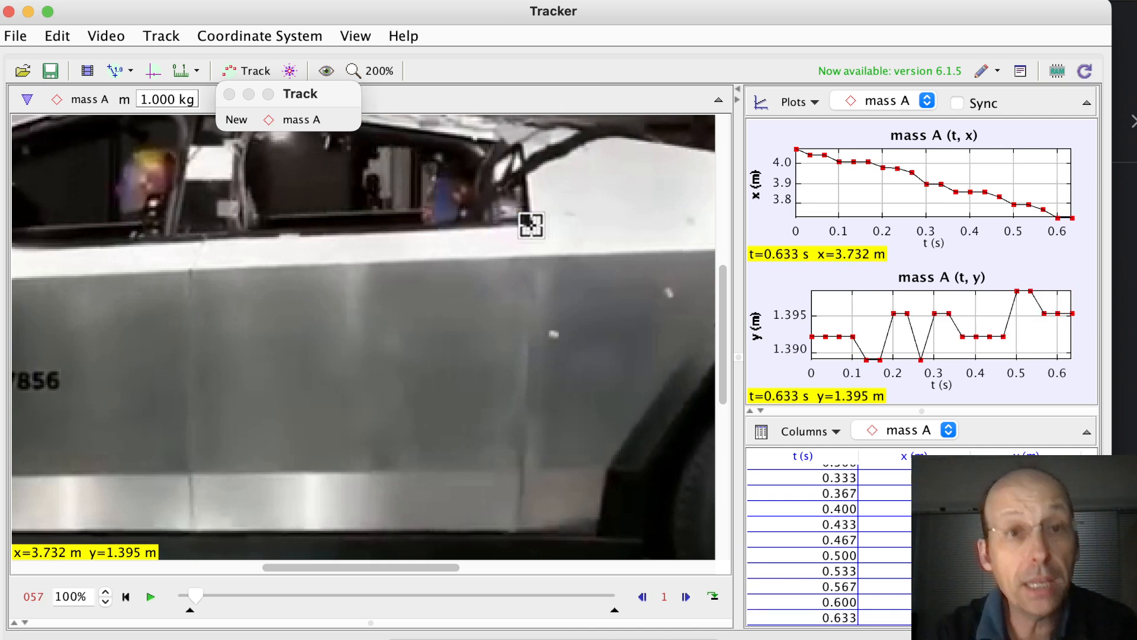
click(685, 597)
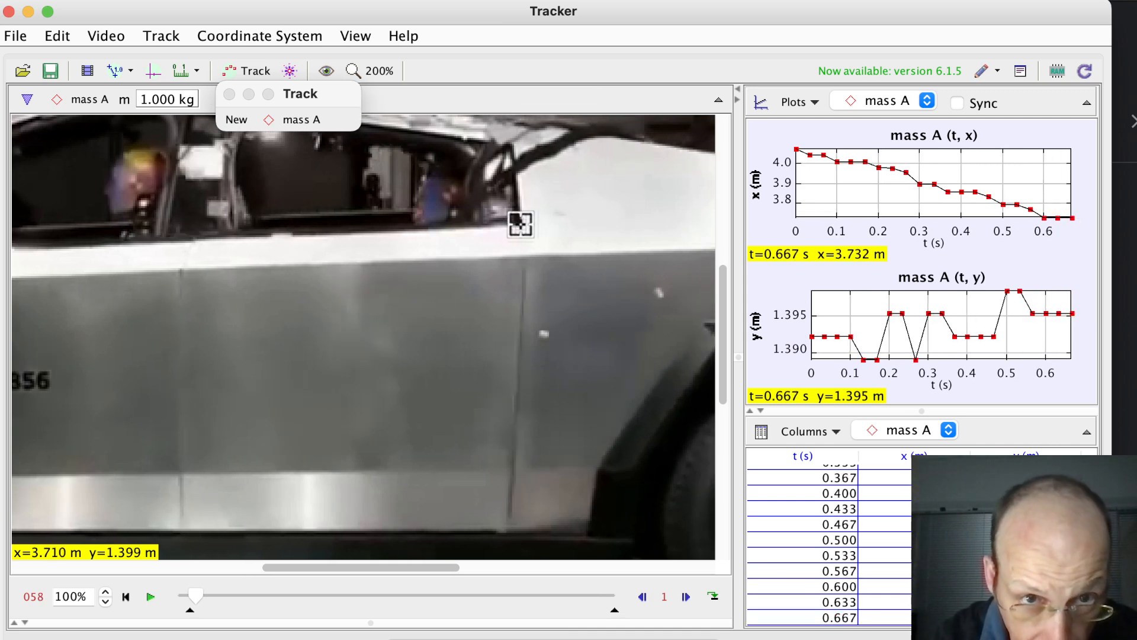
click(685, 596)
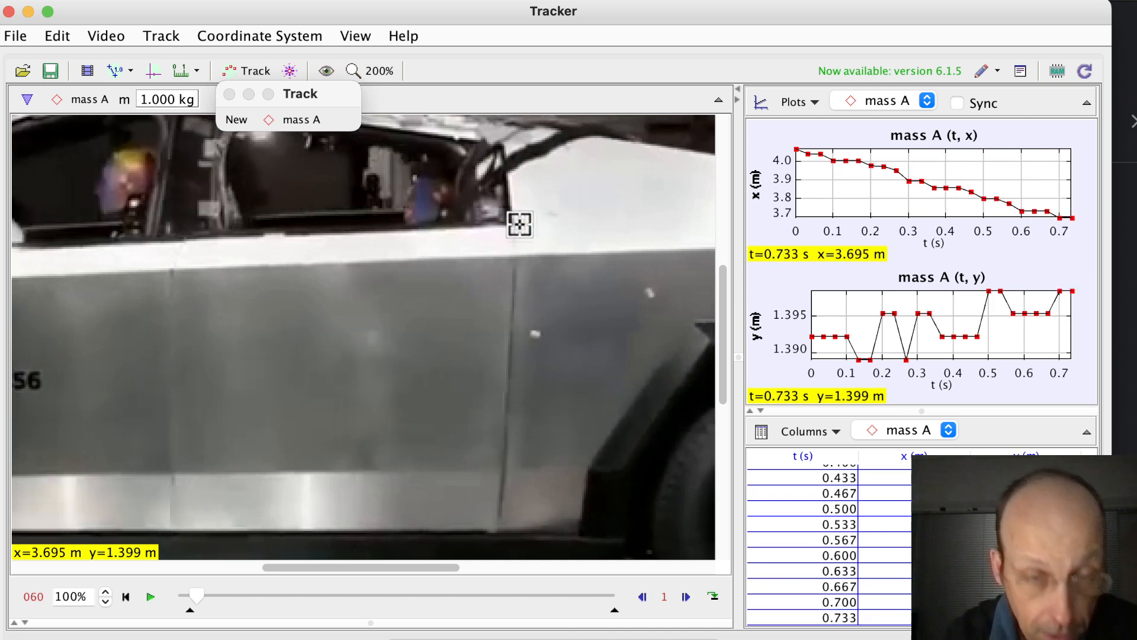
click(685, 597)
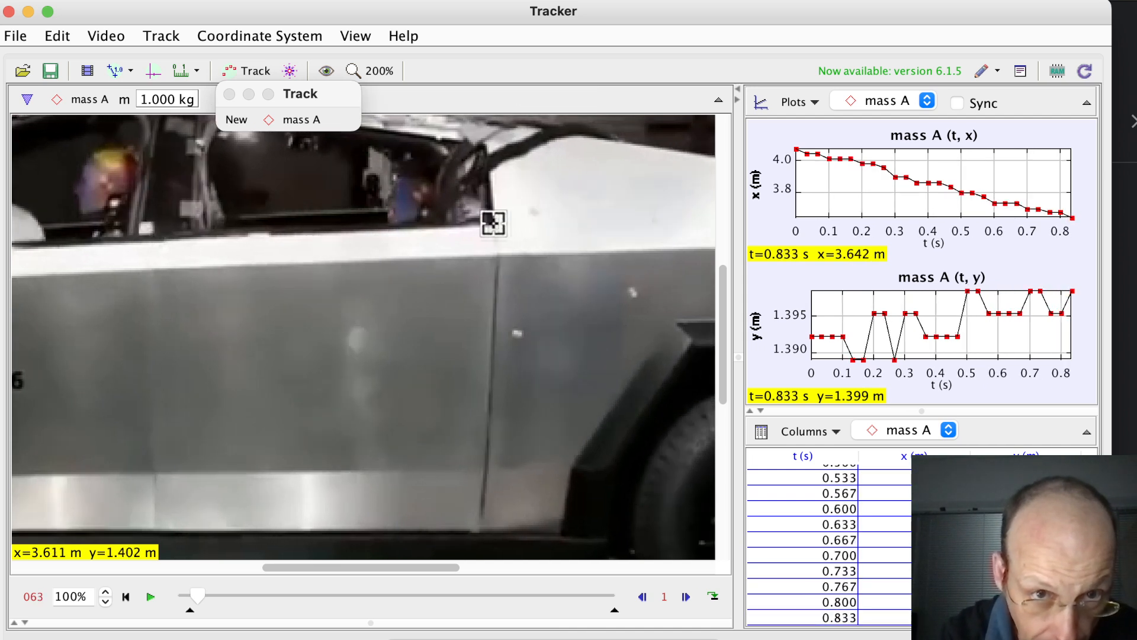
click(683, 596)
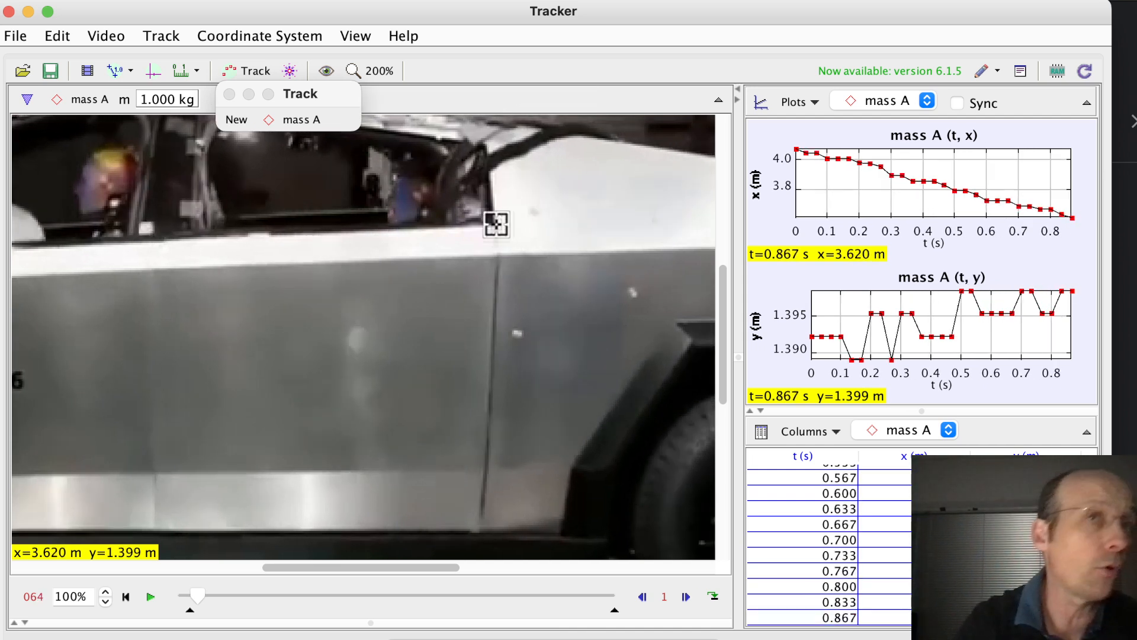
click(685, 596)
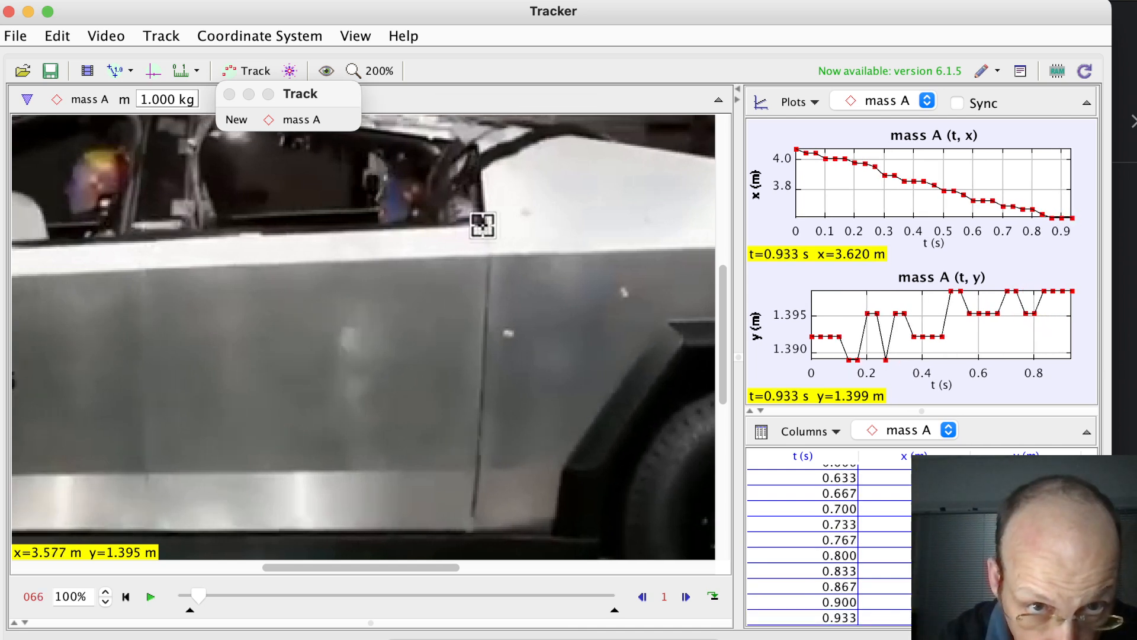
click(685, 596)
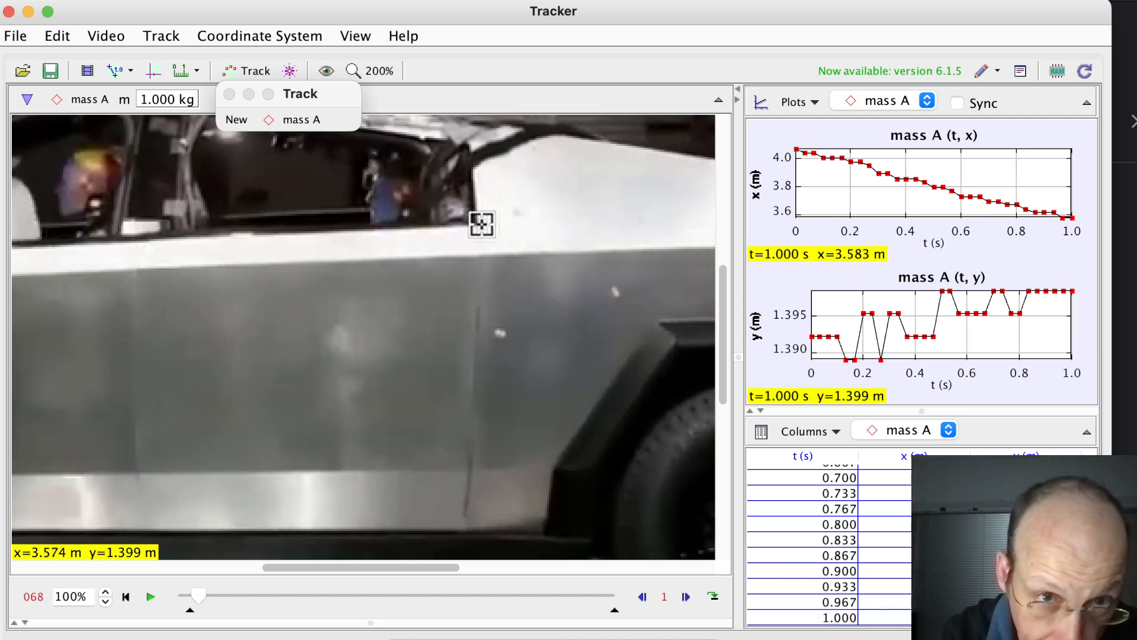
click(685, 596)
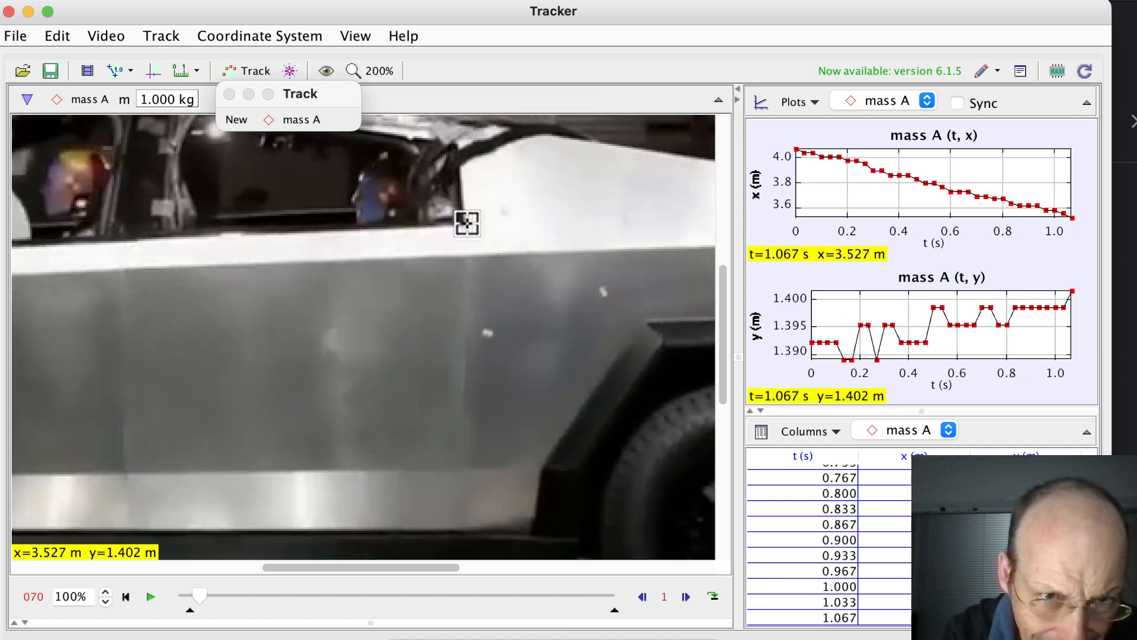
click(685, 597)
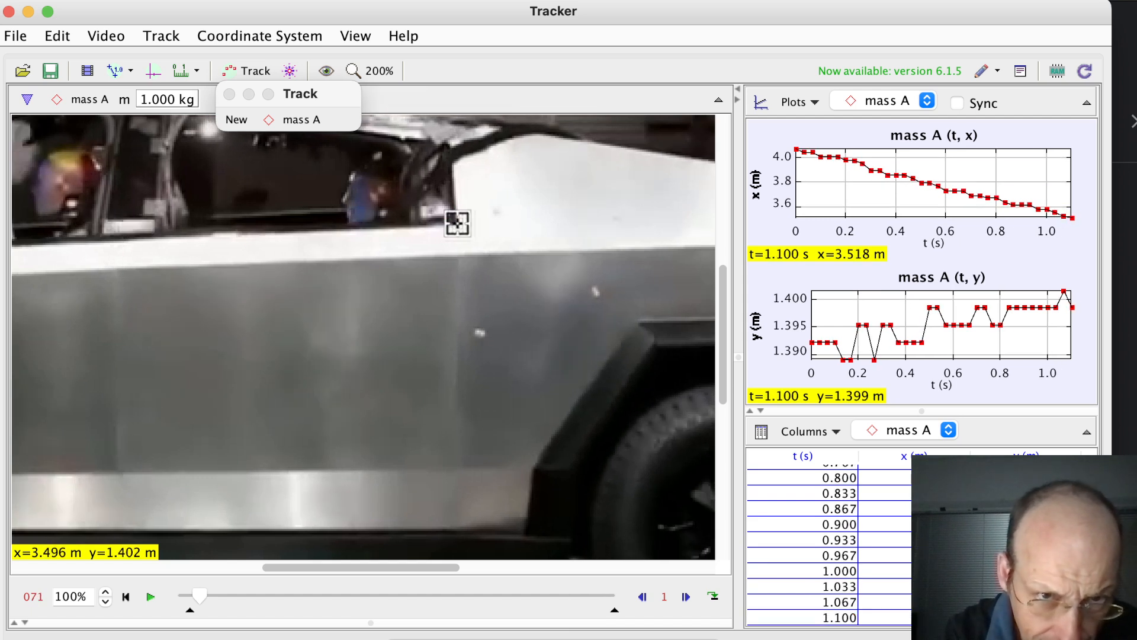
click(685, 597)
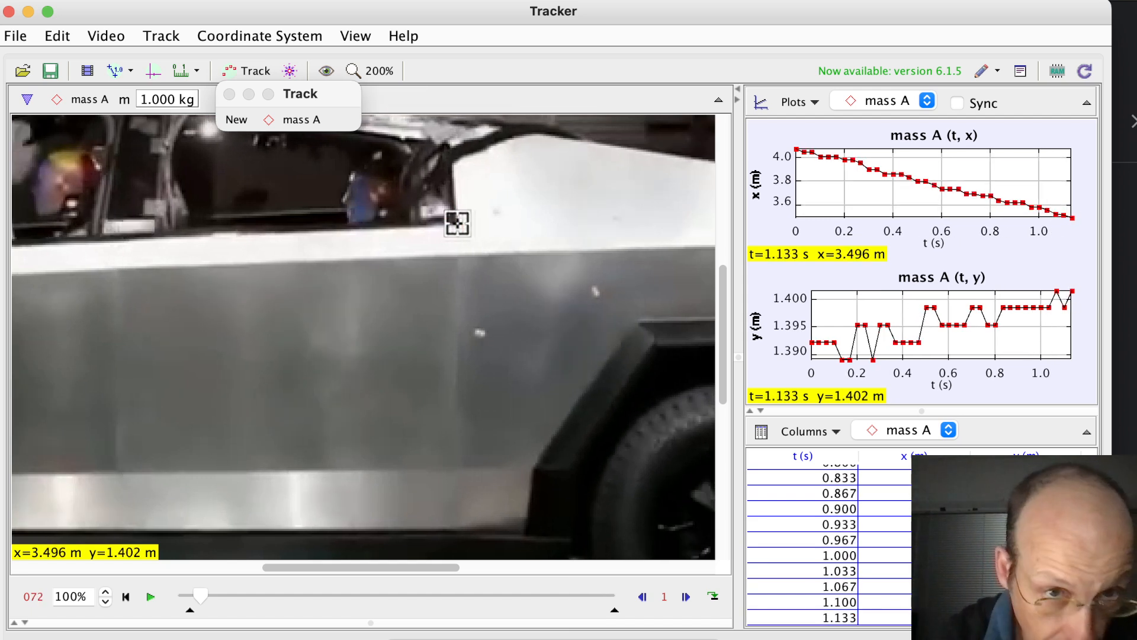
click(685, 597)
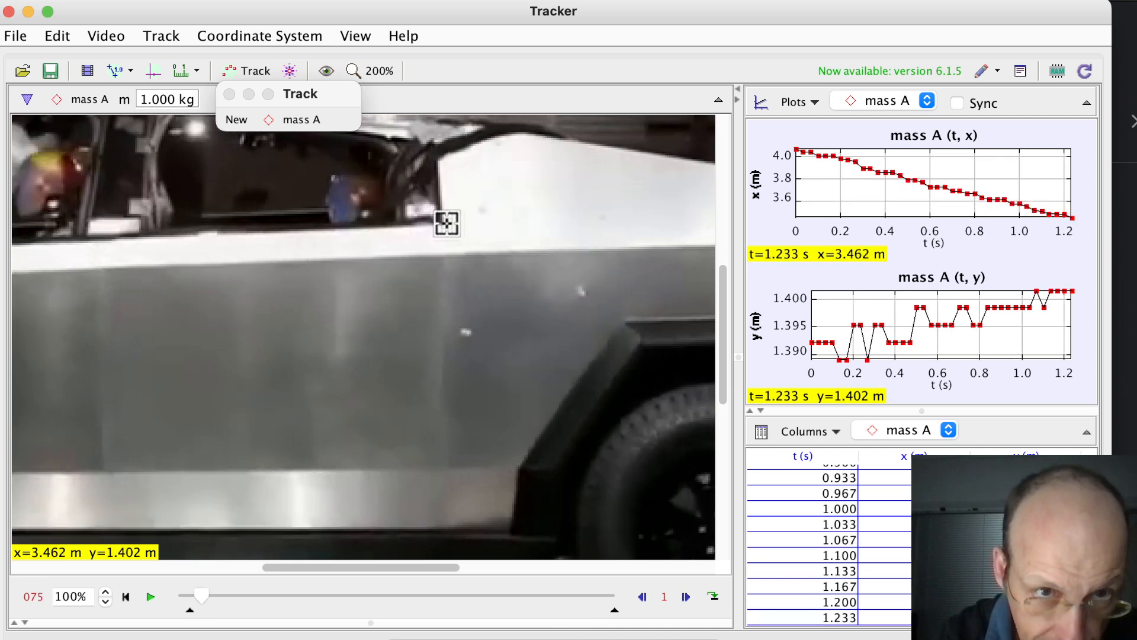
Step: Add mass A door-edge points frame by frame through frame 106 (t = 2.267 s)
click(685, 596)
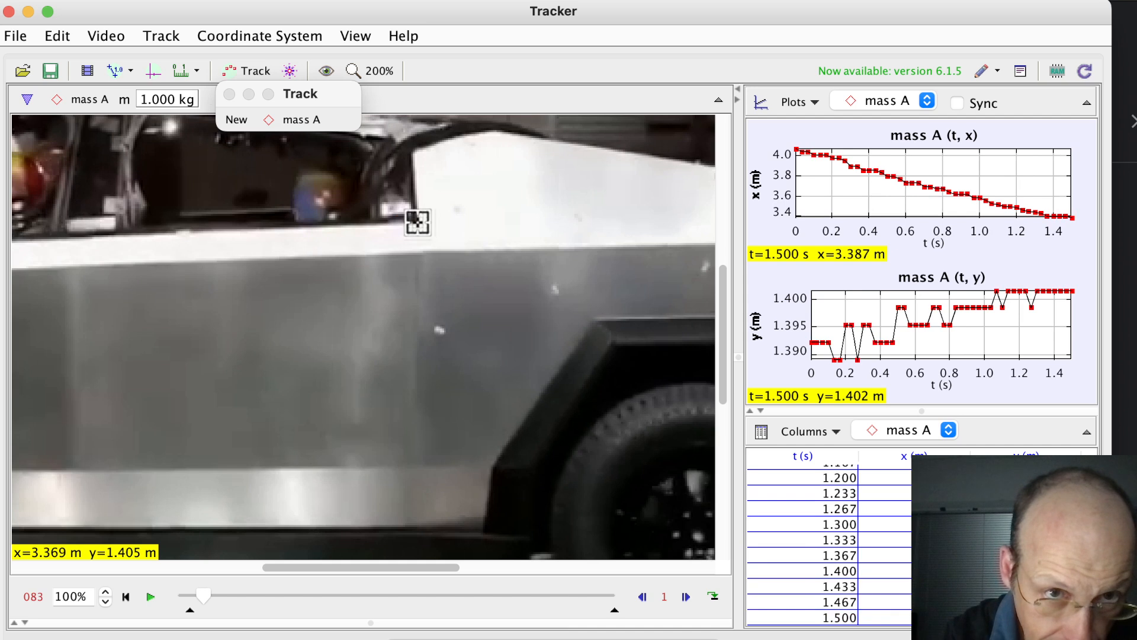
click(684, 597)
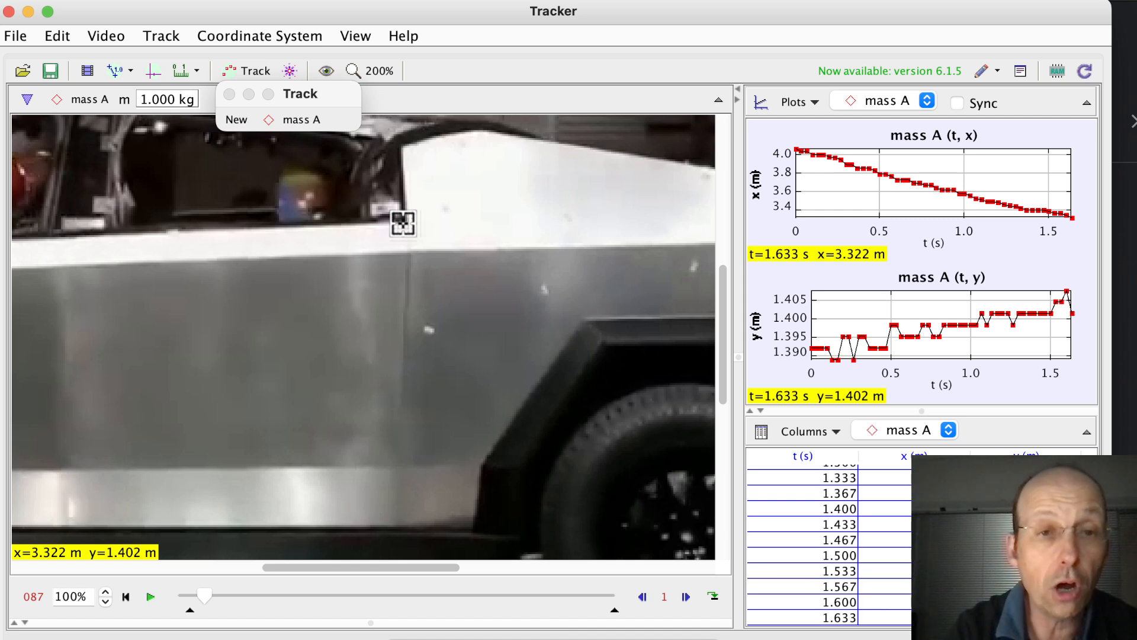
click(684, 597)
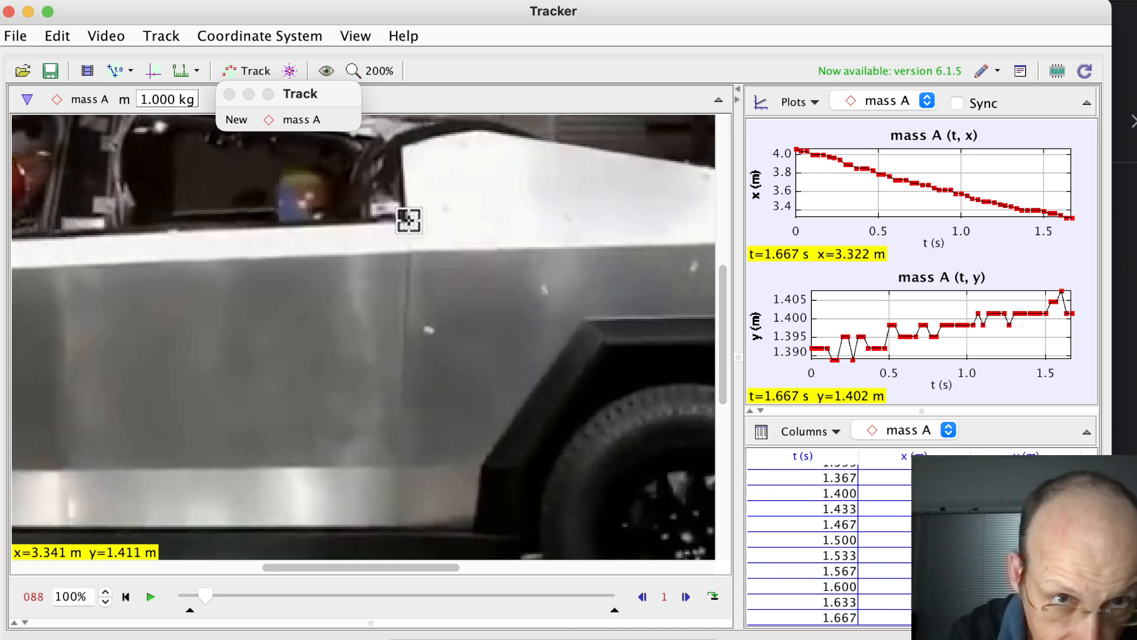
click(684, 596)
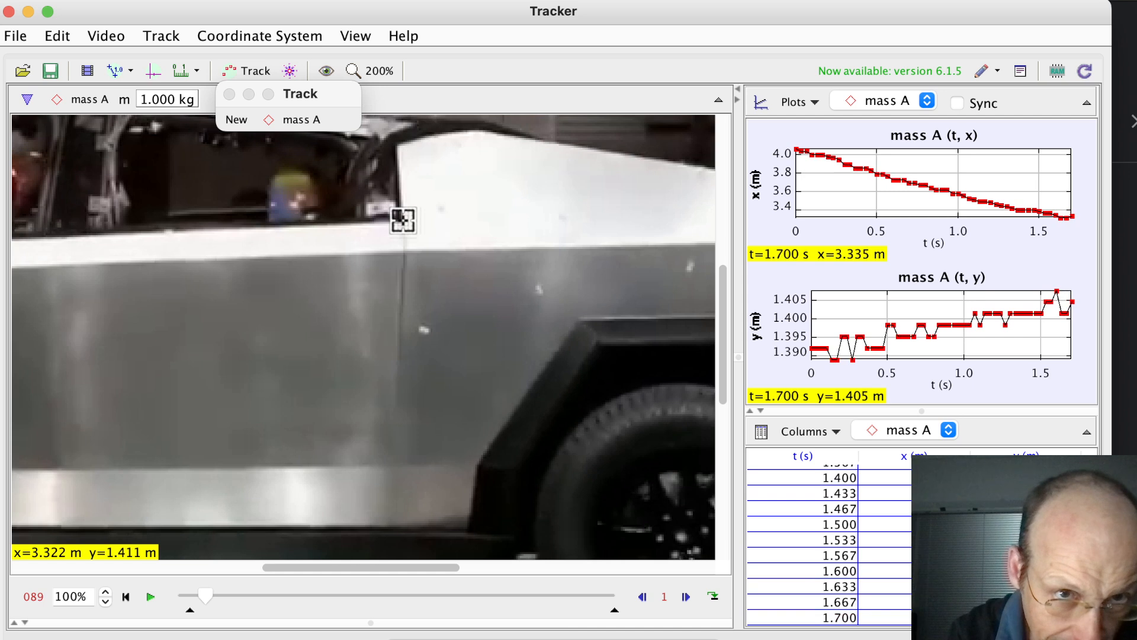
click(684, 597)
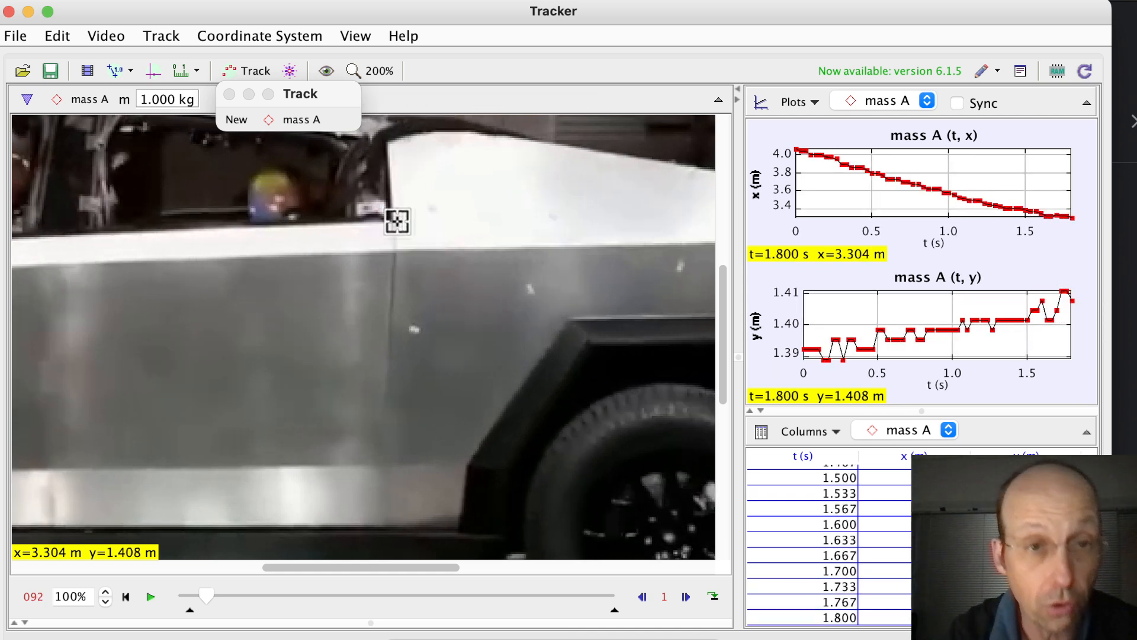
click(685, 596)
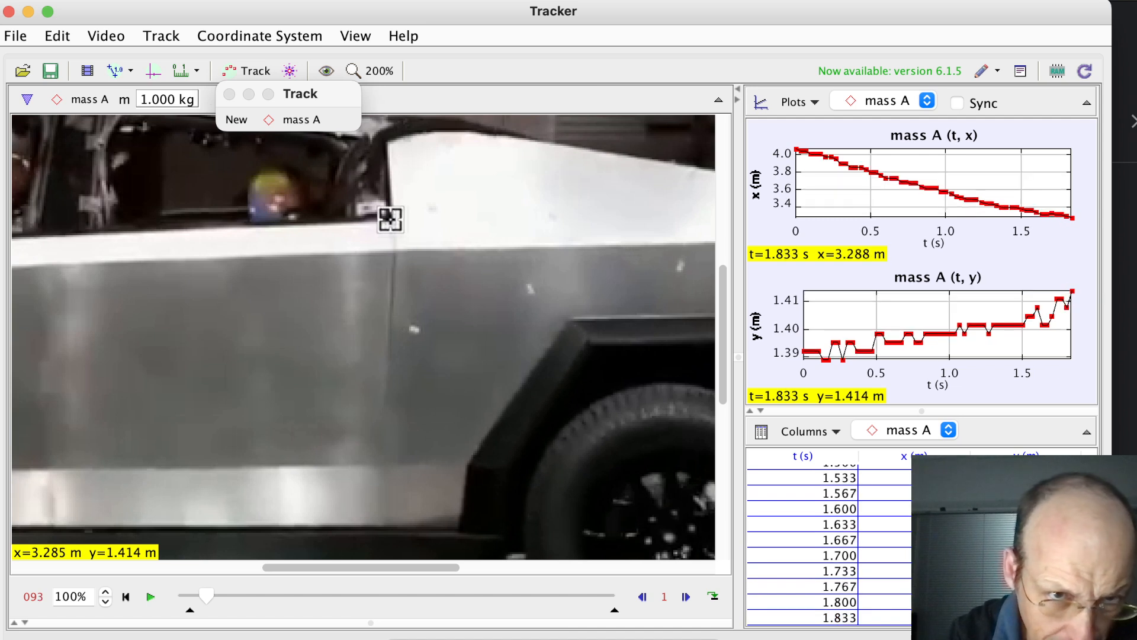
click(684, 597)
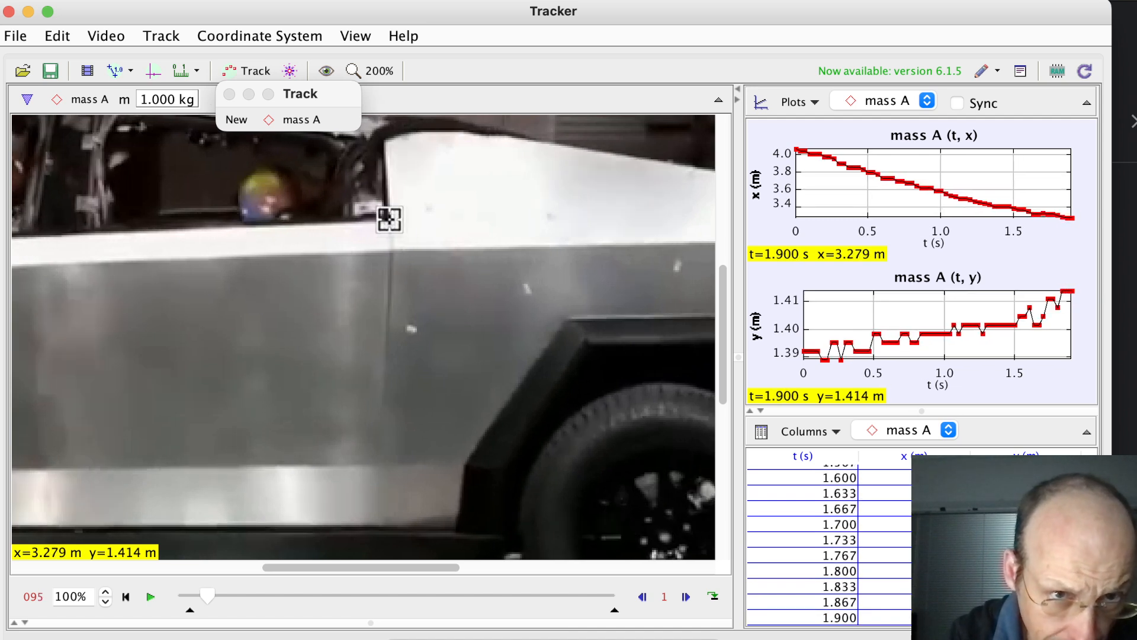
click(685, 597)
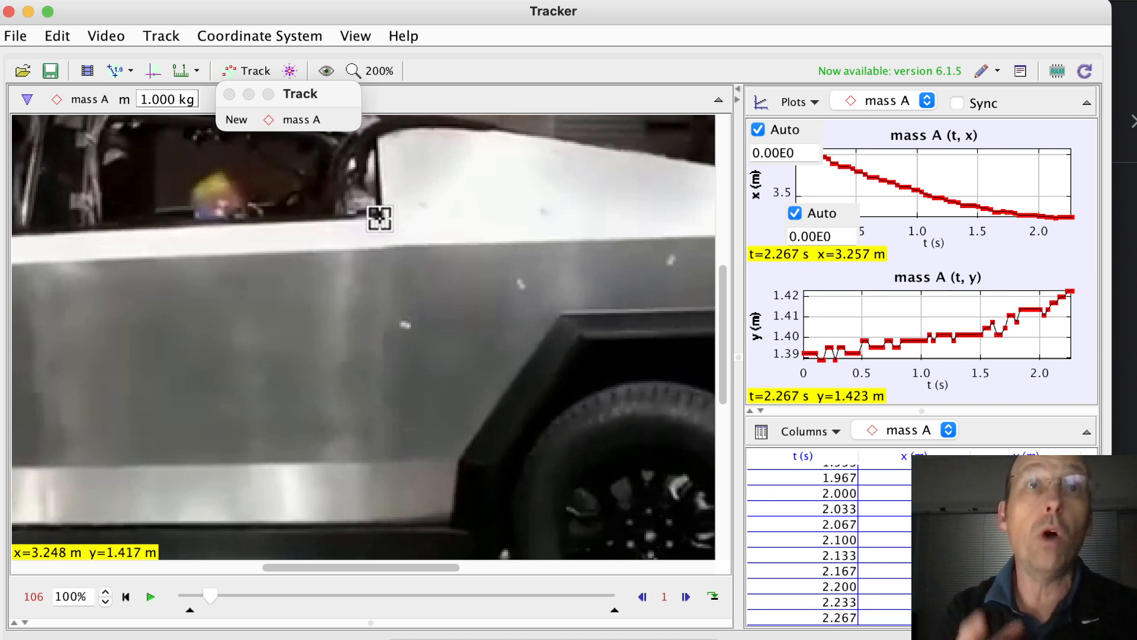
Step: Mark the final door-corner positions for mass A through t = 2.400 s
drag(379, 216, 166, 240)
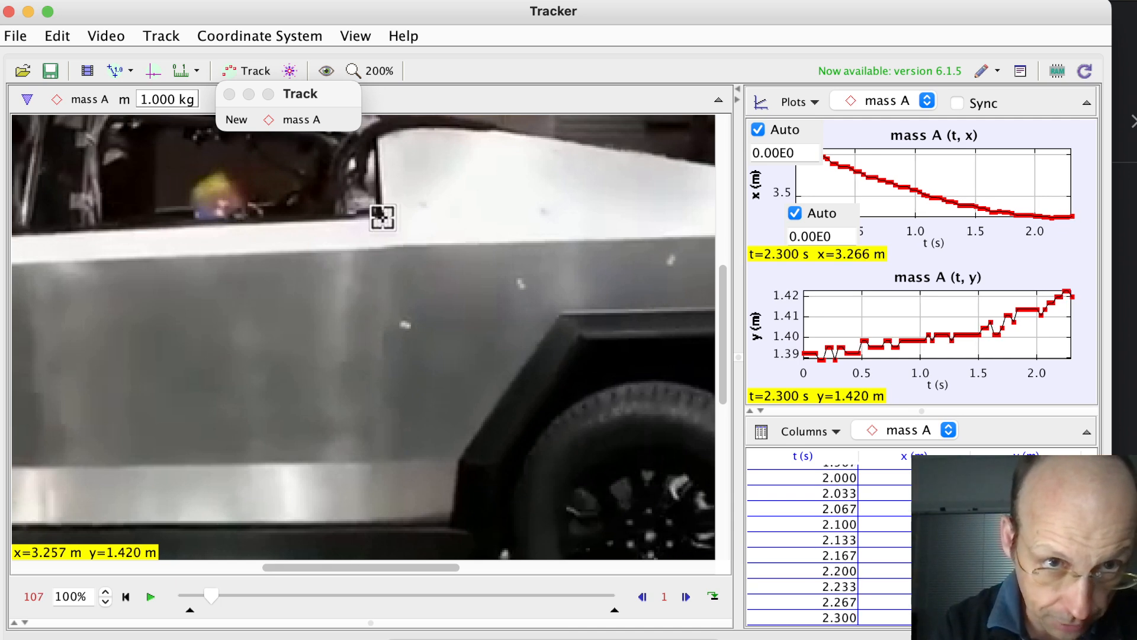
click(685, 597)
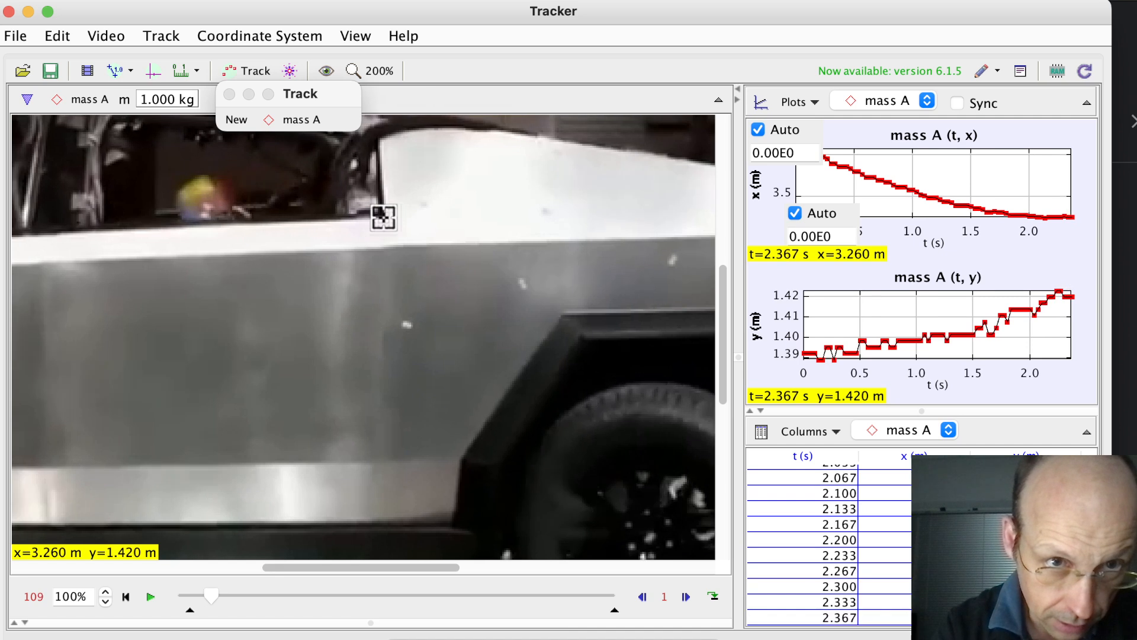
click(684, 596)
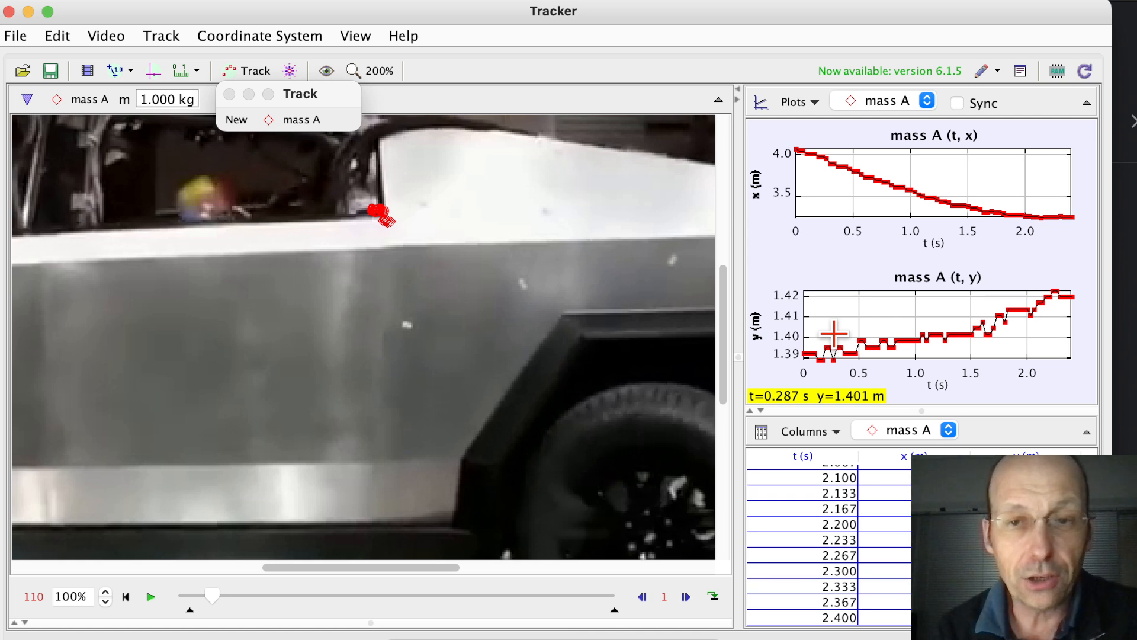
mouse_move(778, 384)
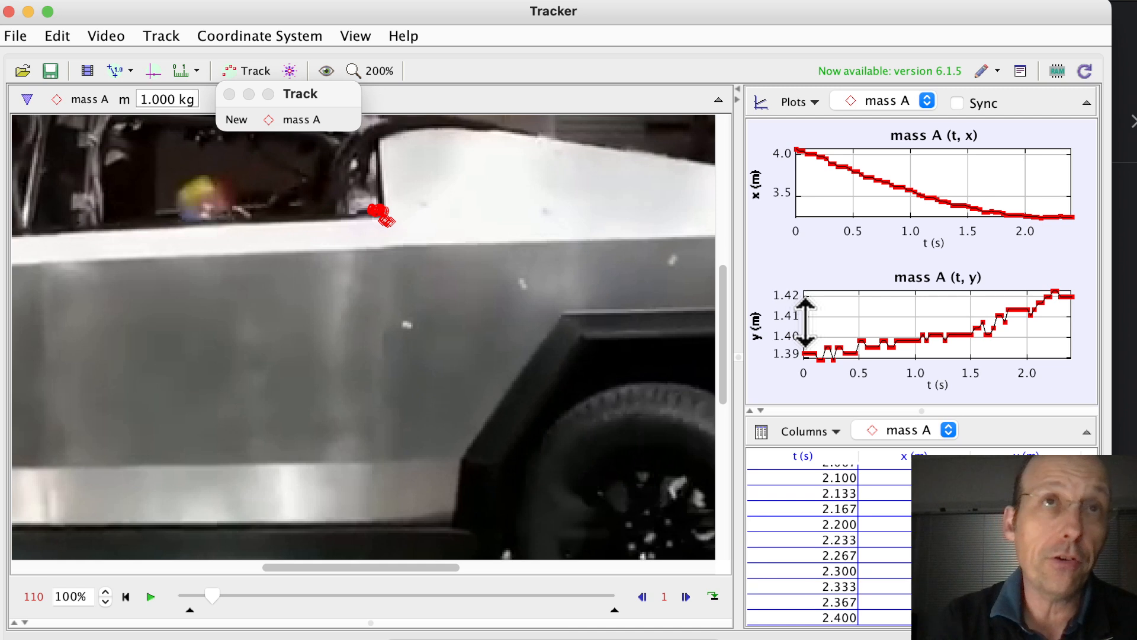
mouse_move(866, 200)
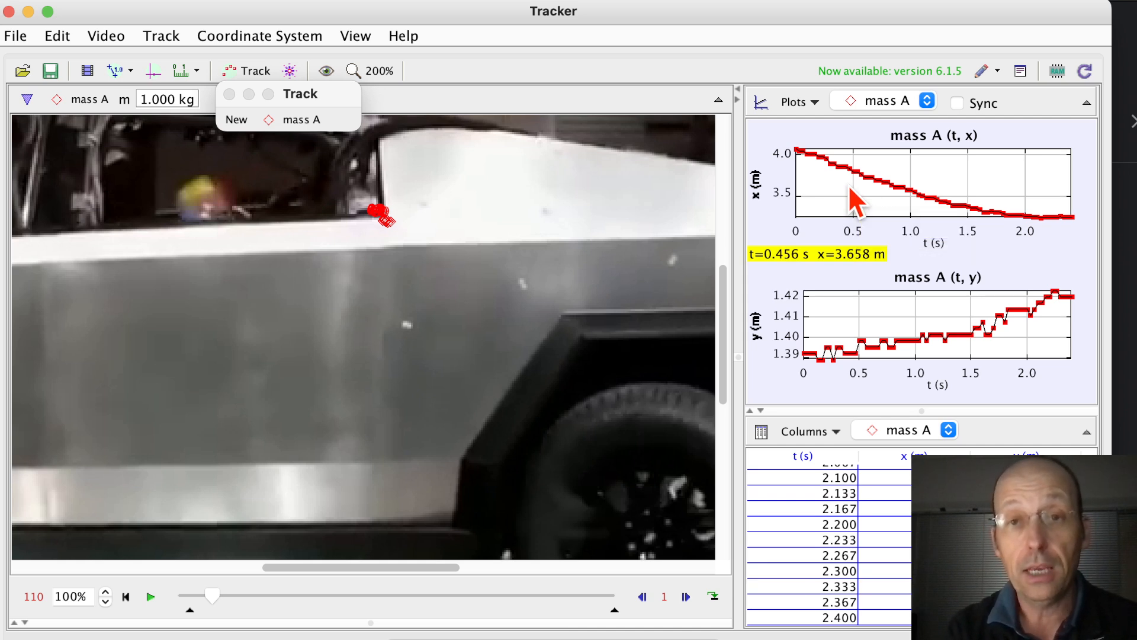
Step: Send mass A's x-versus-t graph to Data Tool and fit a line (slope about -0.53)
right_click(856, 199)
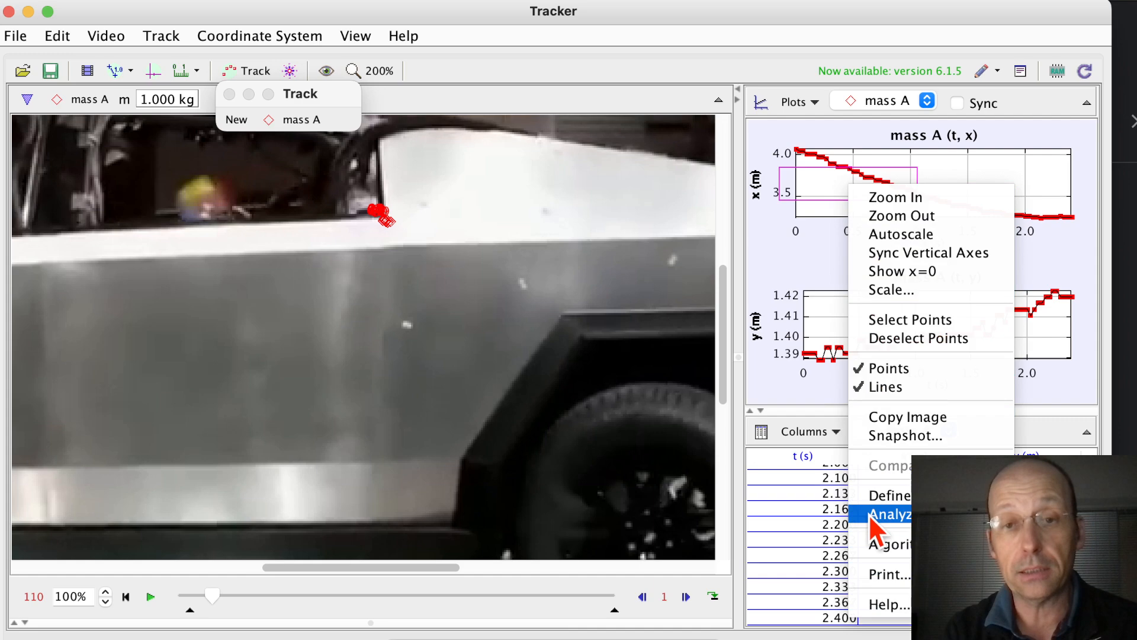
click(888, 513)
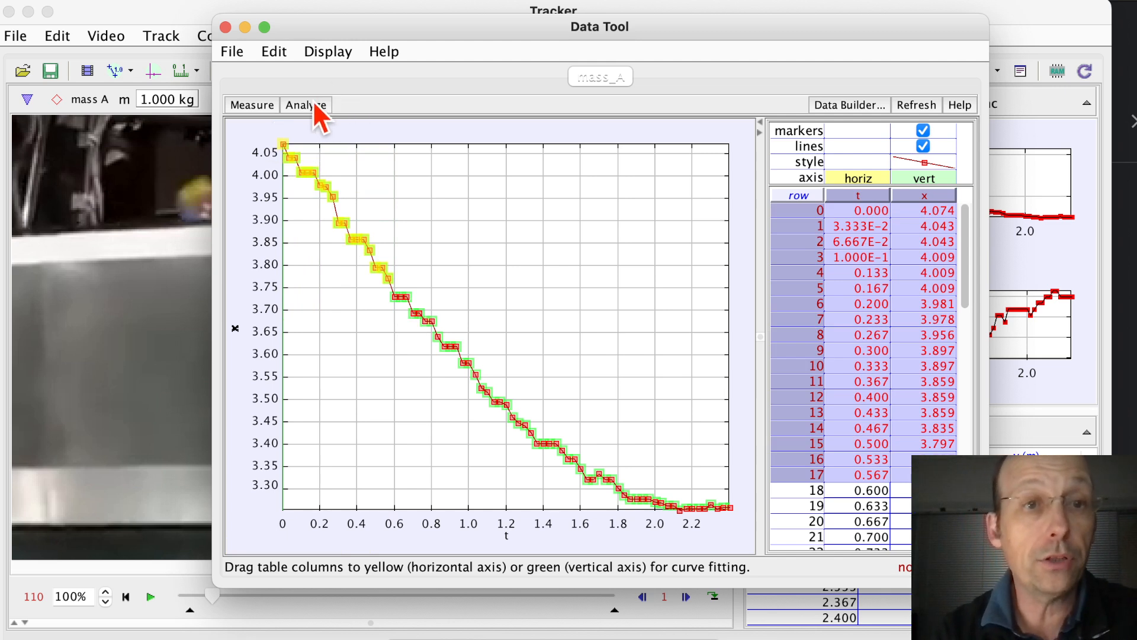
click(305, 104)
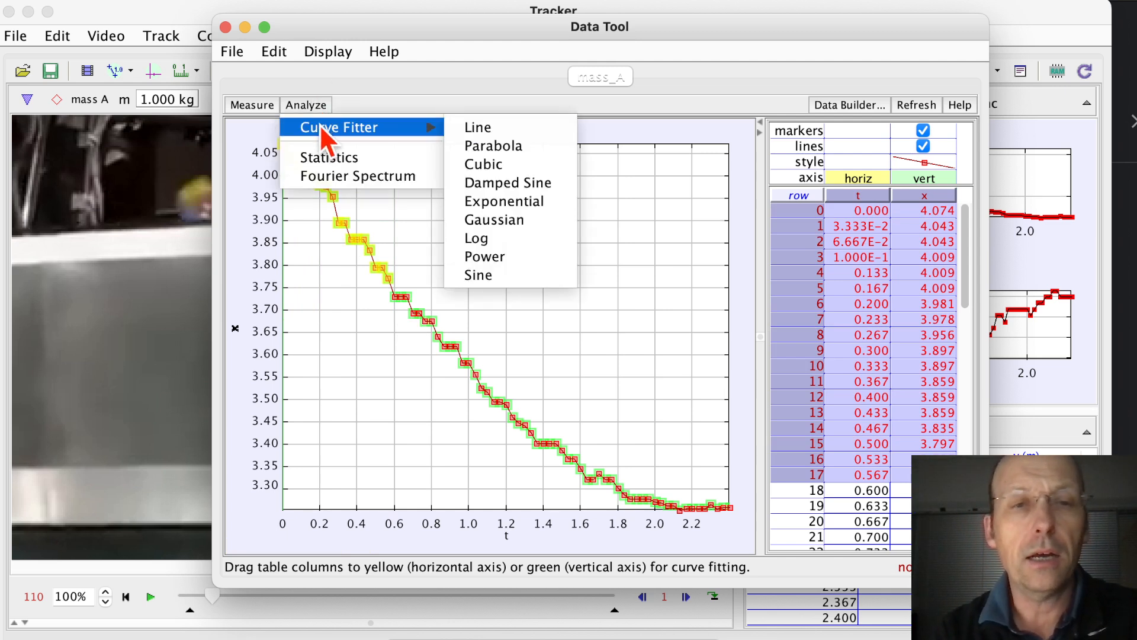
mouse_move(477, 127)
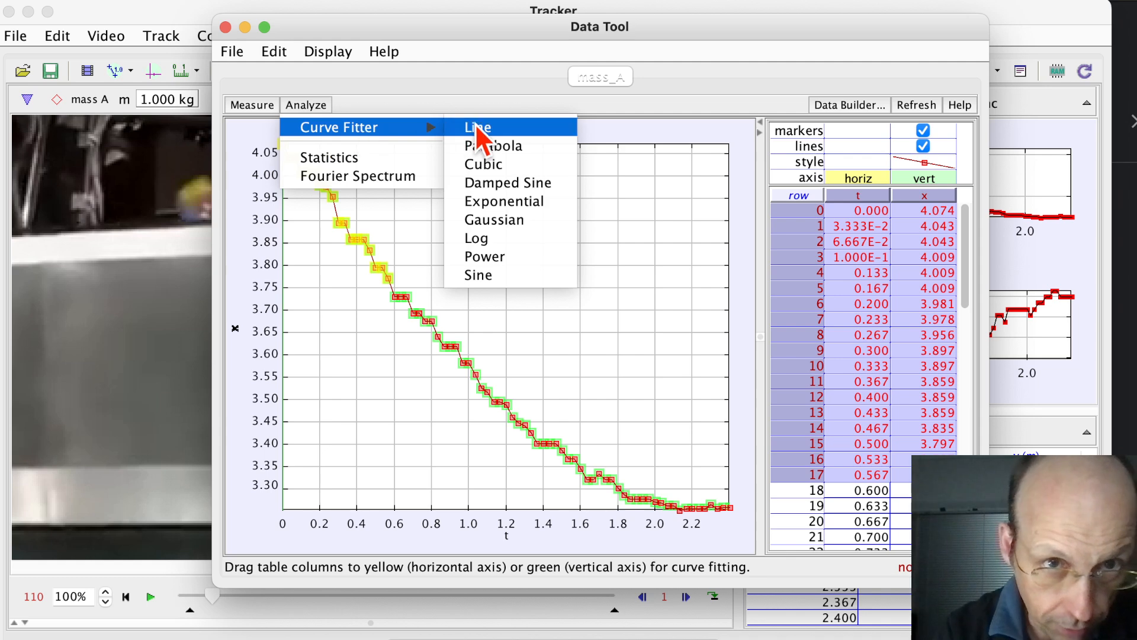
click(477, 127)
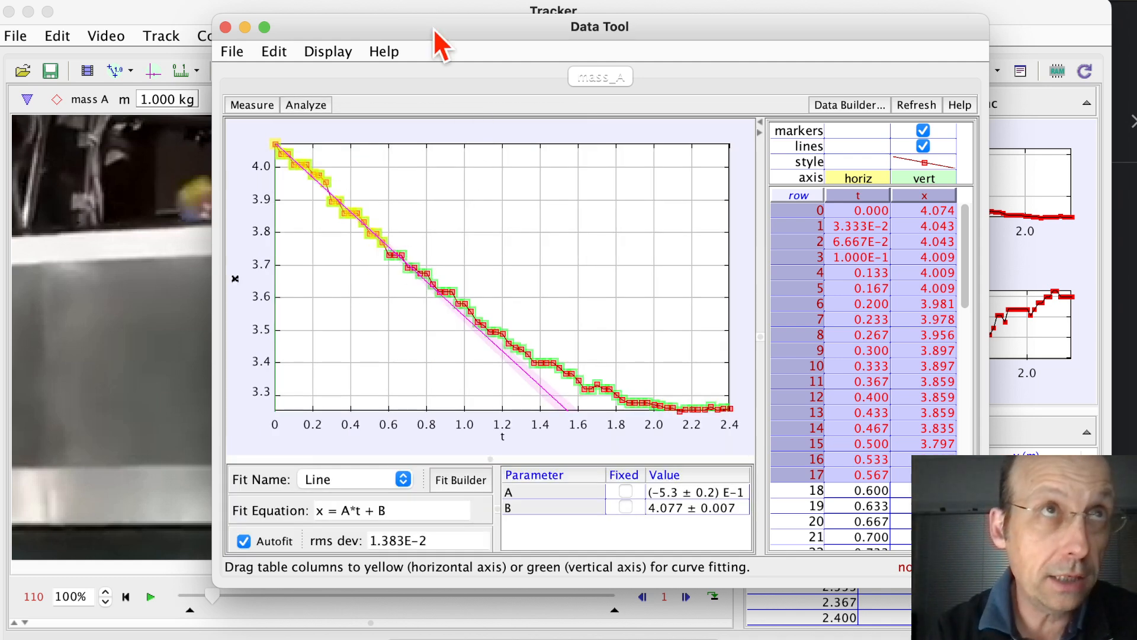
drag(599, 26, 407, 22)
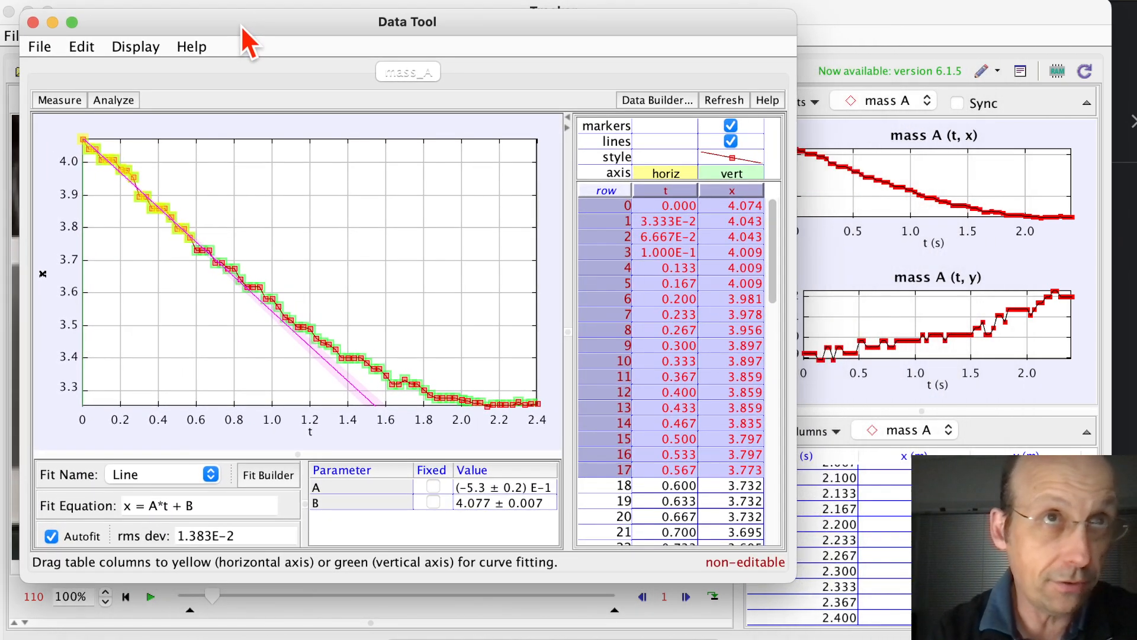
mouse_move(327, 506)
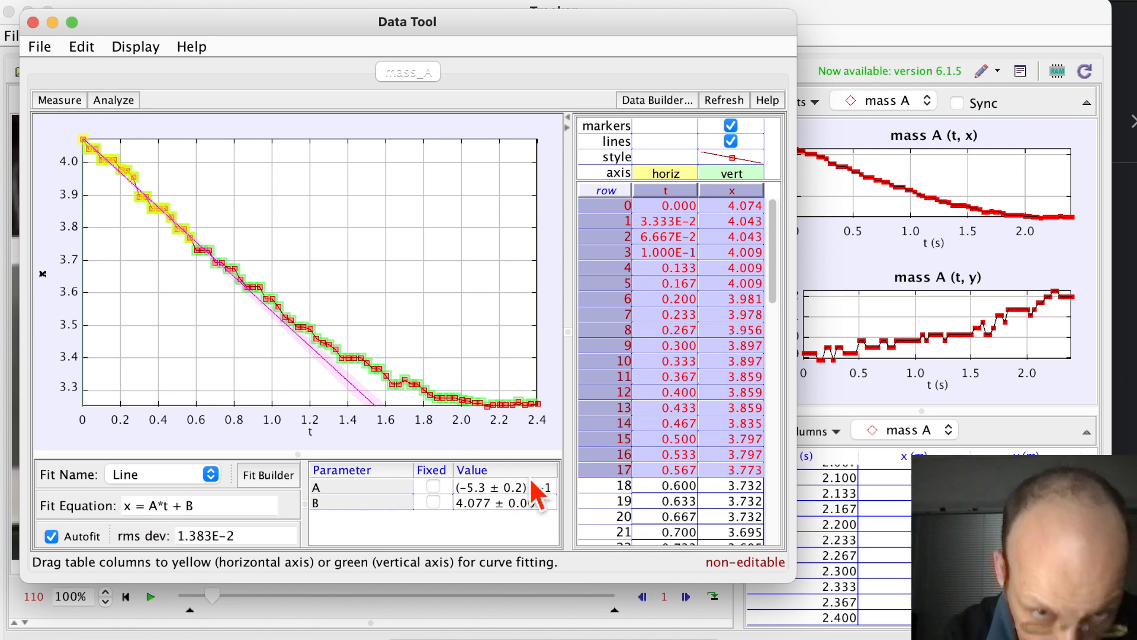
mouse_move(482, 508)
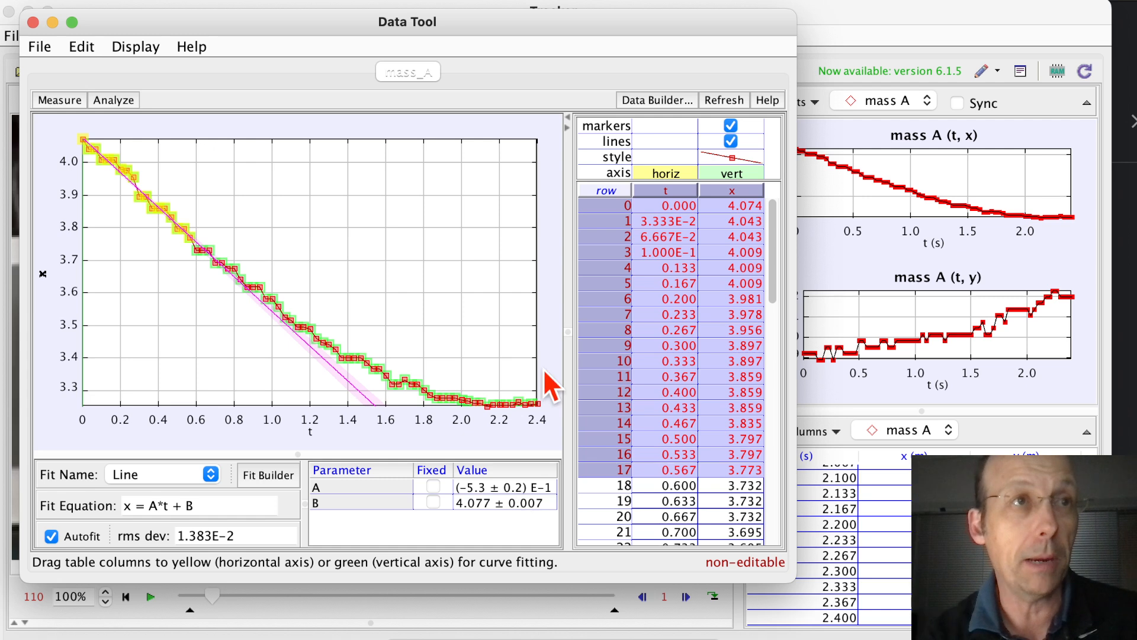
mouse_move(552, 388)
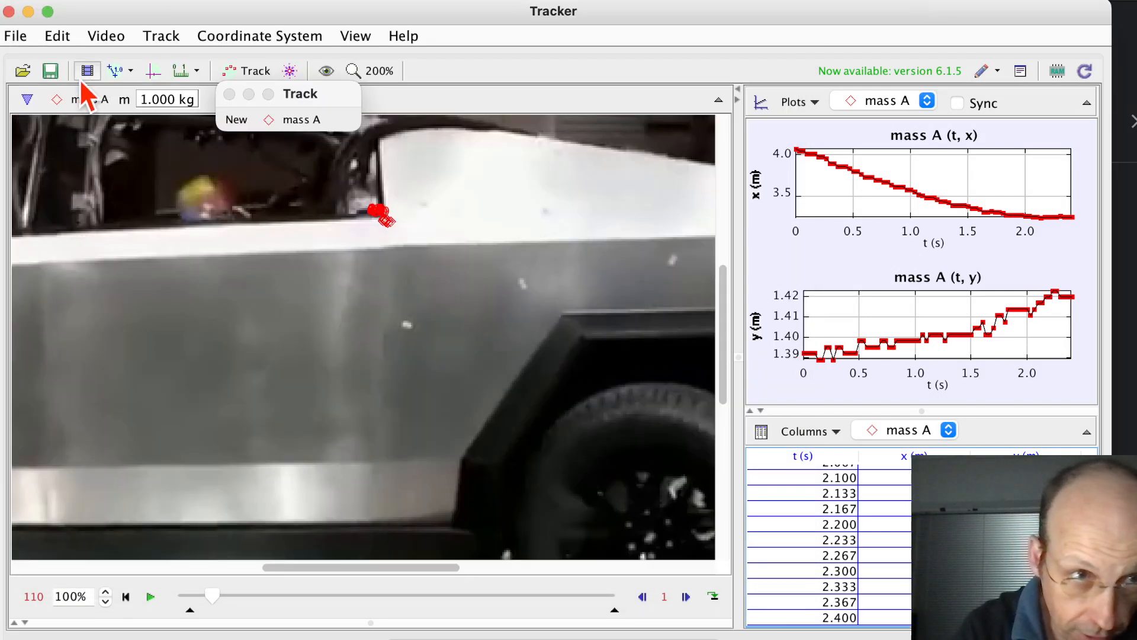
Step: Change the clip frame rate to 885.8 fps in Clip Settings
click(87, 70)
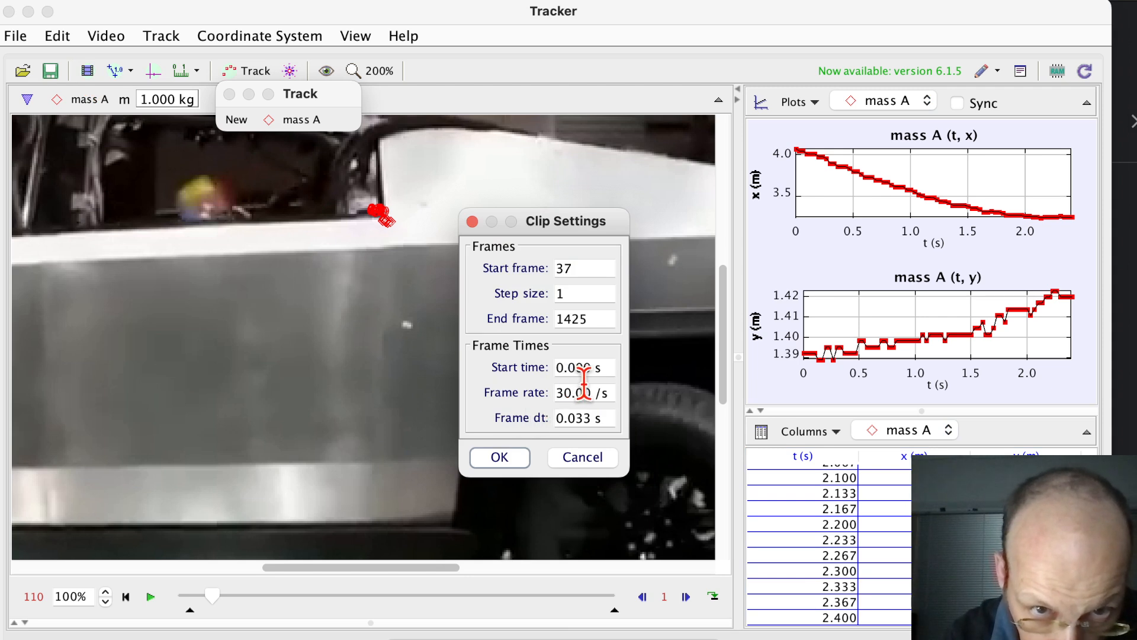
text(8)
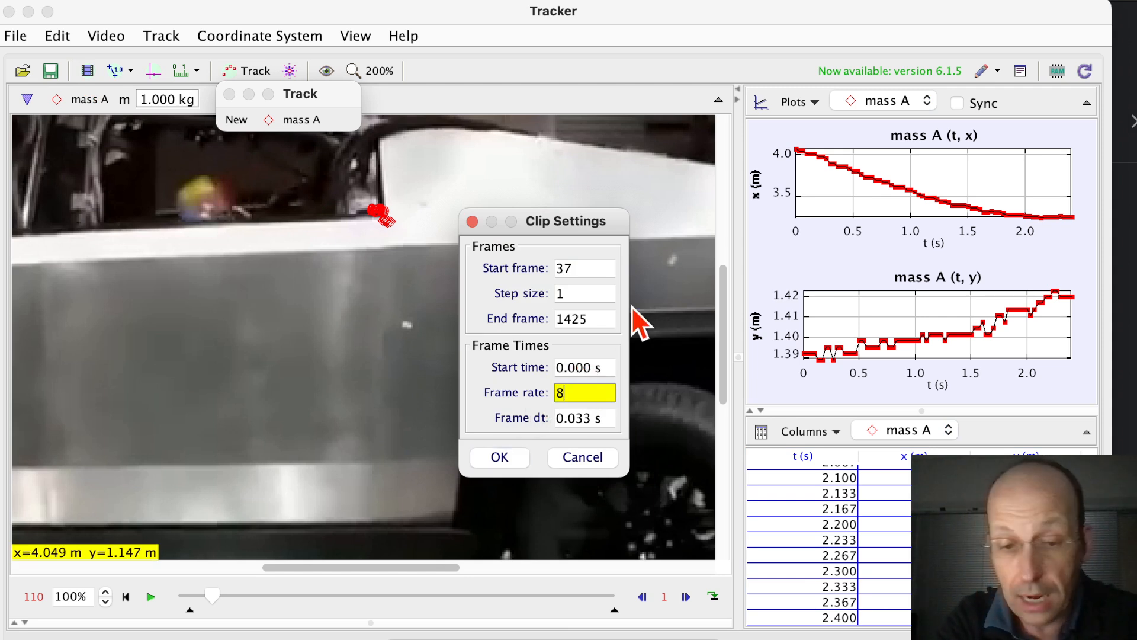
text(85.8)
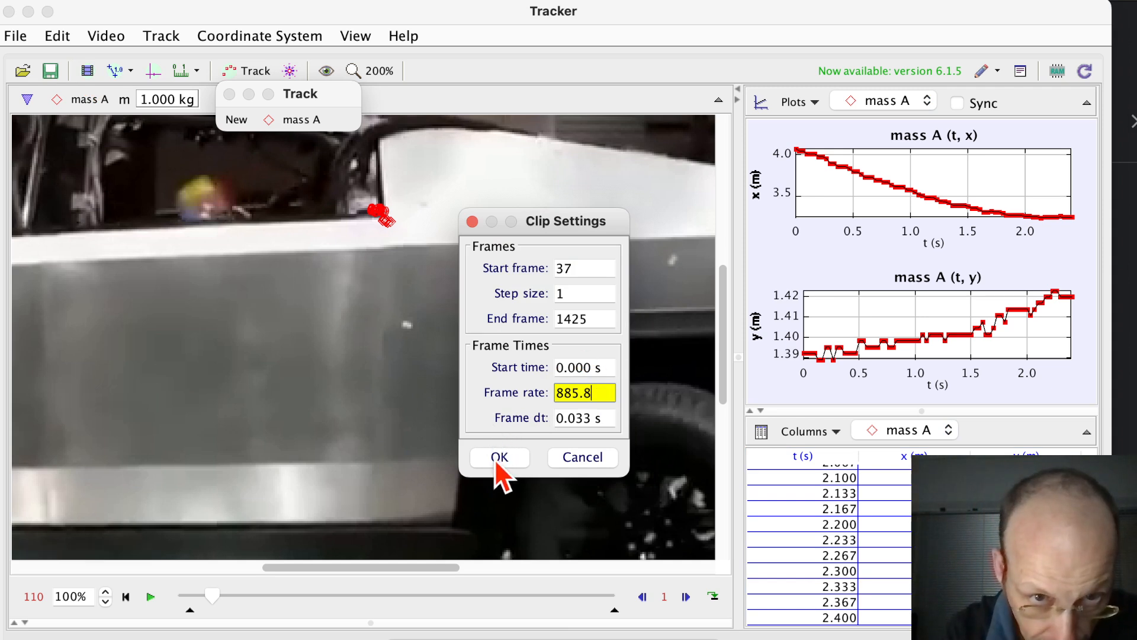
click(499, 456)
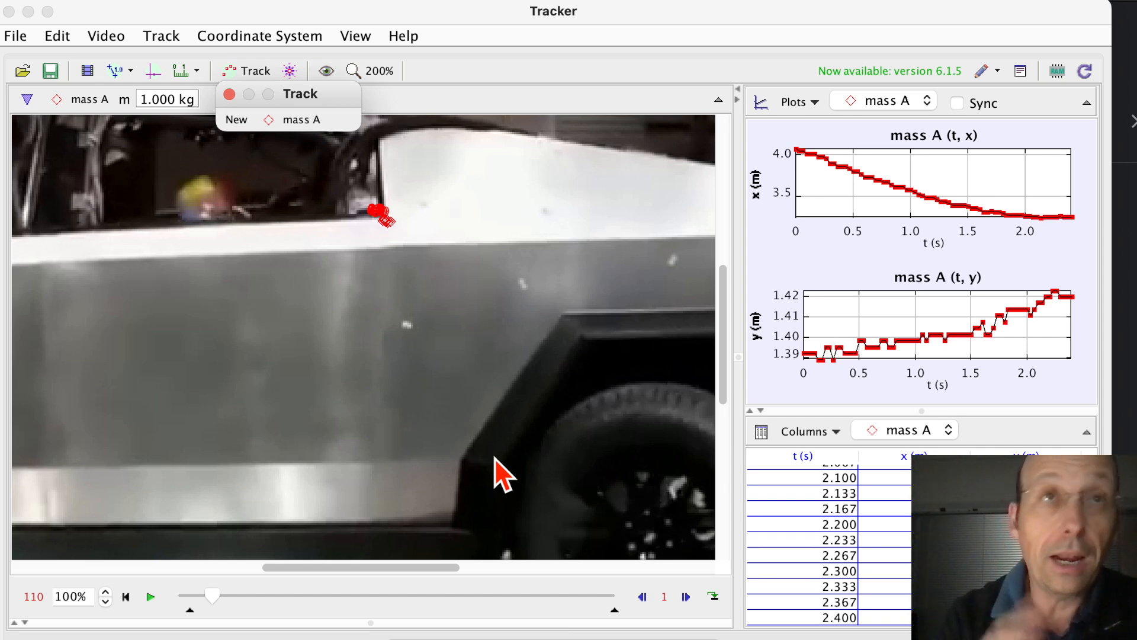
mouse_move(861, 154)
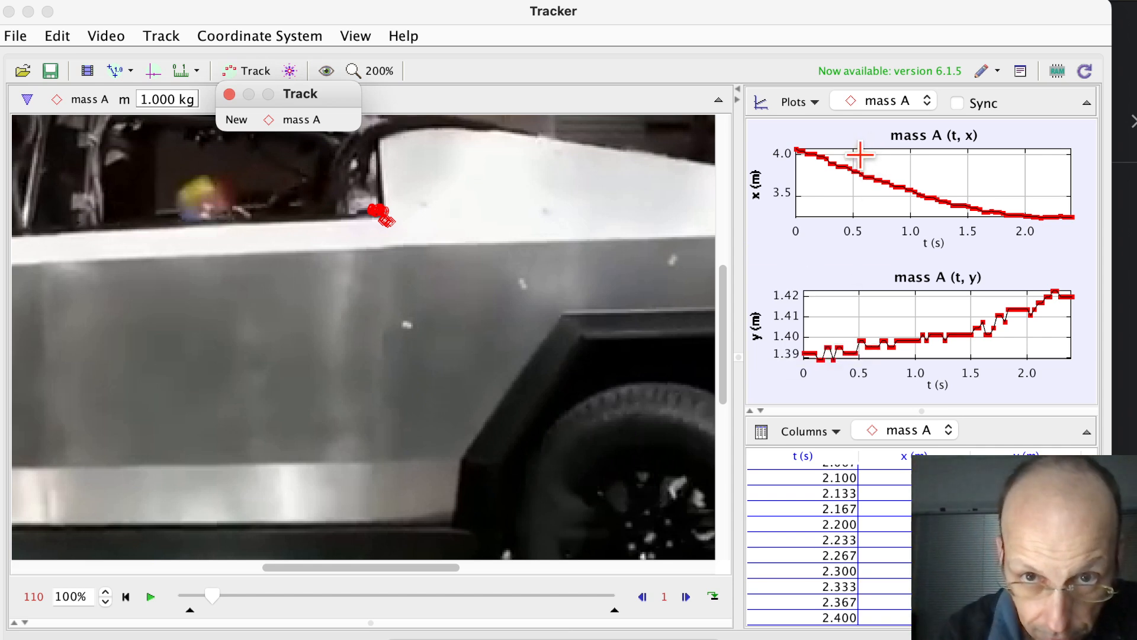
mouse_move(790, 294)
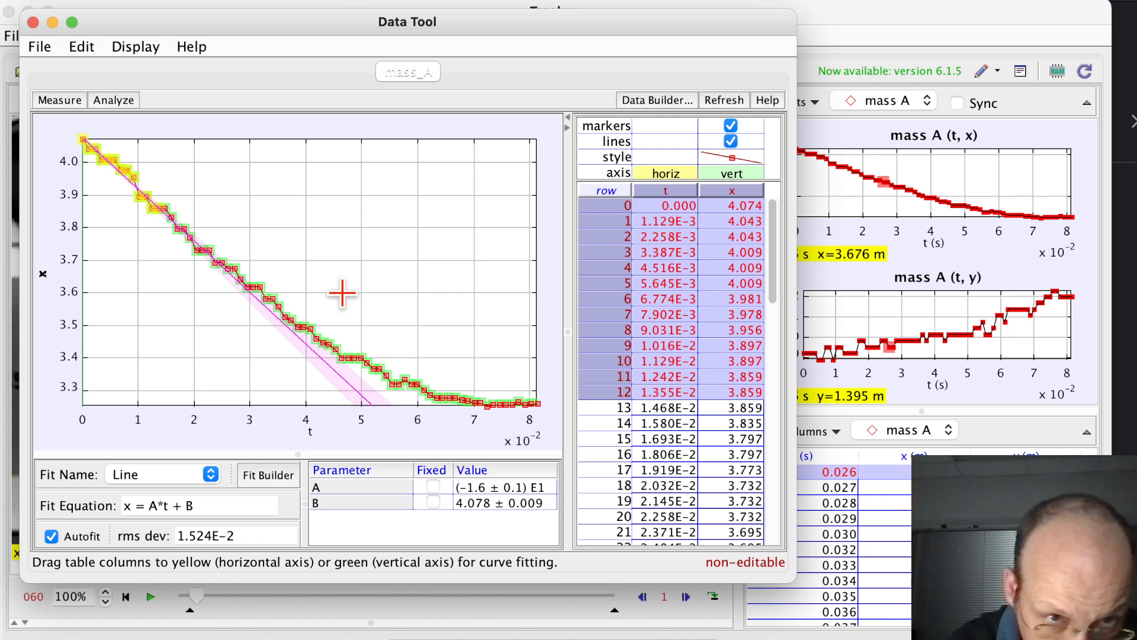
mouse_move(138, 371)
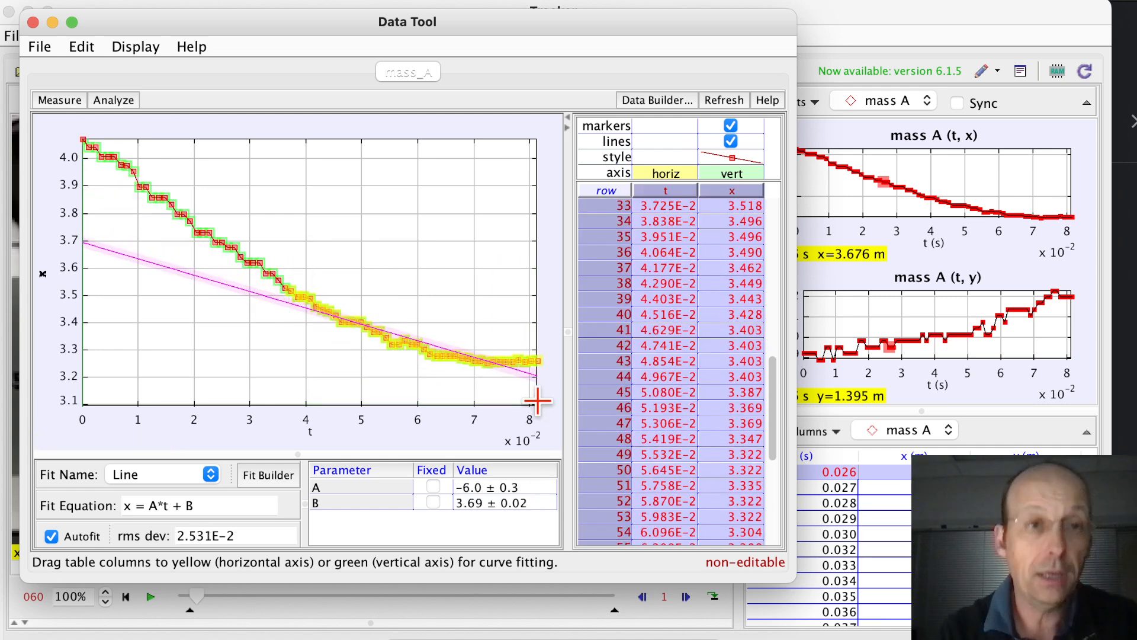
Step: Switch the Data Tool curve fit from line to parabola, giving A about 1.59E2
click(113, 100)
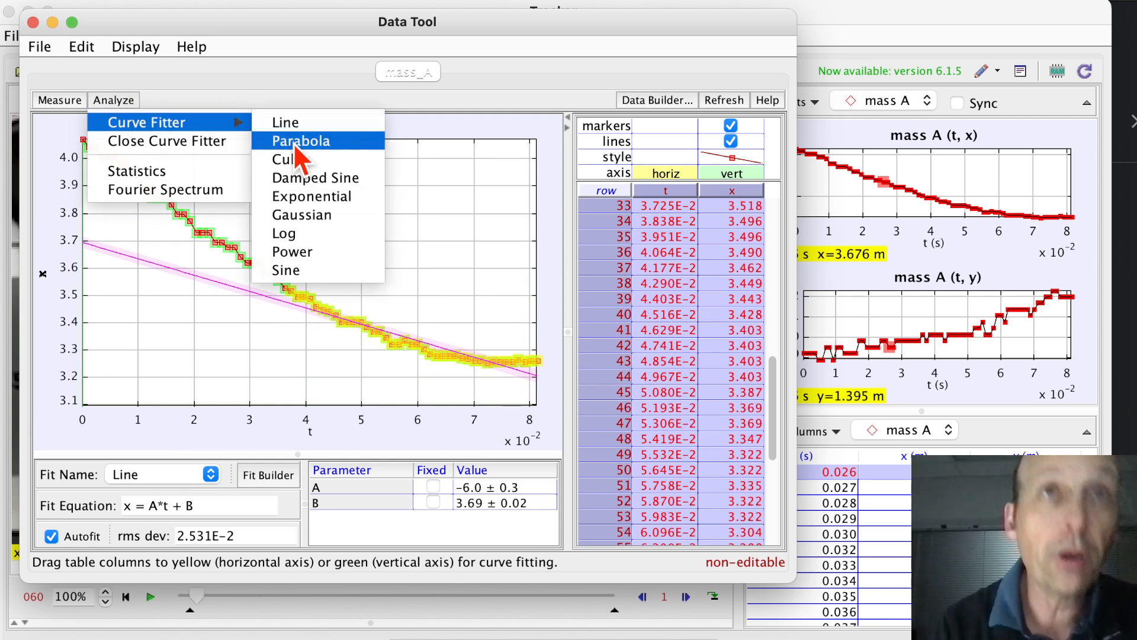
click(300, 141)
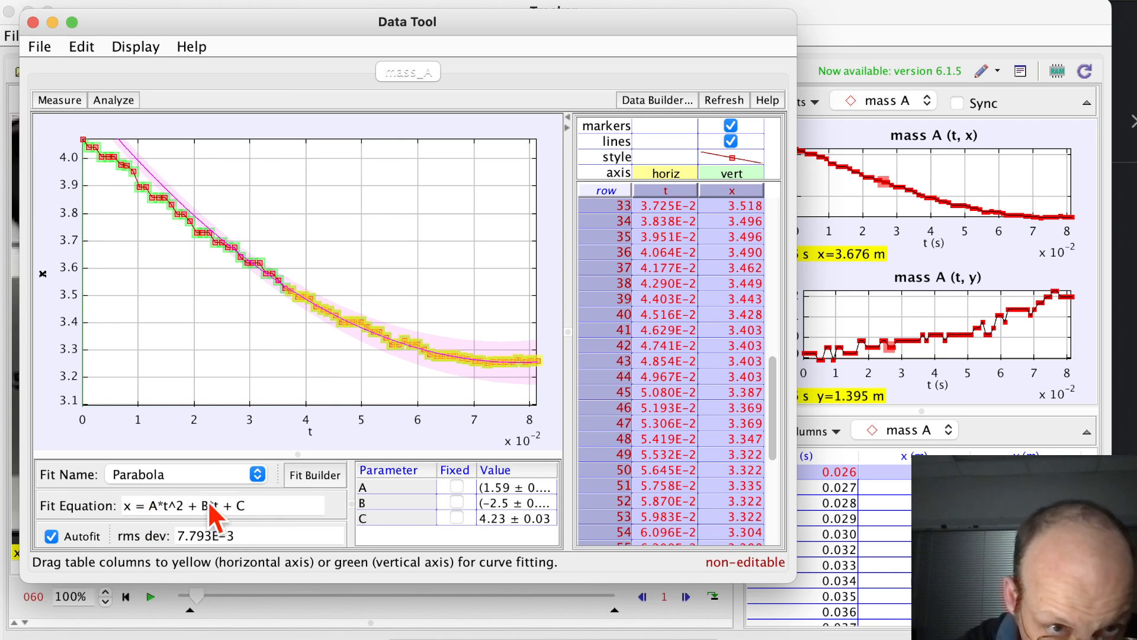
mouse_move(323, 515)
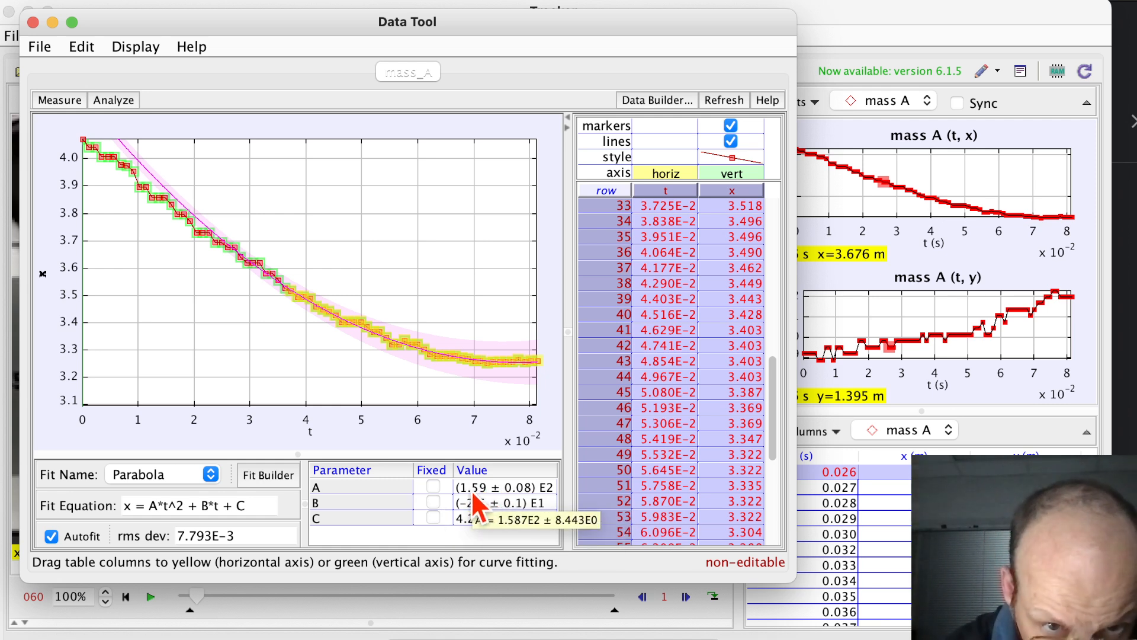
mouse_move(485, 508)
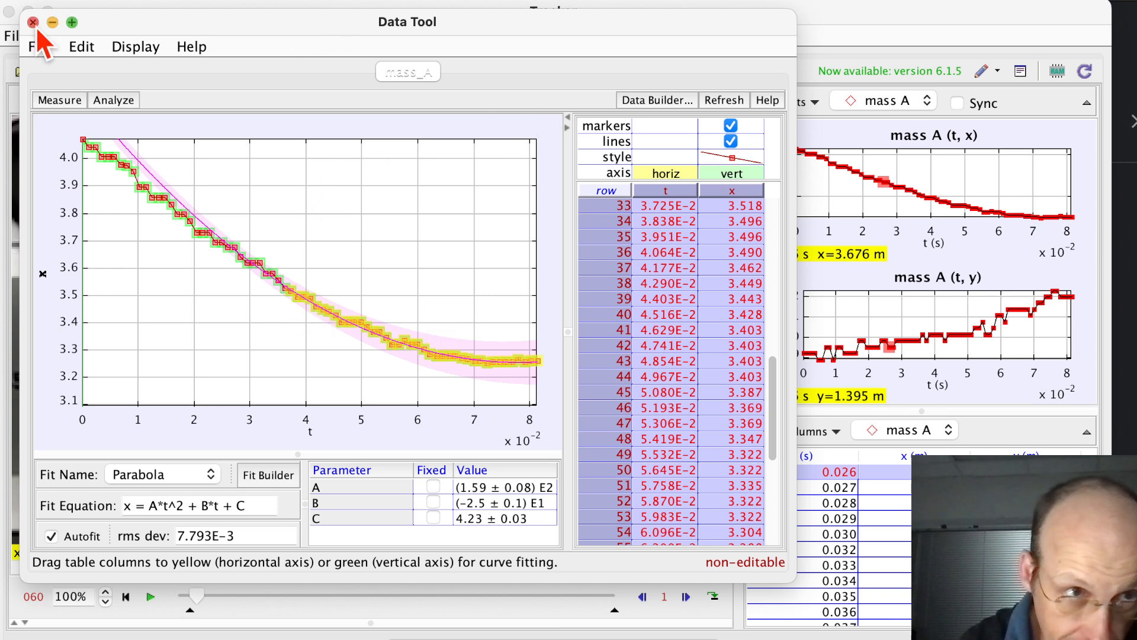
Step: Close Data Tool, zoom to fit the video, and step back toward frame 45
click(33, 22)
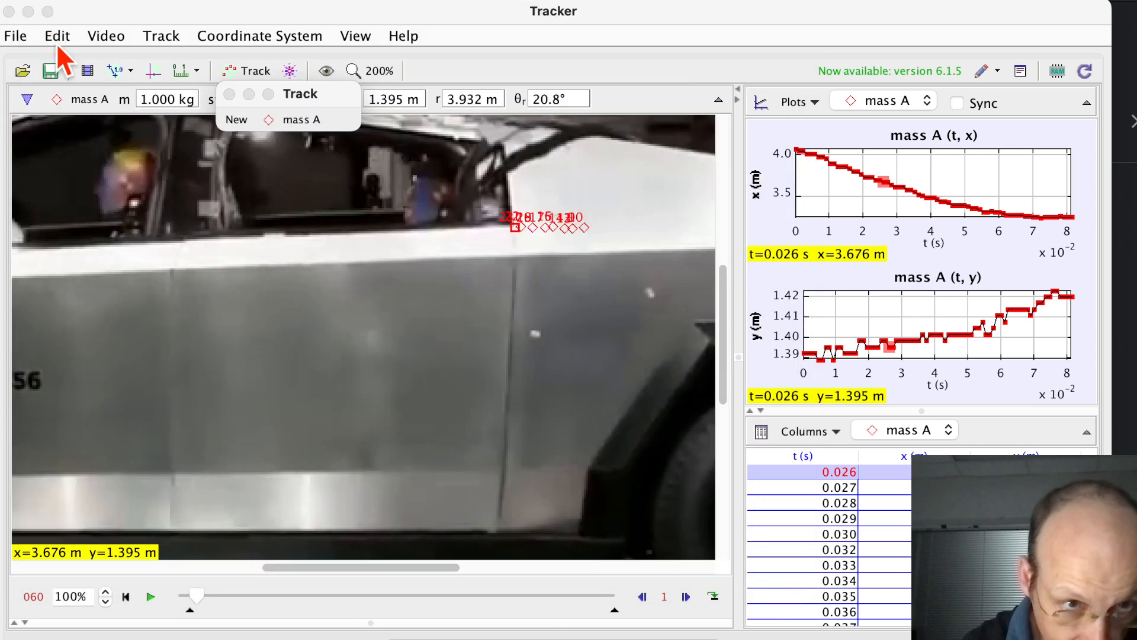
click(378, 70)
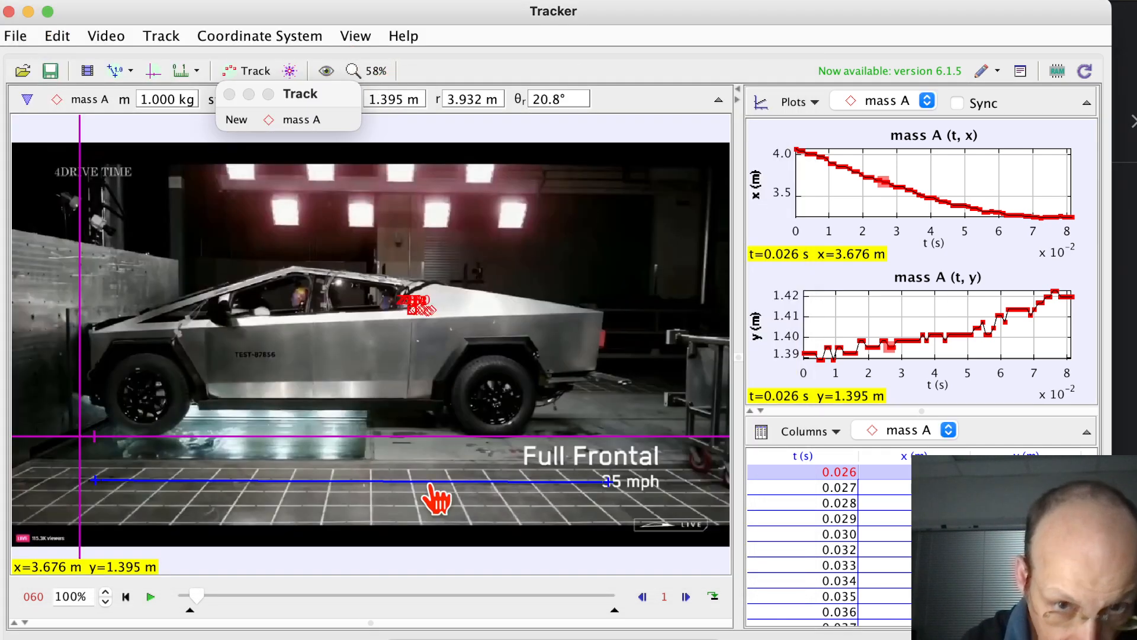
click(641, 597)
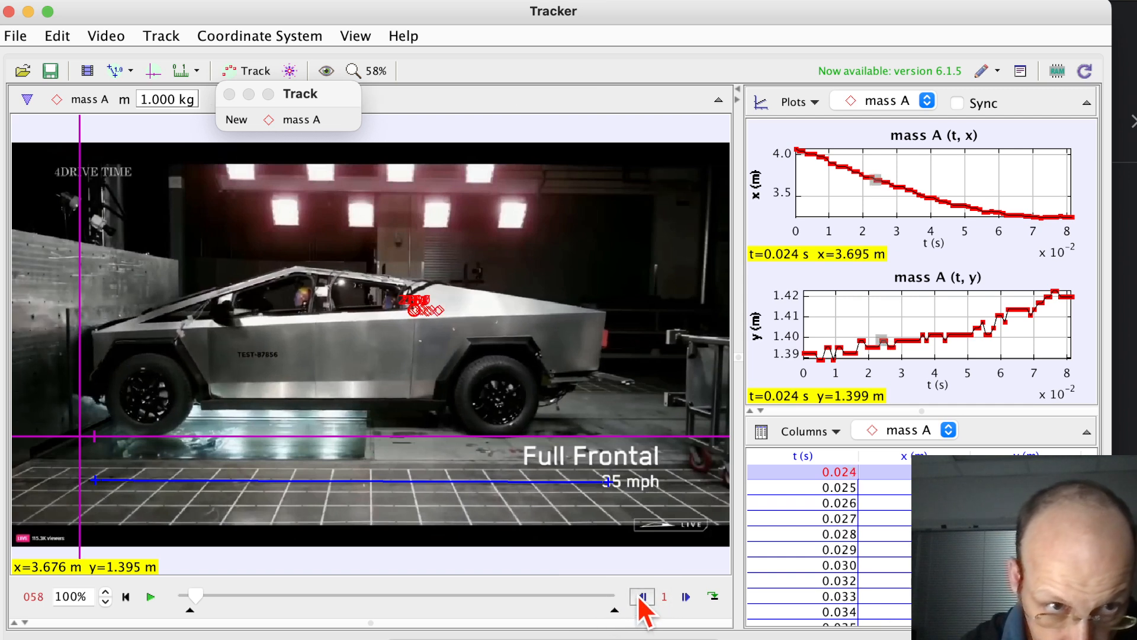
click(641, 597)
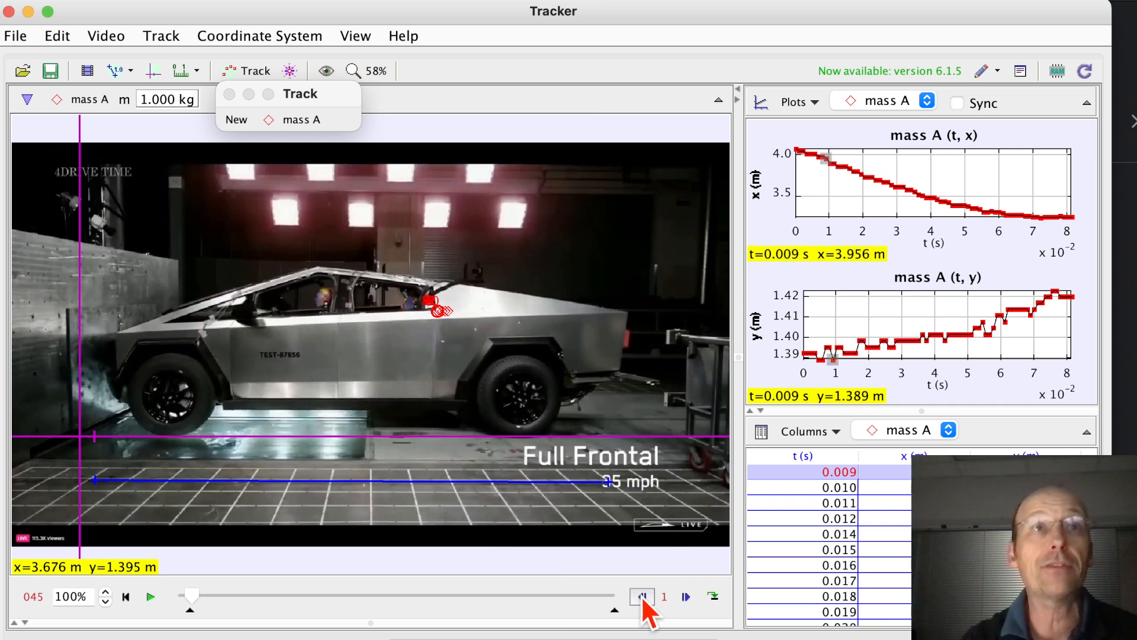
mouse_move(834, 36)
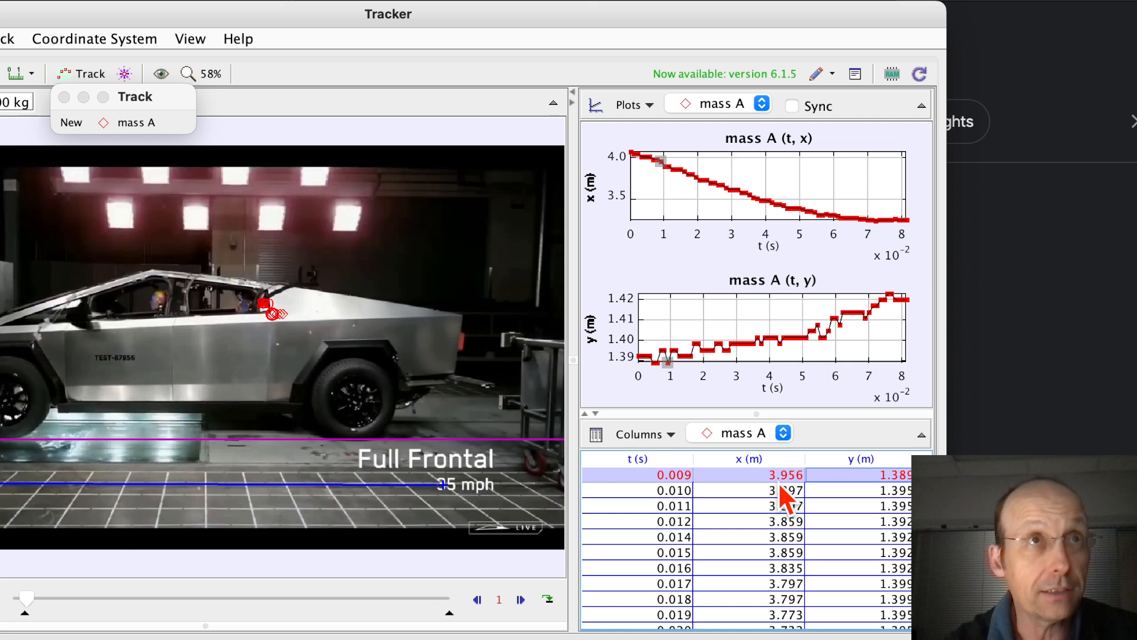
Step: Step forward frame by frame until x levels off at 3.257 m, t = 0.075 s
click(521, 599)
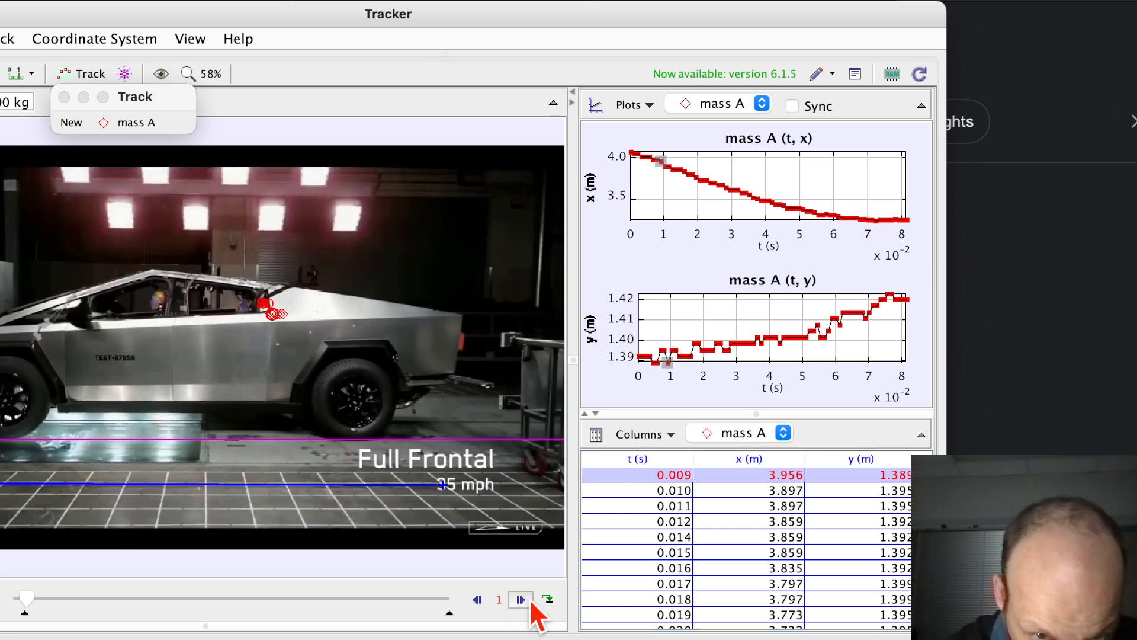
click(520, 599)
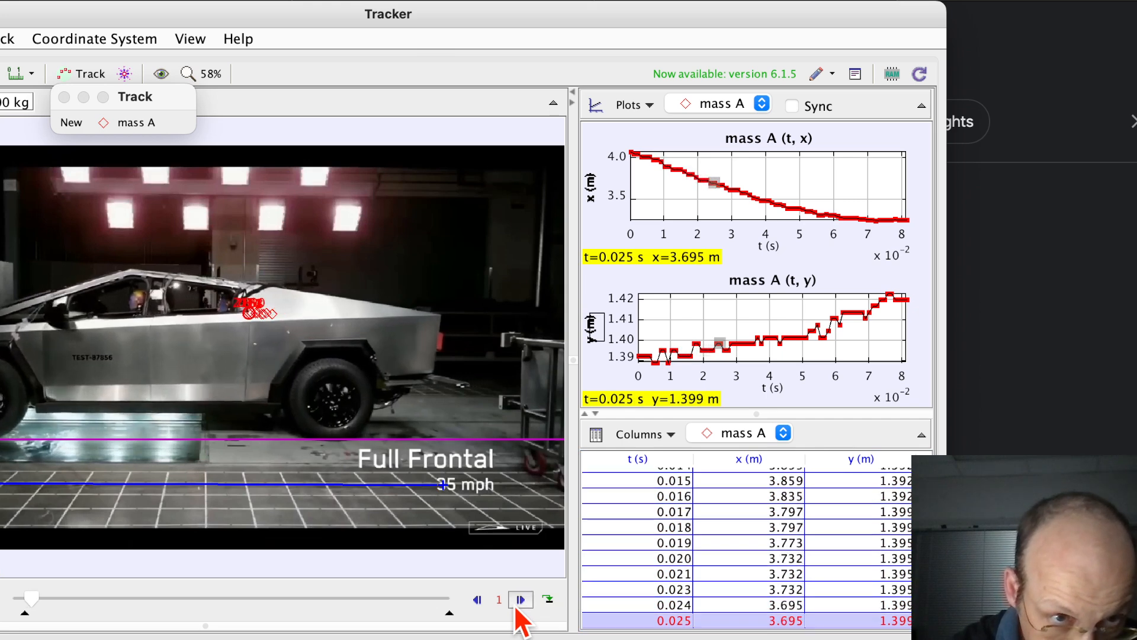
click(520, 599)
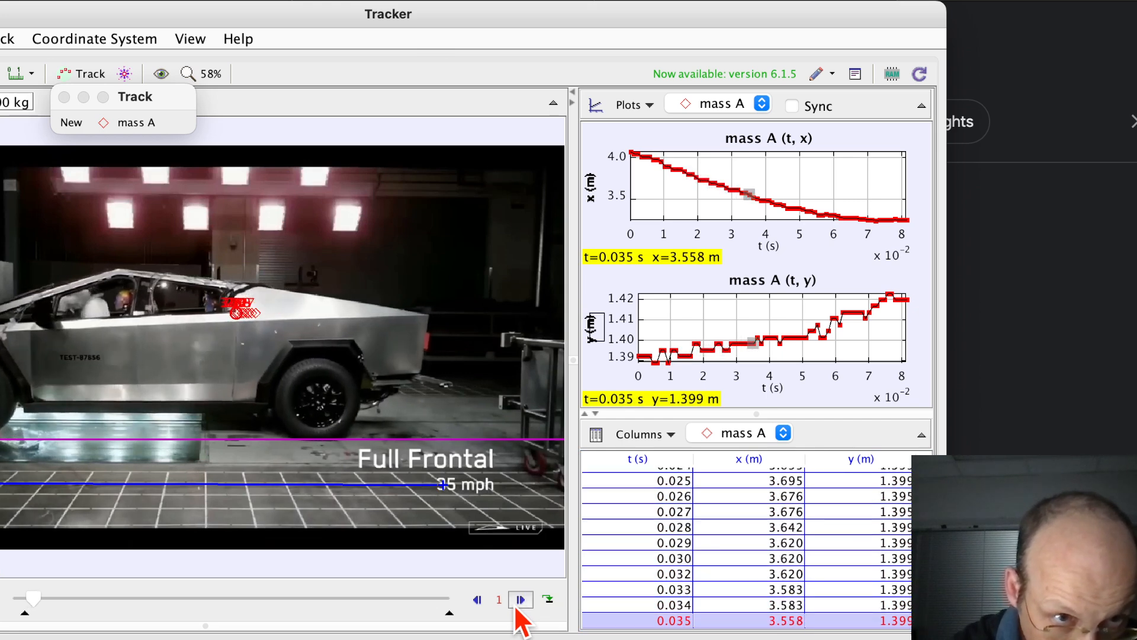
click(520, 598)
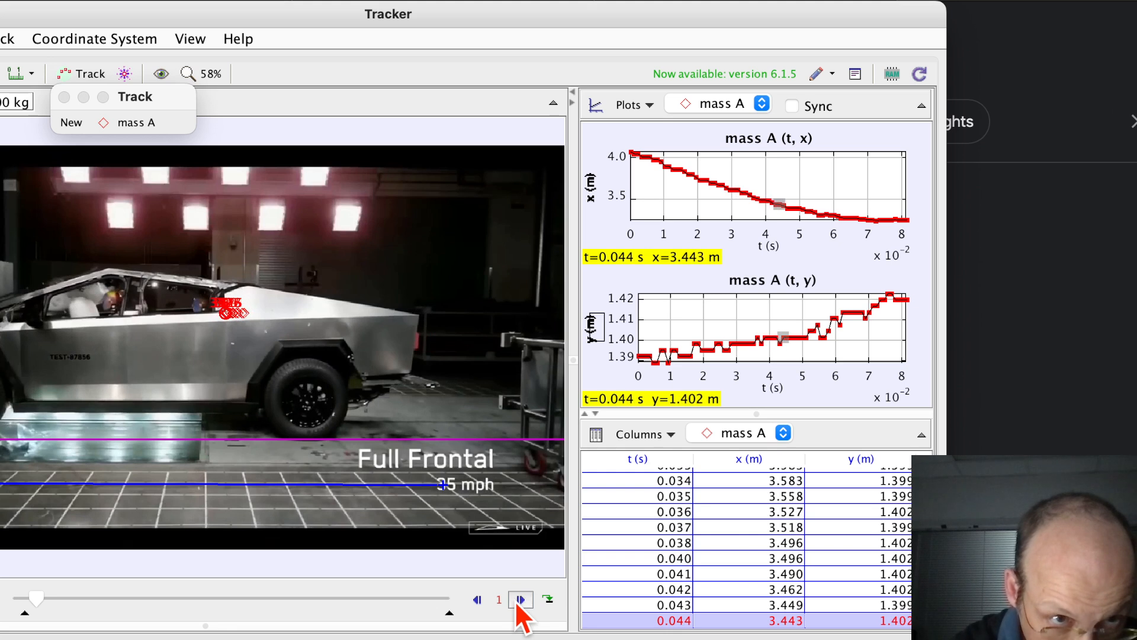
click(520, 598)
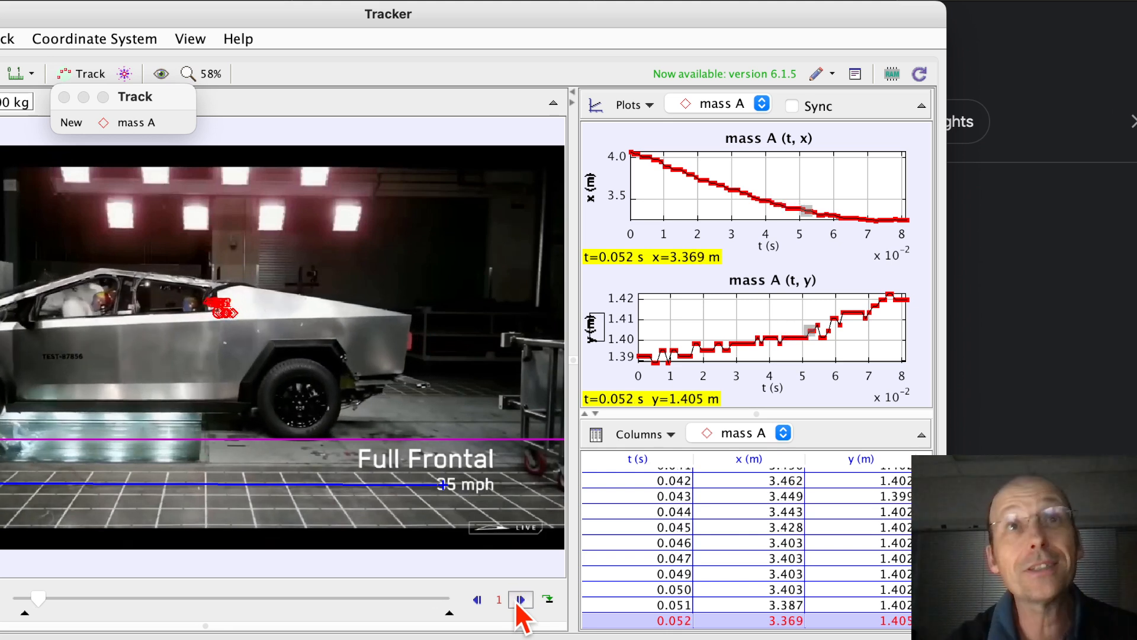
click(521, 599)
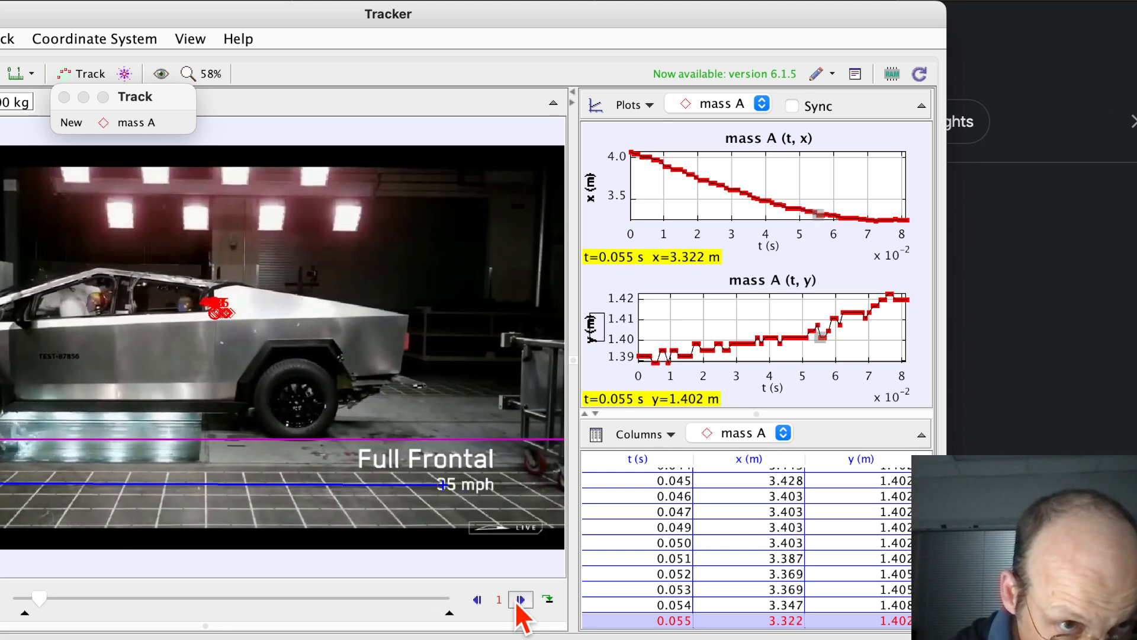
click(520, 599)
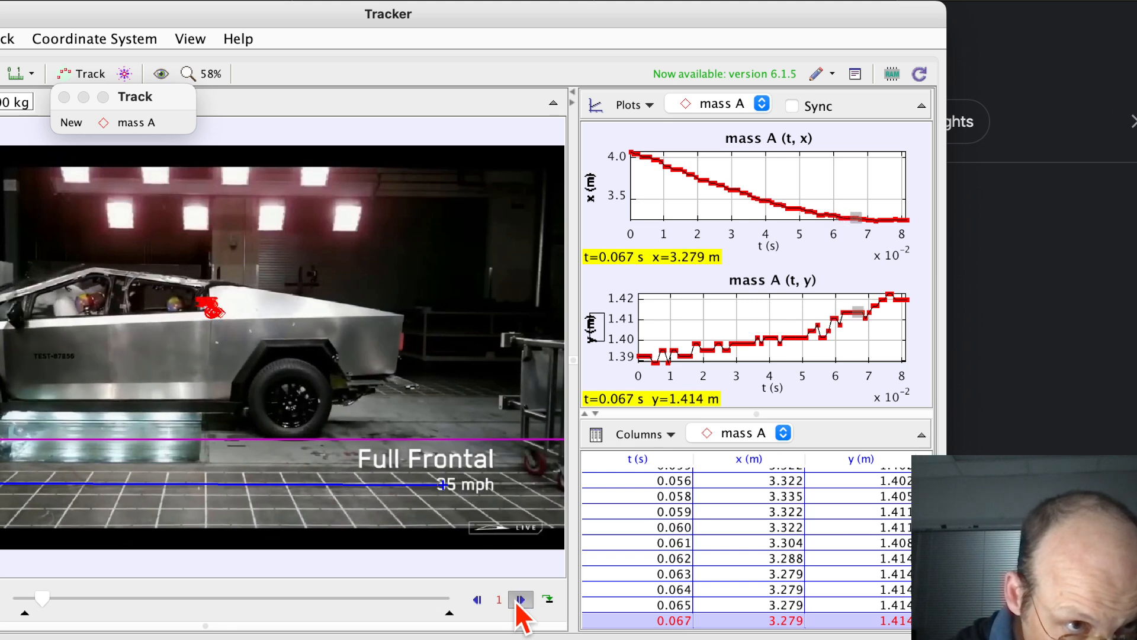
click(520, 599)
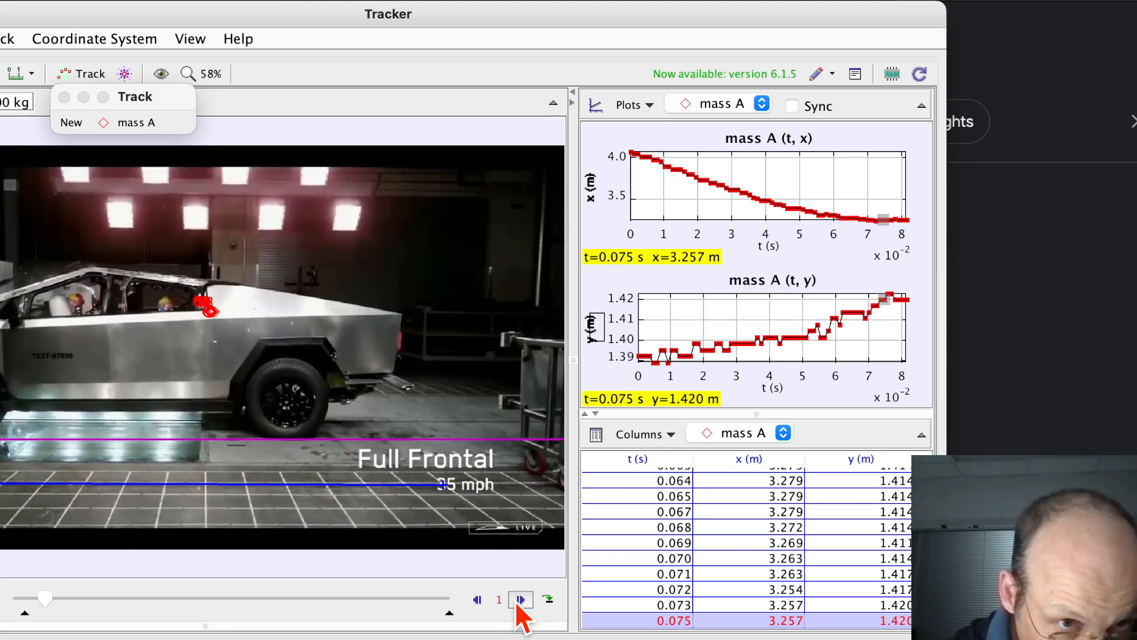